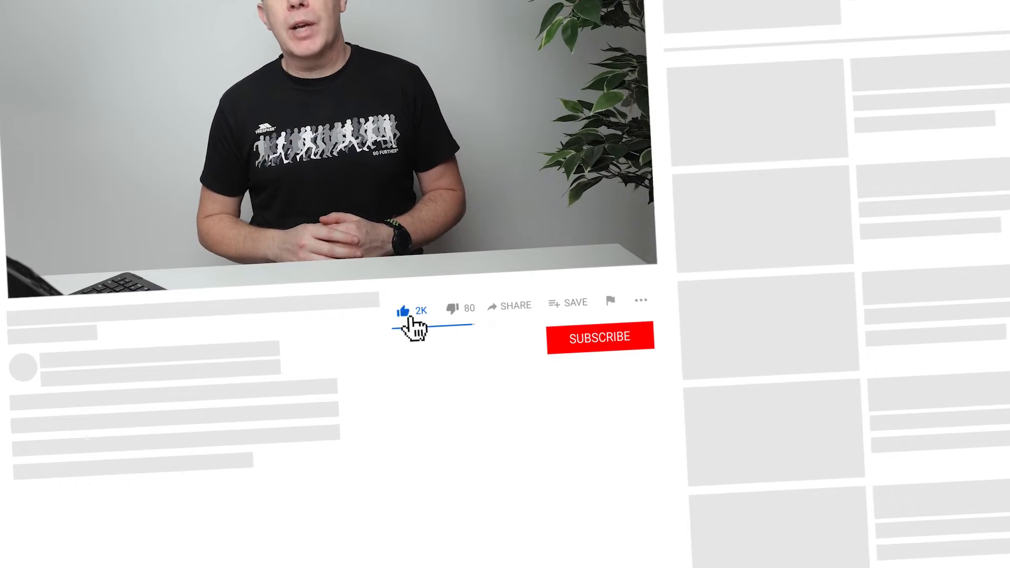
pyautogui.moveTo(609, 347)
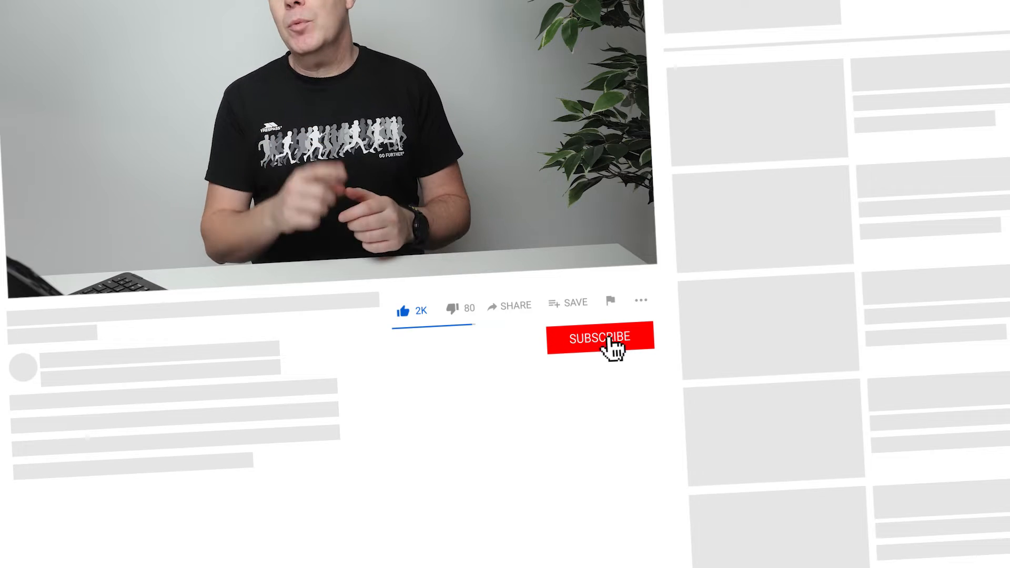
# - Open SiteGround's WordPress Hosting plans and pick a plan with Get Plan
pyautogui.click(598, 339)
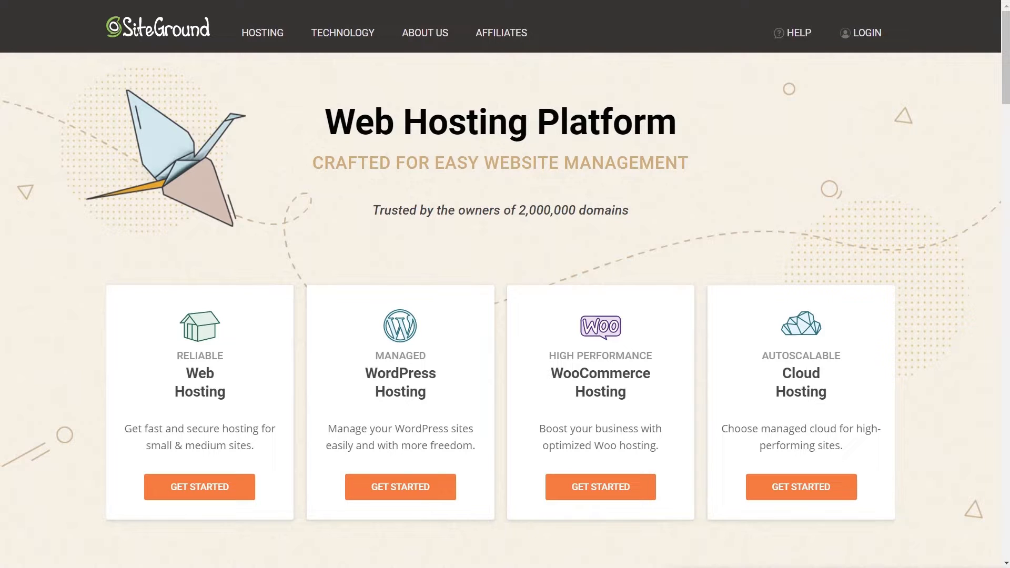
pyautogui.moveTo(441, 517)
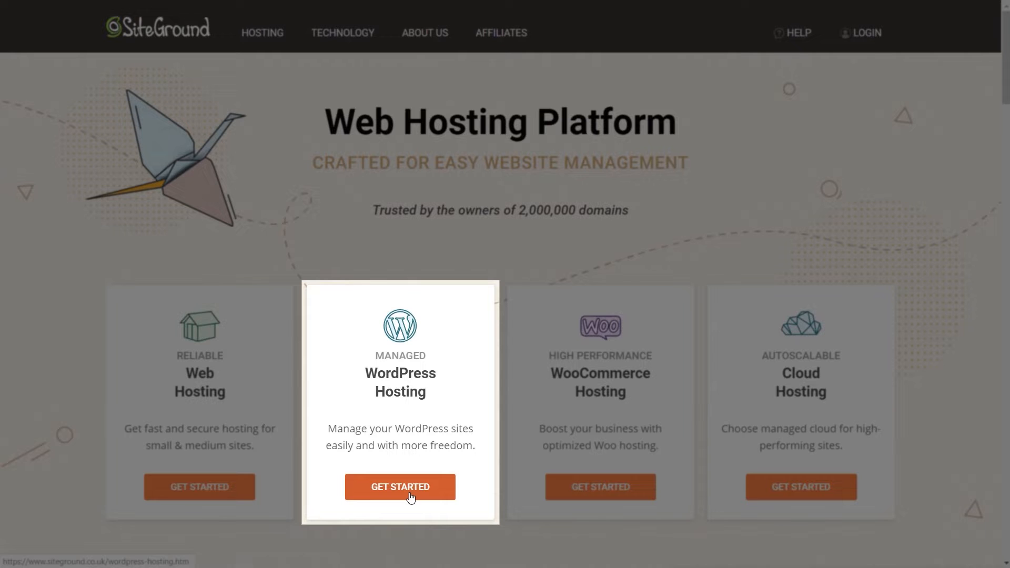
pyautogui.click(400, 486)
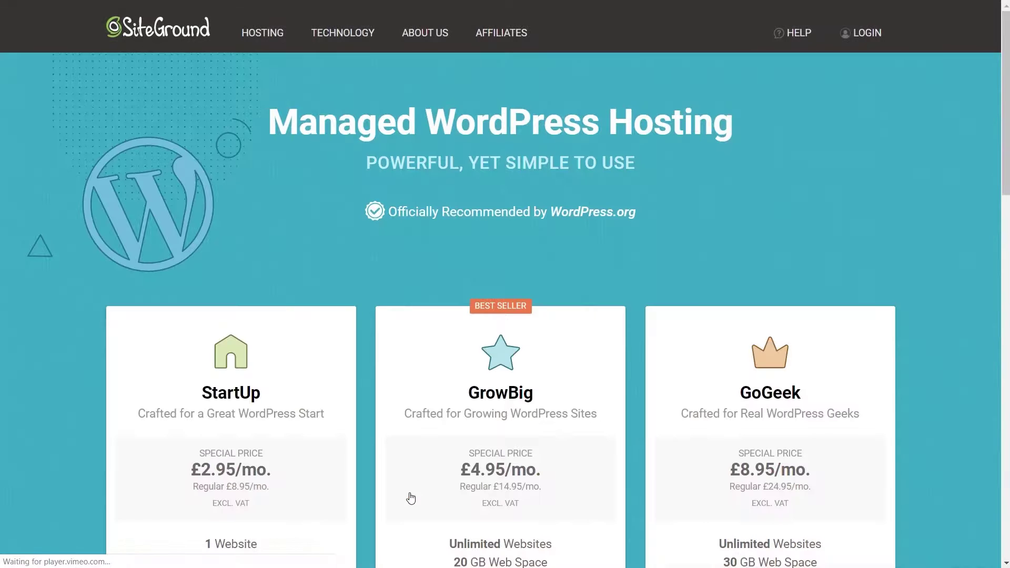
pyautogui.scroll(-3)
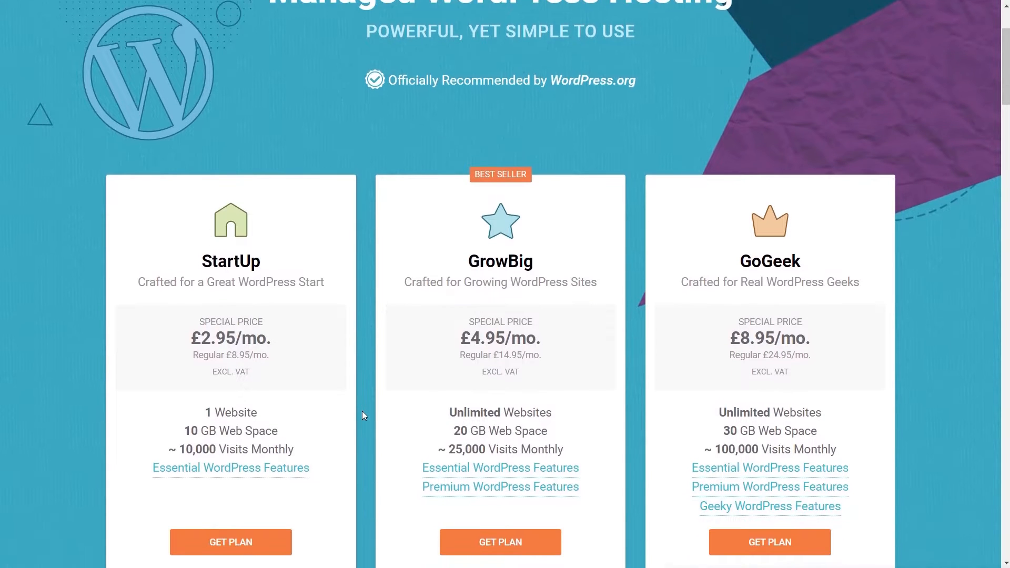
pyautogui.scroll(-3)
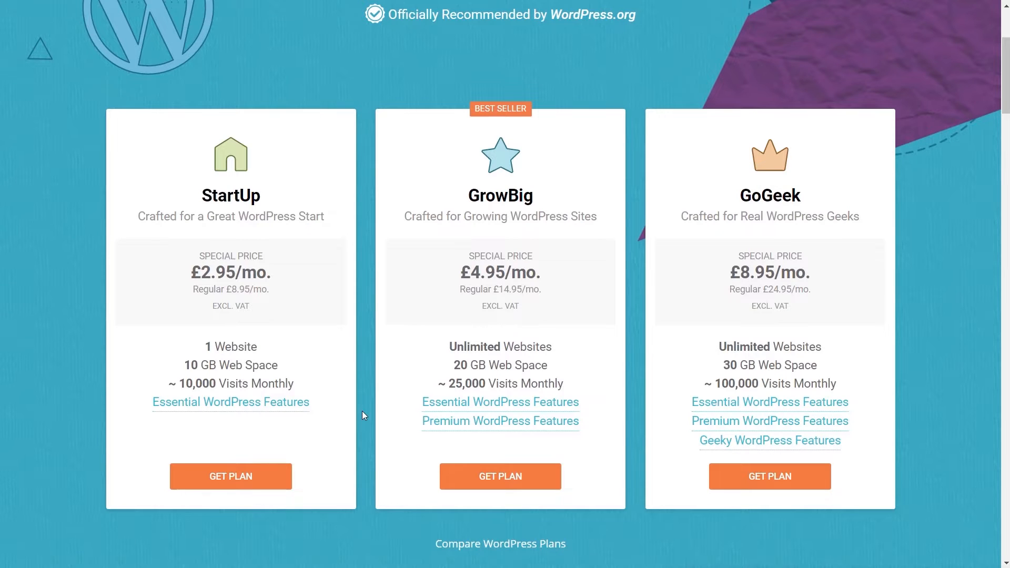
pyautogui.moveTo(252, 280)
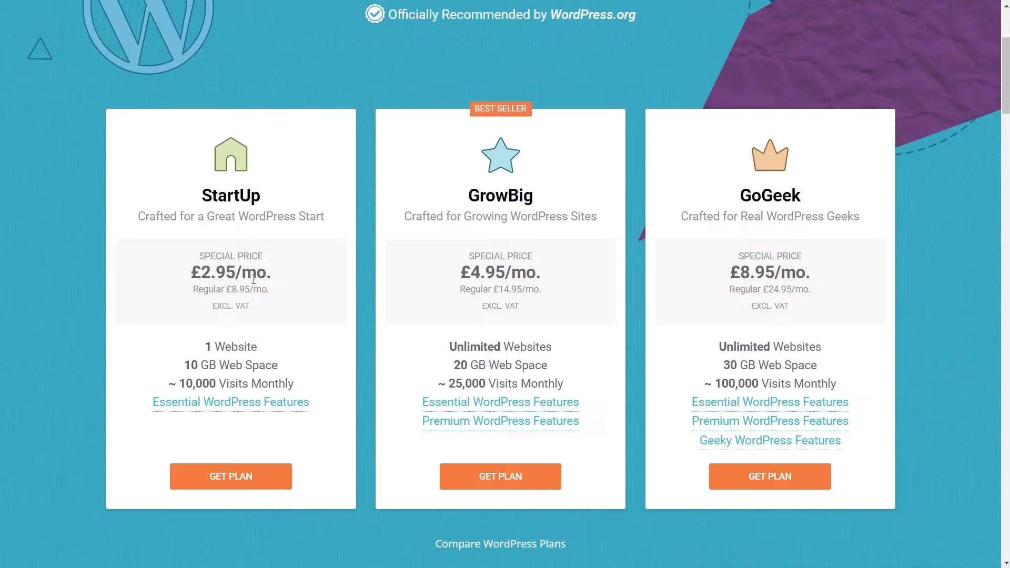
pyautogui.click(230, 477)
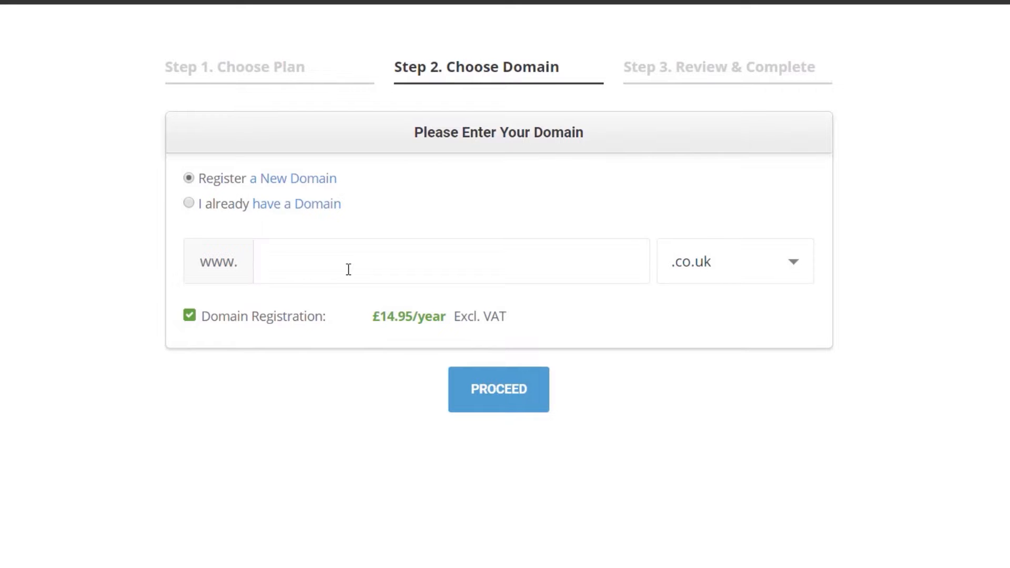
pyautogui.moveTo(474, 273)
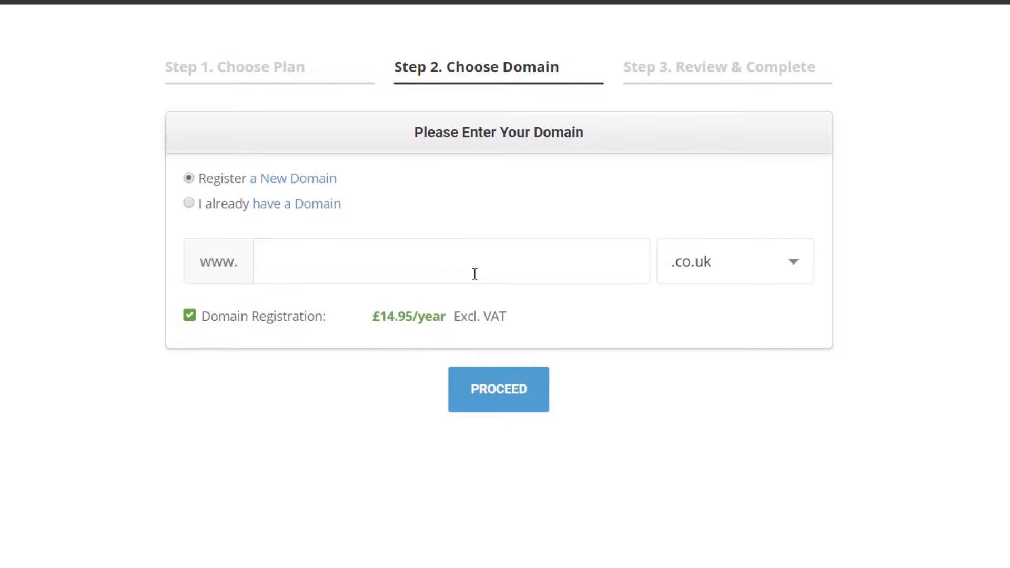
# - Check mysuperblog.com, then proceed with the available mysuperwpblog.com instead
pyautogui.write('mysuperblog')
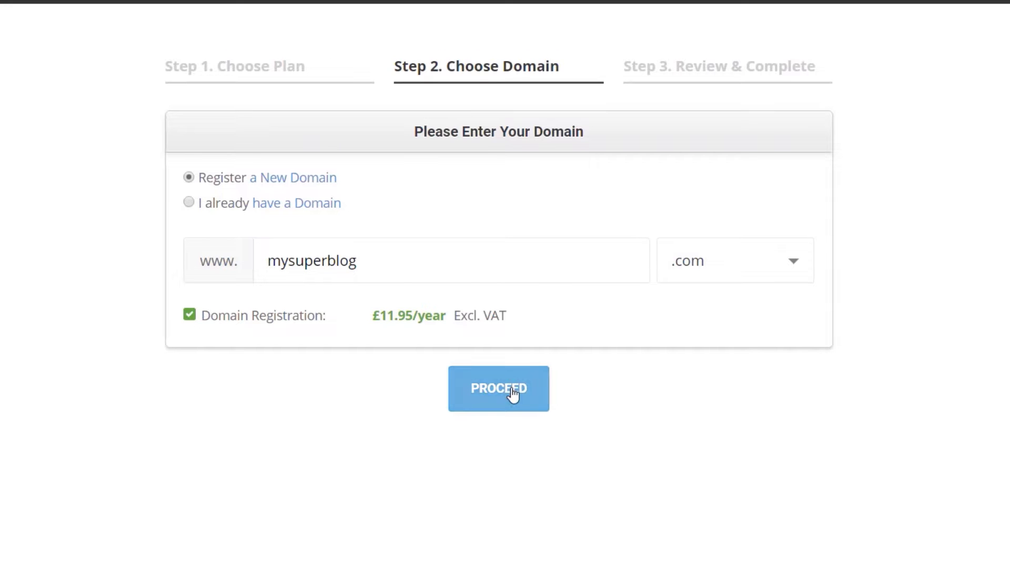
pyautogui.click(498, 388)
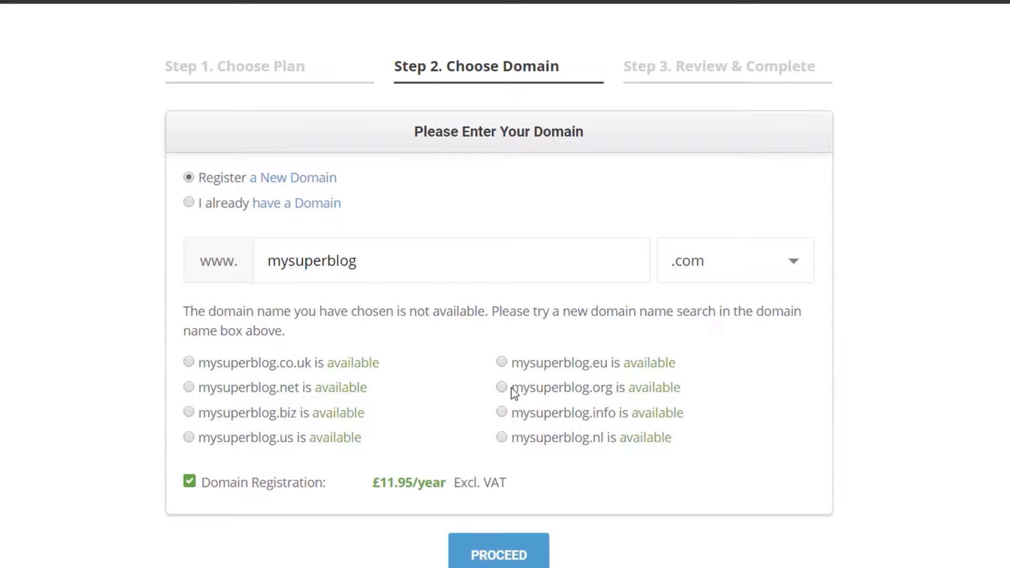
pyautogui.moveTo(388, 327)
pyautogui.write('wp')
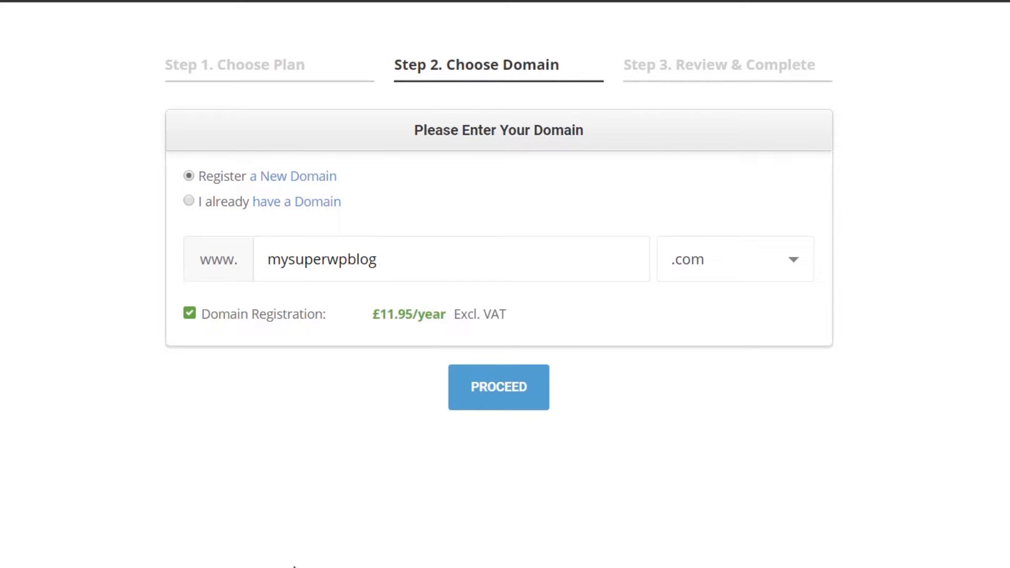
pyautogui.moveTo(427, 562)
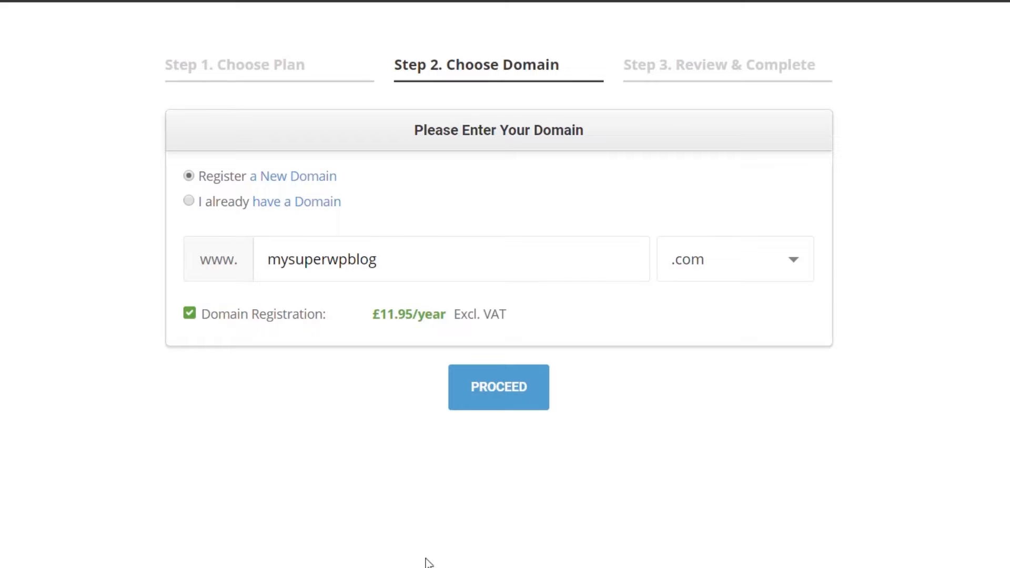
pyautogui.click(498, 387)
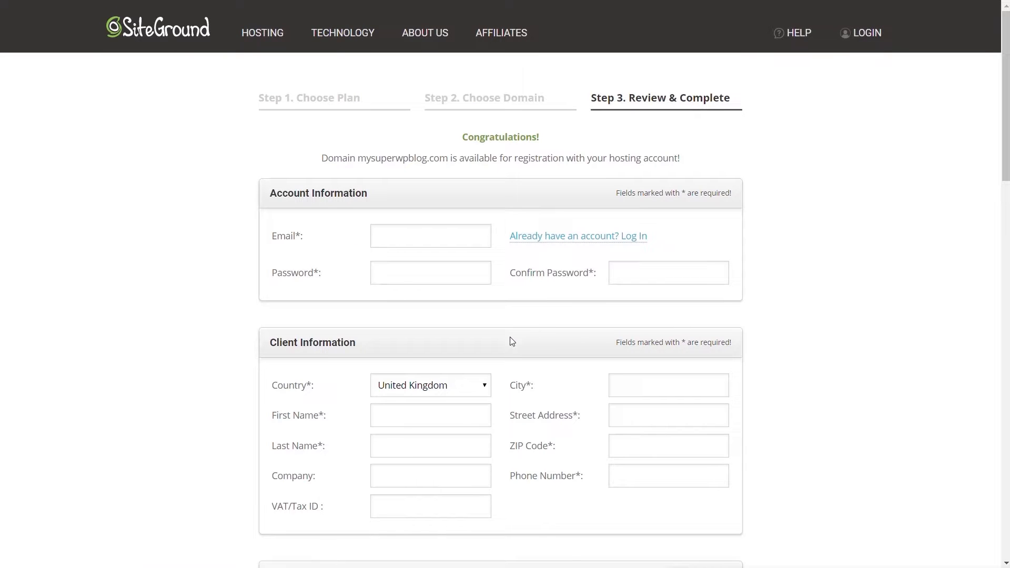
# - Scroll through the Step 3 account and client information form
pyautogui.scroll(-3)
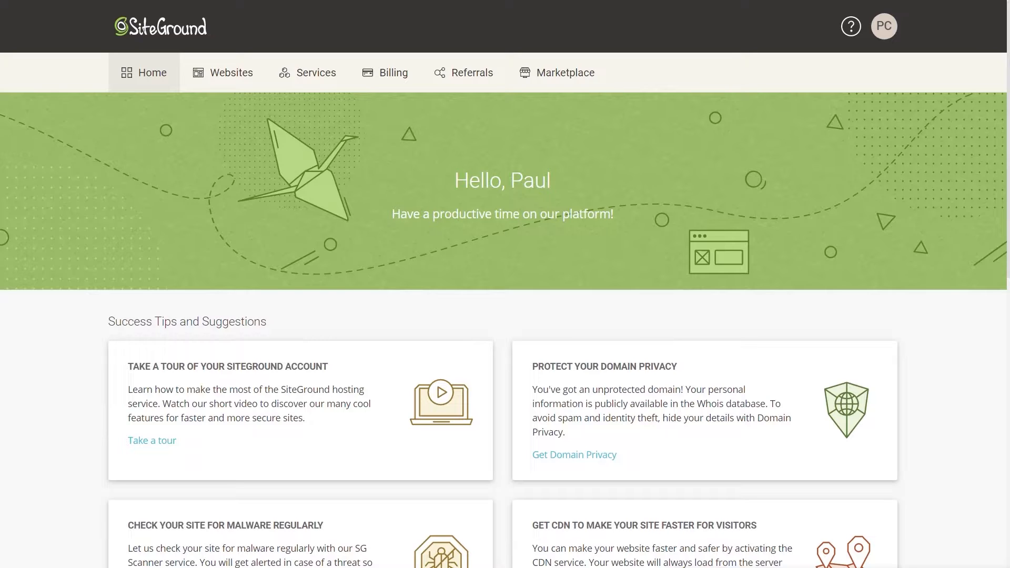
pyautogui.moveTo(218, 149)
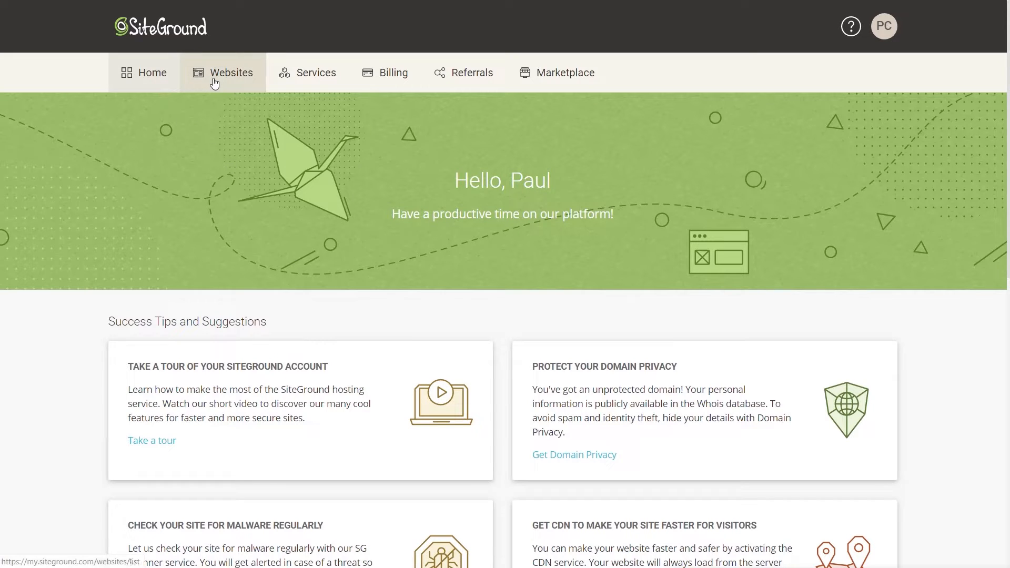
# - Open Site Tools for wpprowebsite.com from the Websites list
pyautogui.click(229, 72)
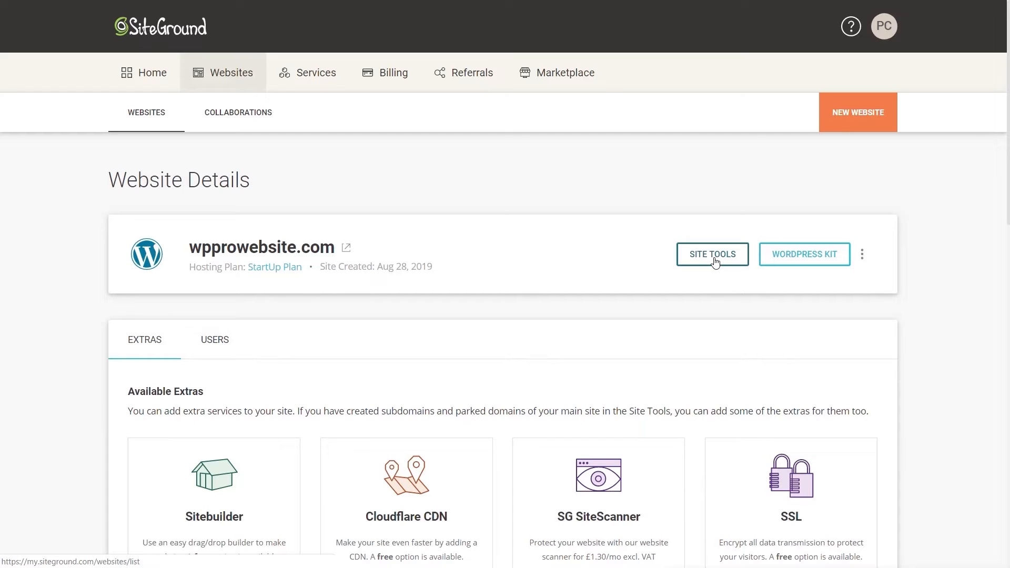
pyautogui.moveTo(814, 265)
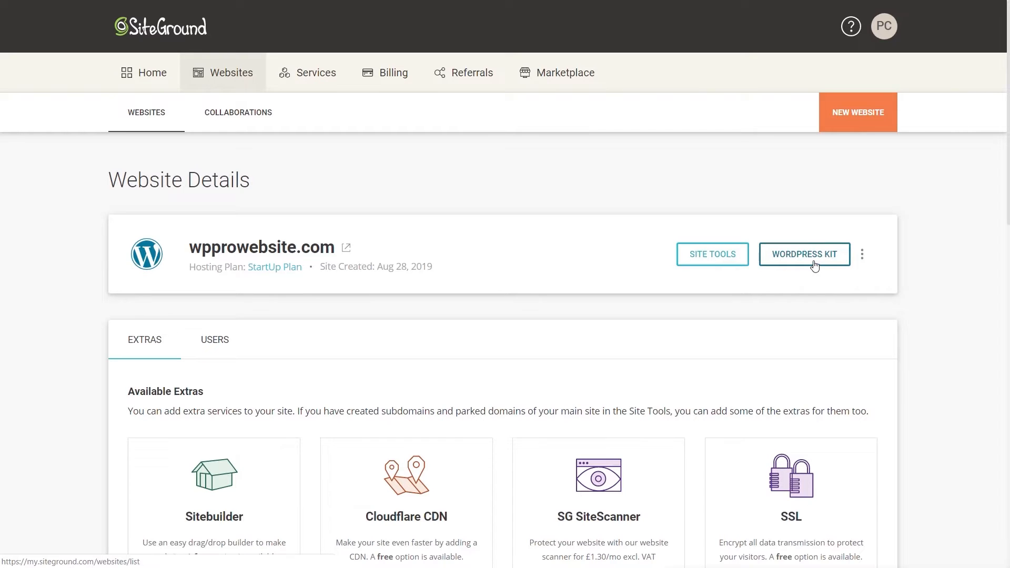
pyautogui.click(804, 253)
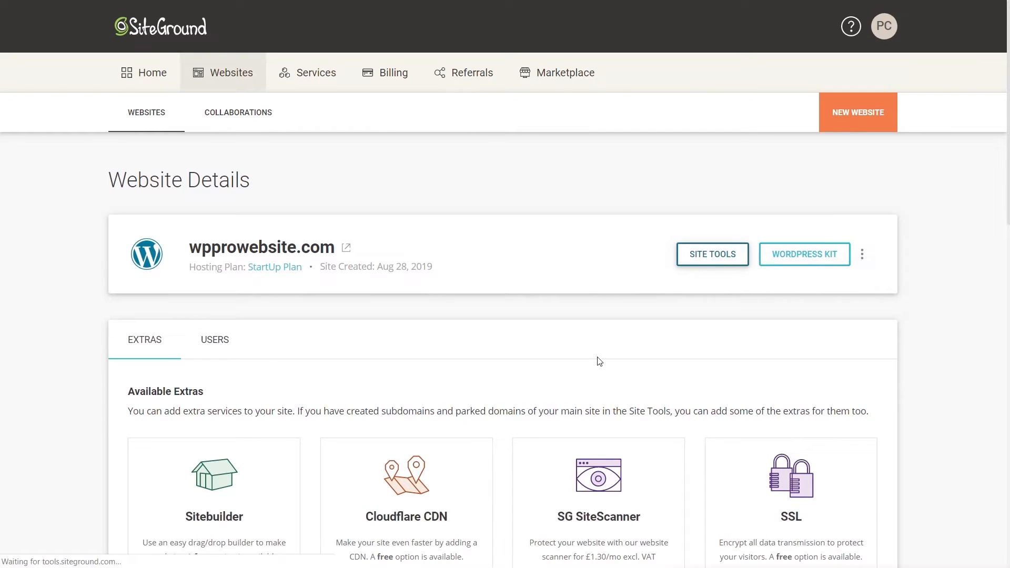
pyautogui.click(711, 254)
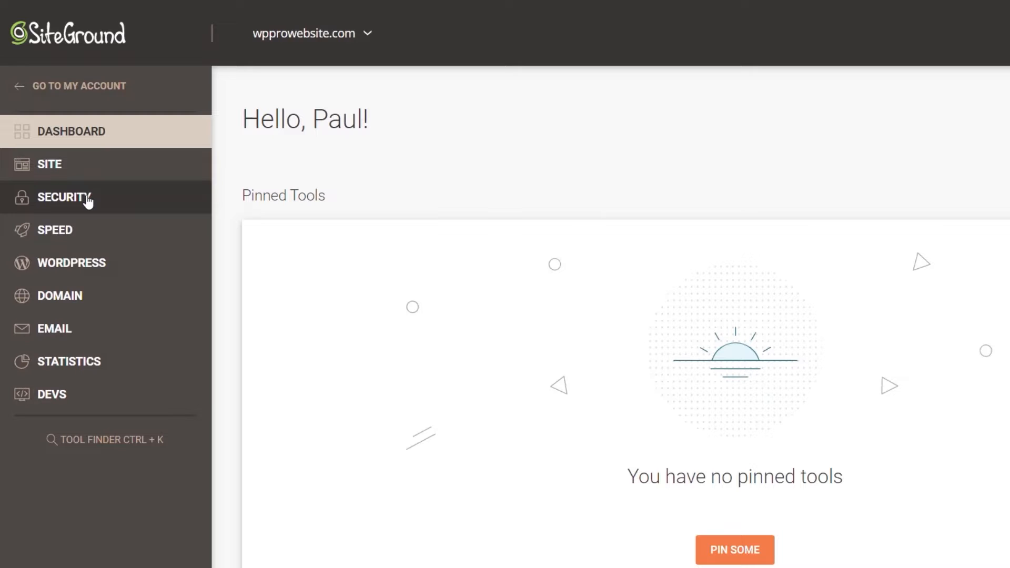
# - Install a Let's Encrypt certificate for wpprowebsite.com in Security > SSL Manager
pyautogui.click(64, 197)
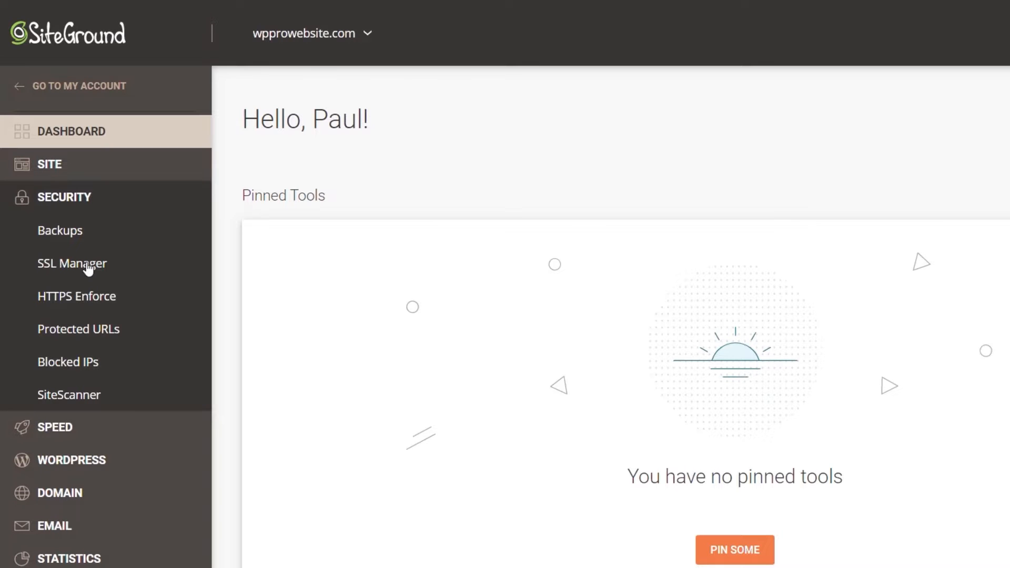
pyautogui.click(72, 263)
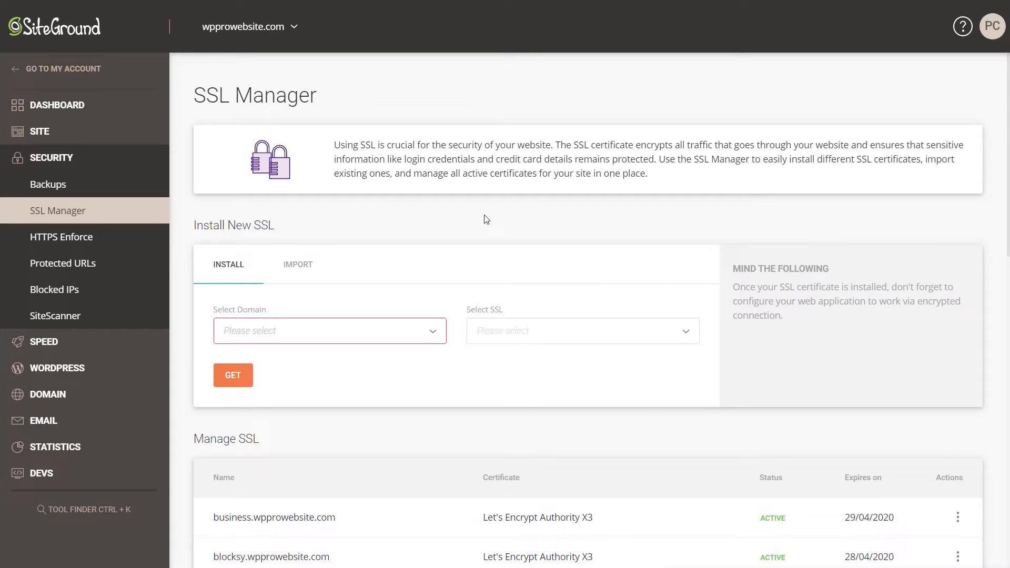
pyautogui.moveTo(226, 340)
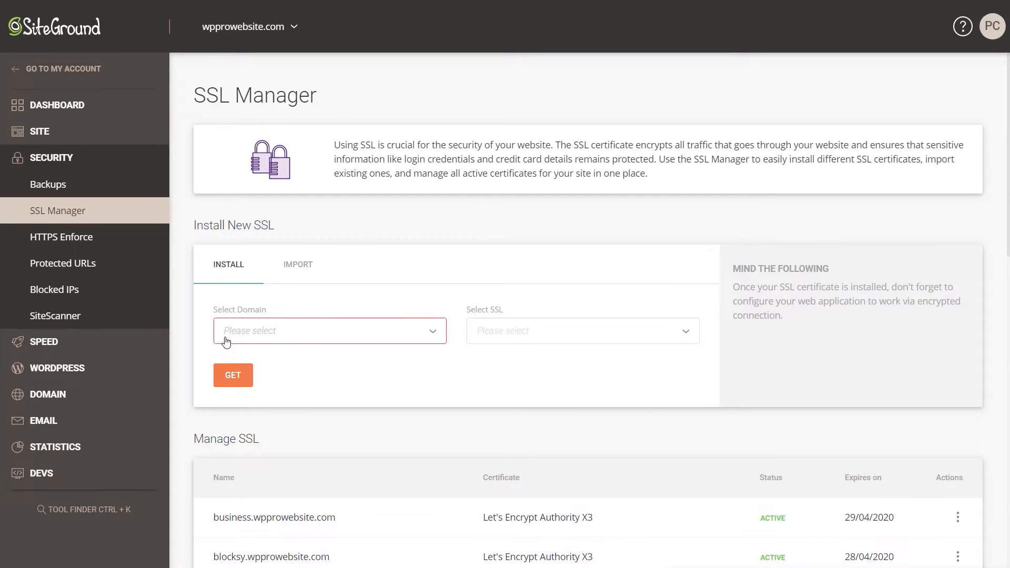
pyautogui.click(328, 330)
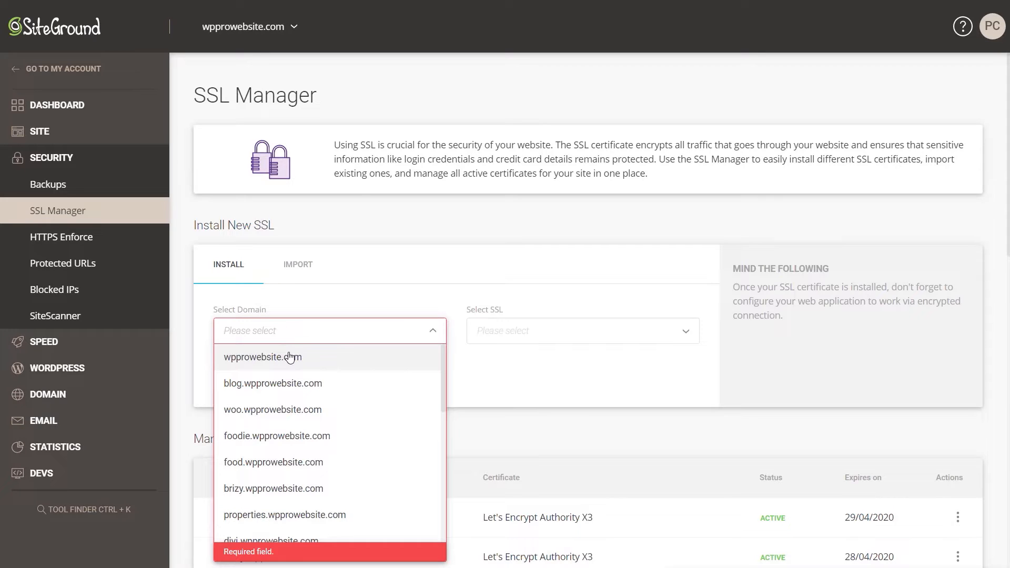
pyautogui.click(262, 356)
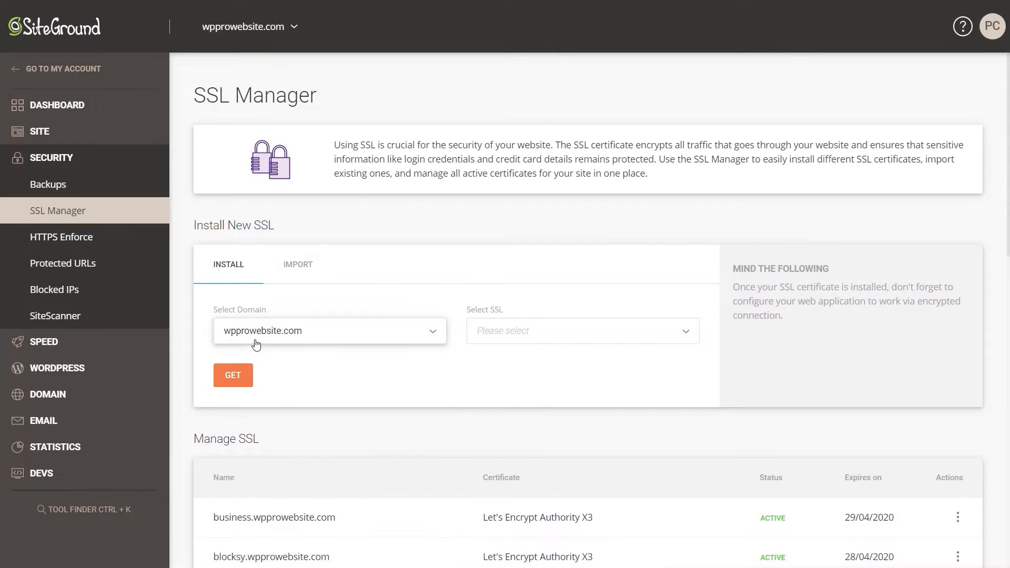
pyautogui.moveTo(313, 340)
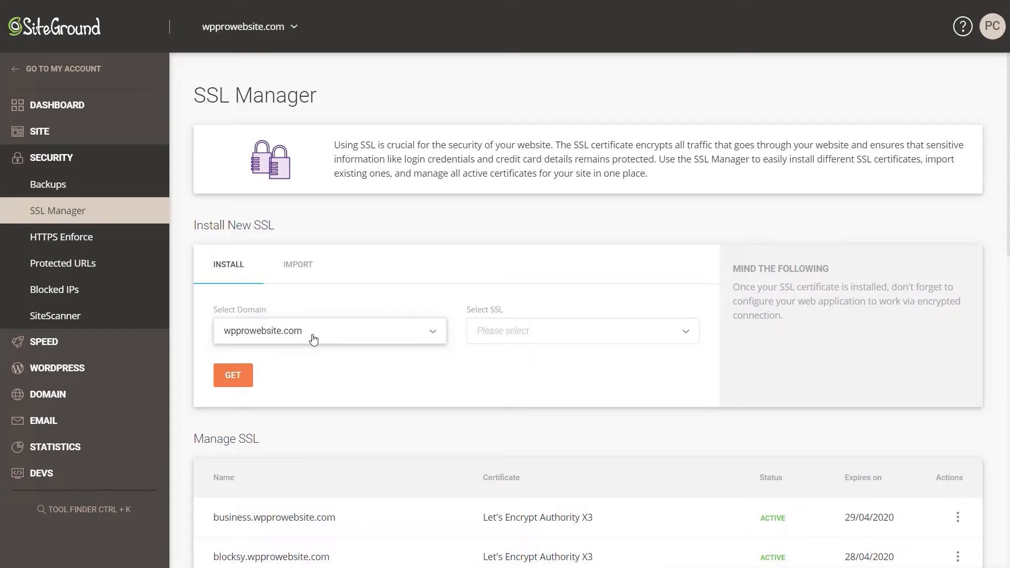
pyautogui.moveTo(500, 335)
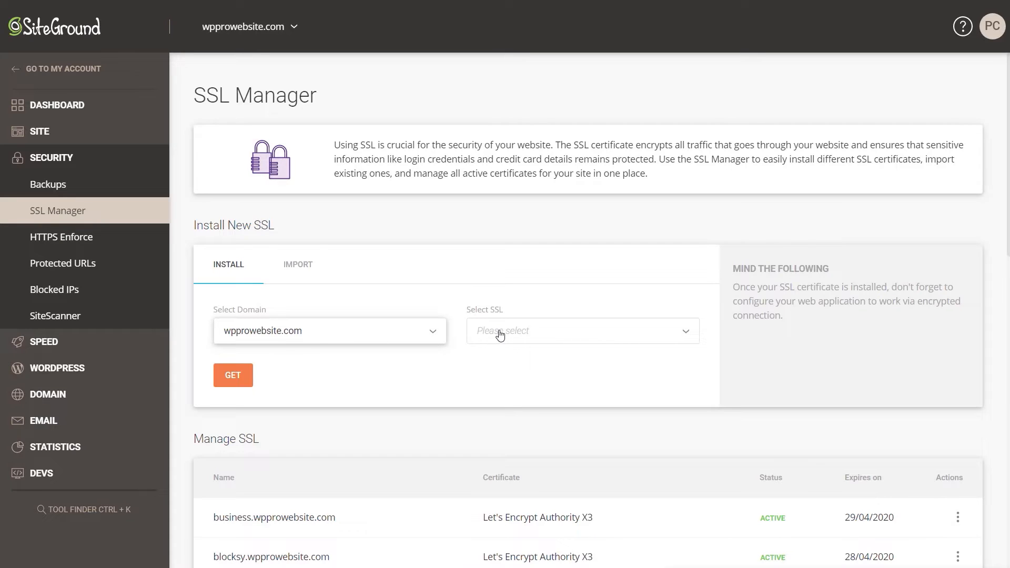
pyautogui.click(580, 330)
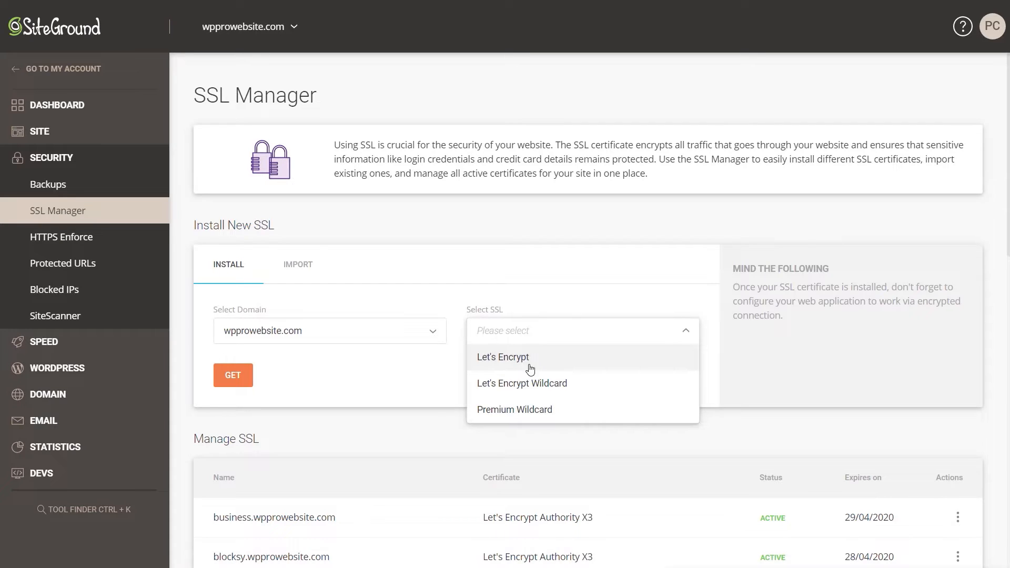
pyautogui.click(503, 357)
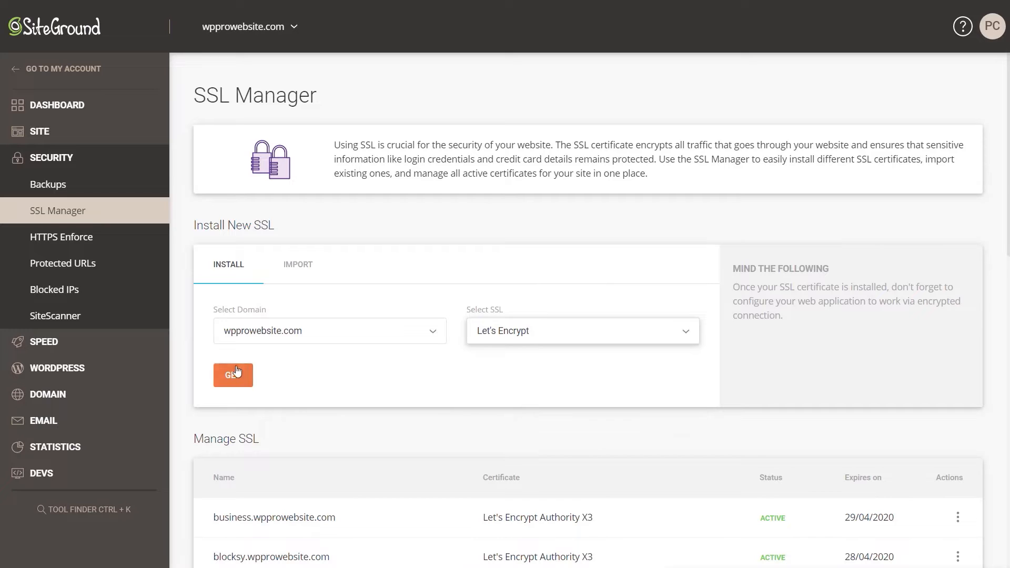
pyautogui.click(233, 375)
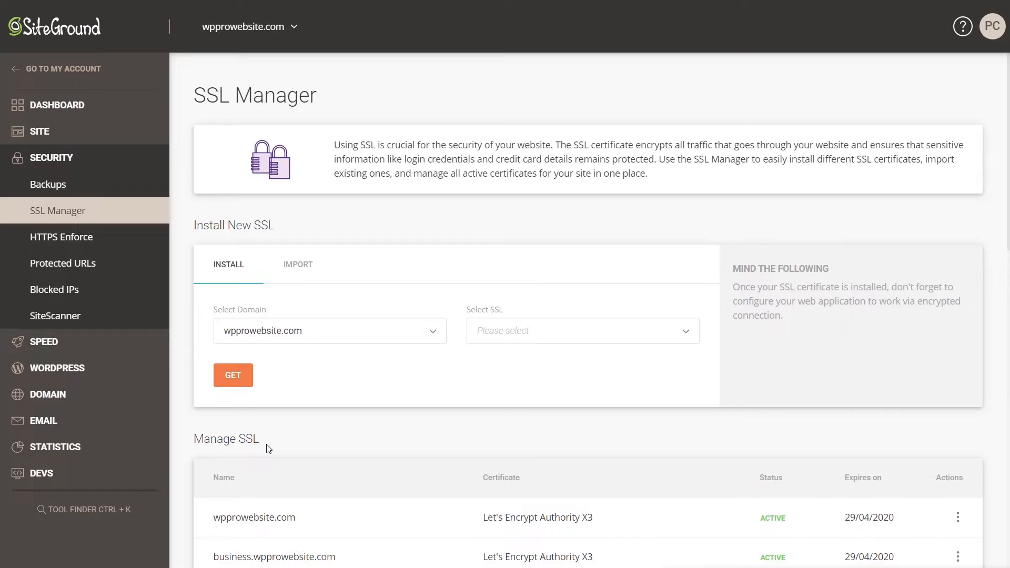
pyautogui.moveTo(62, 237)
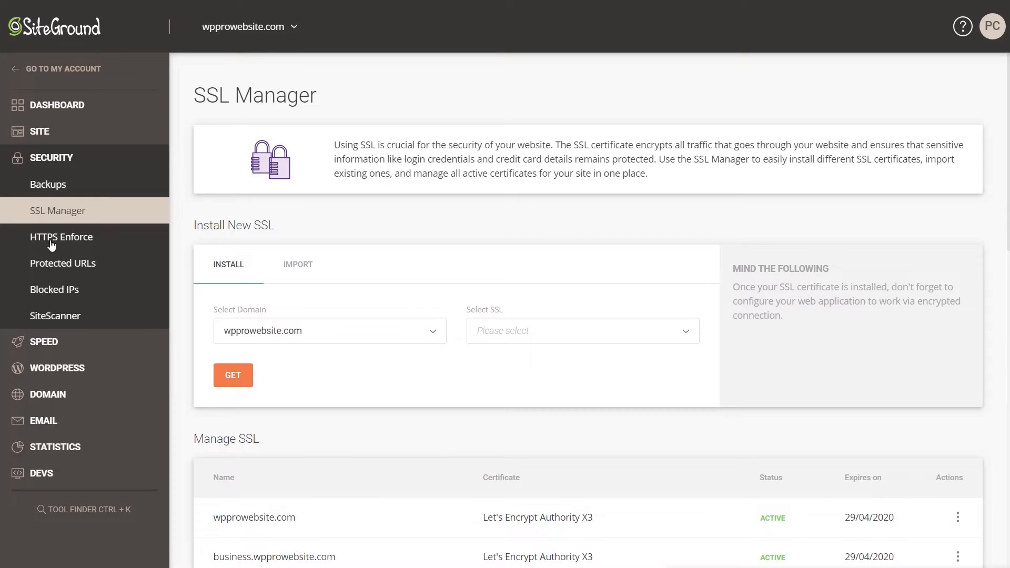
pyautogui.moveTo(61, 237)
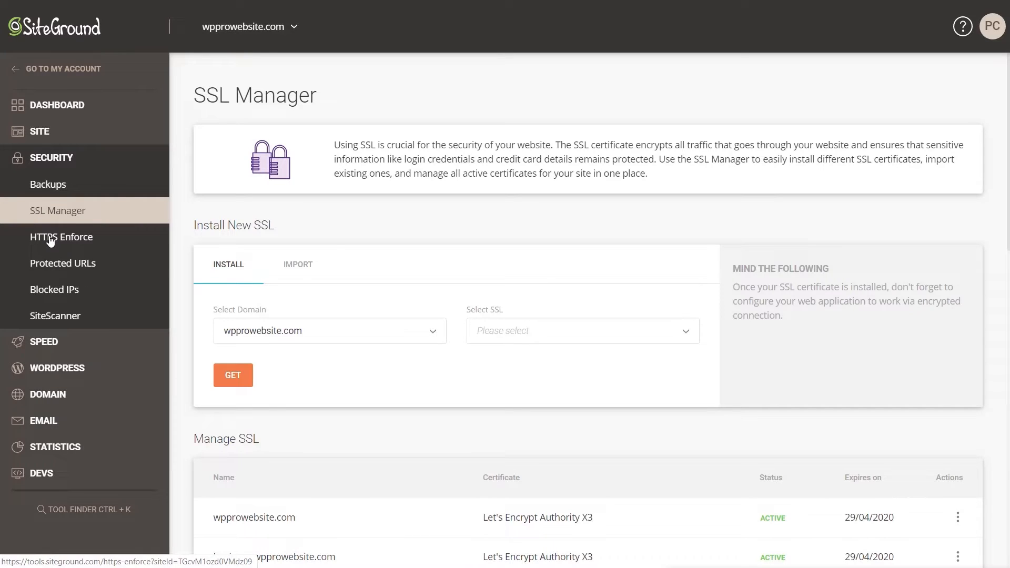
# - Switch on HTTPS Enforce for wpprowebsite.com, then go to WordPress > Install & Manage
pyautogui.click(61, 237)
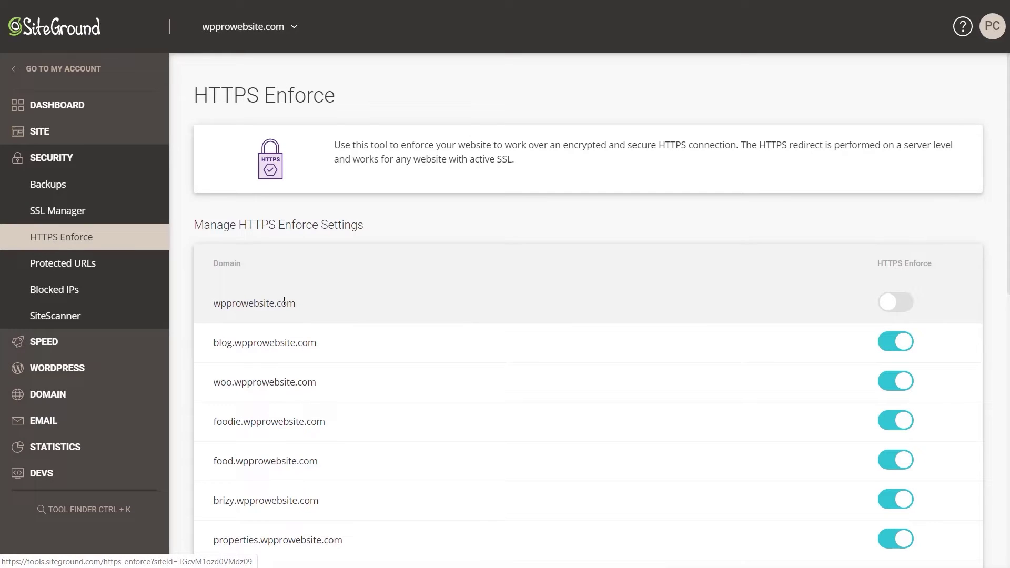
pyautogui.moveTo(907, 306)
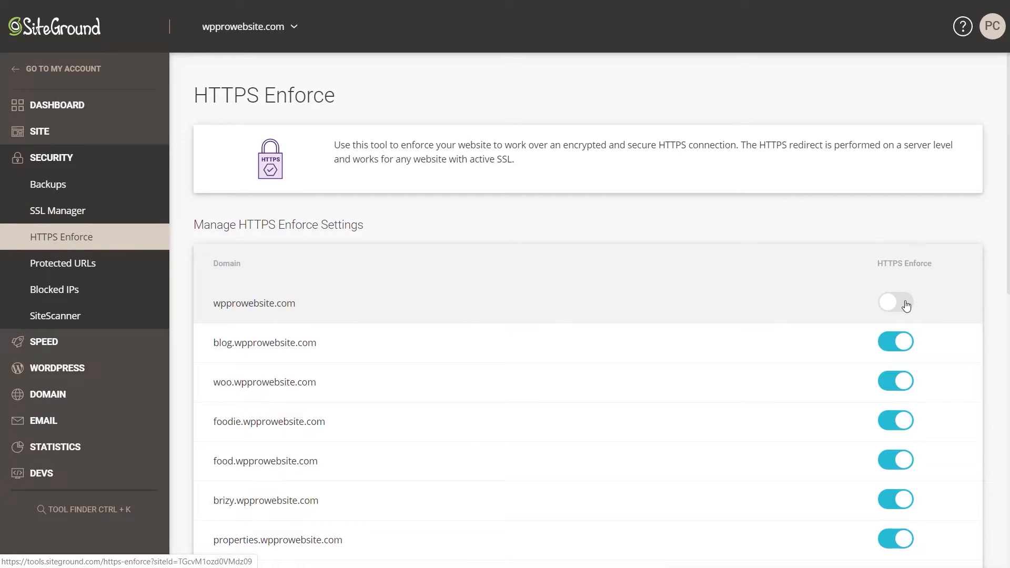
pyautogui.click(895, 303)
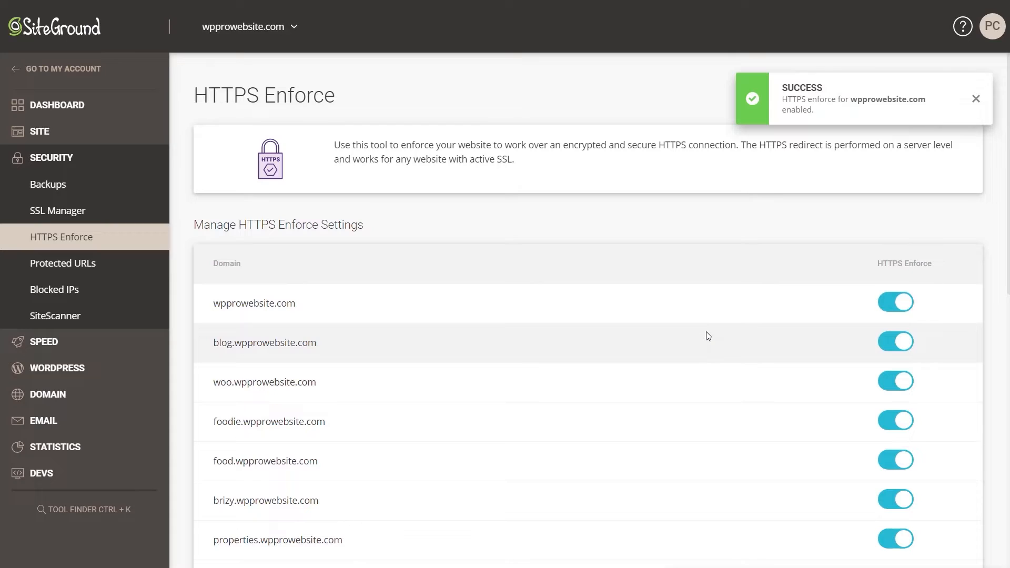
pyautogui.click(976, 99)
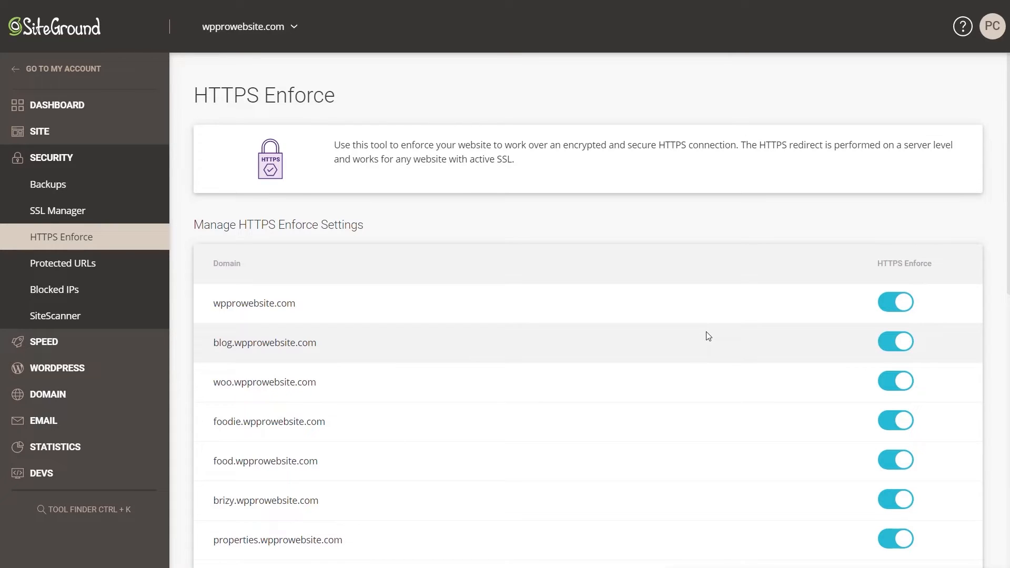
pyautogui.moveTo(55, 368)
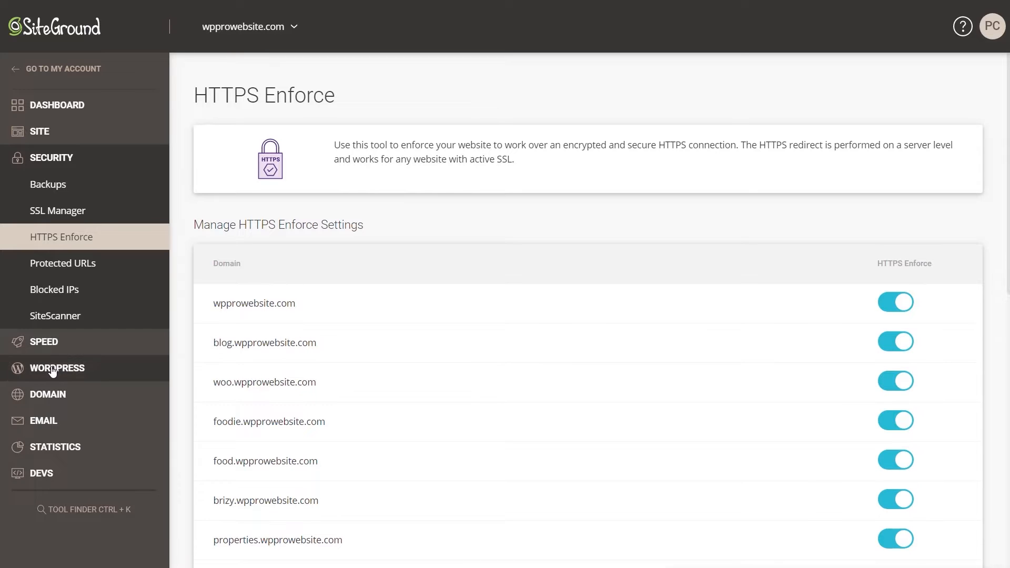
pyautogui.click(55, 368)
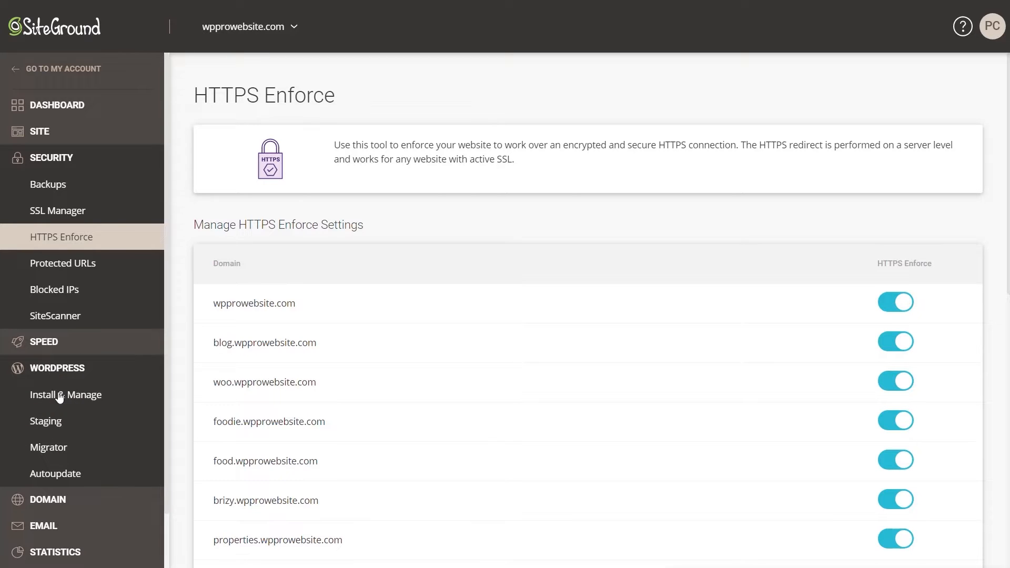
pyautogui.click(65, 394)
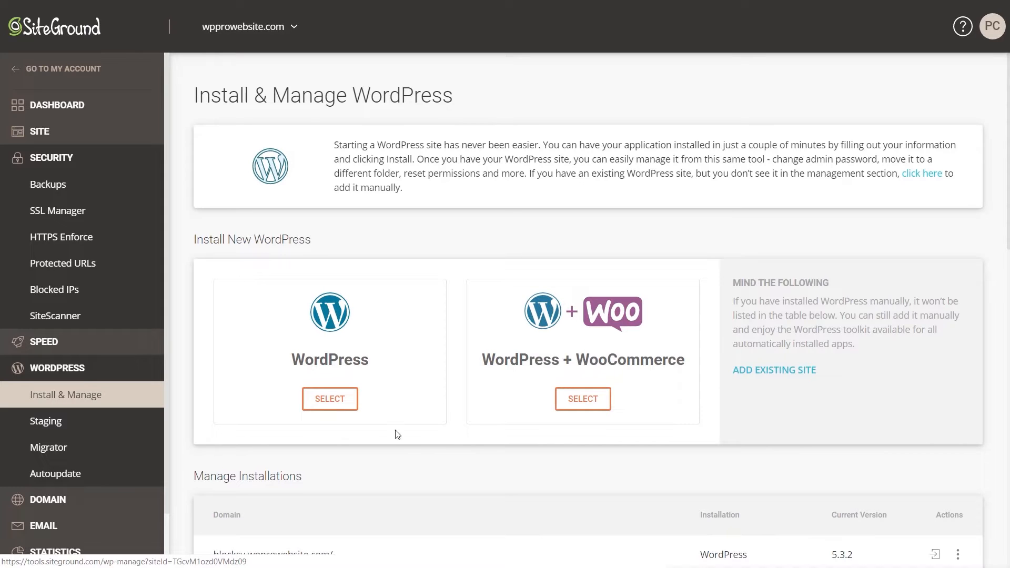
pyautogui.moveTo(330, 398)
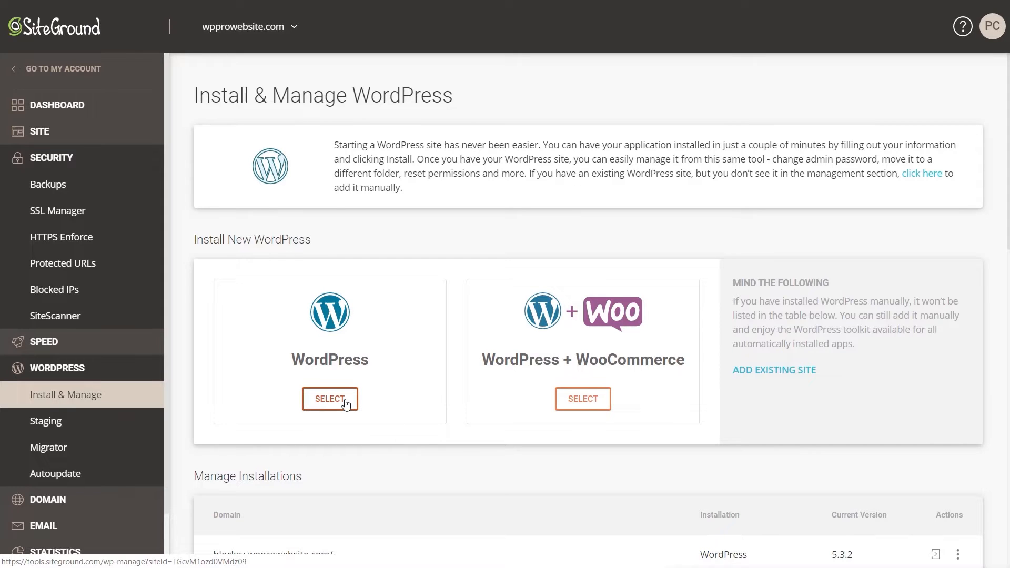
# - Install plain WordPress on wpprowebsite.com in English (UK), without WordPress Starter
pyautogui.click(329, 398)
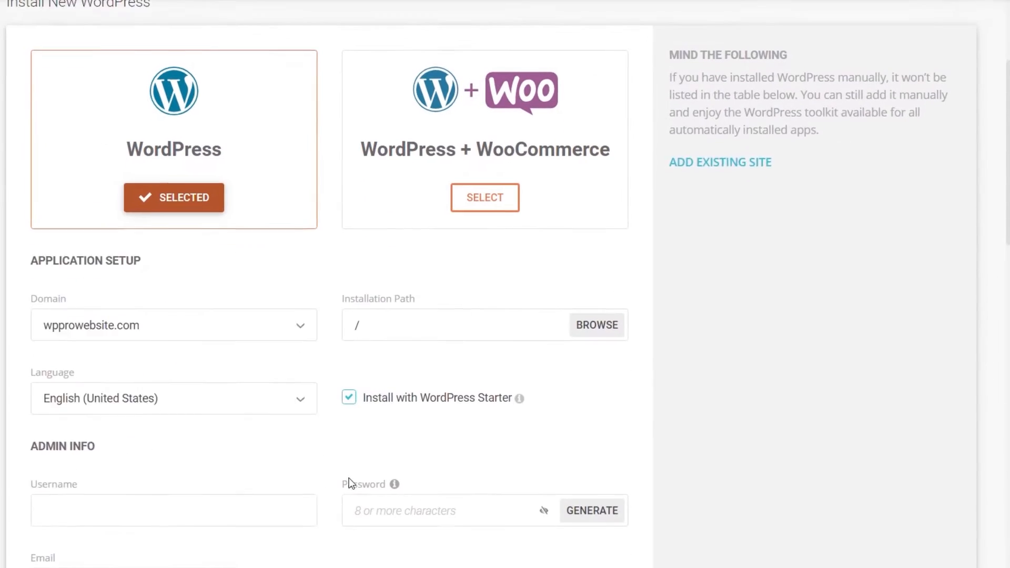
pyautogui.scroll(3)
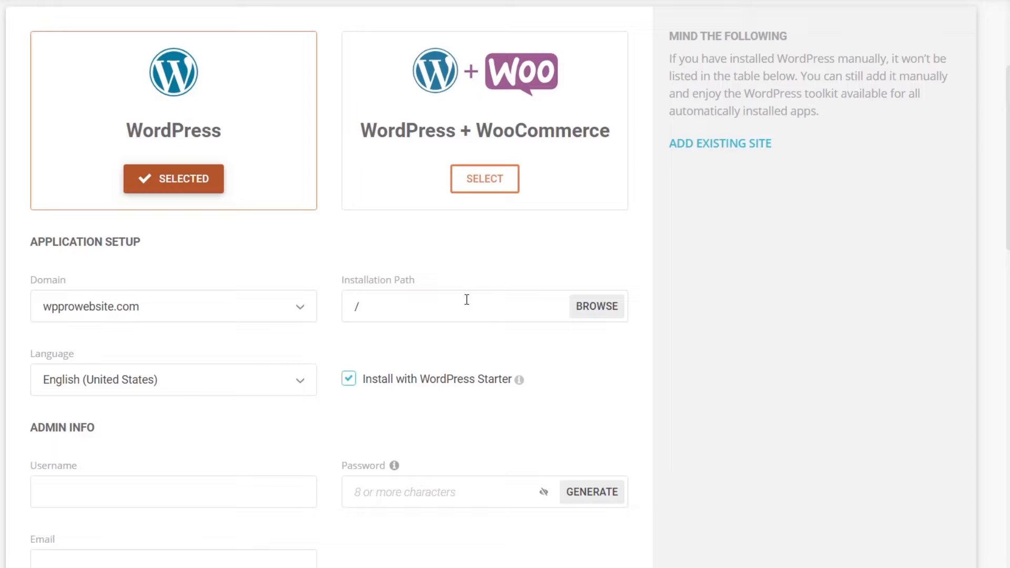
pyautogui.moveTo(301, 390)
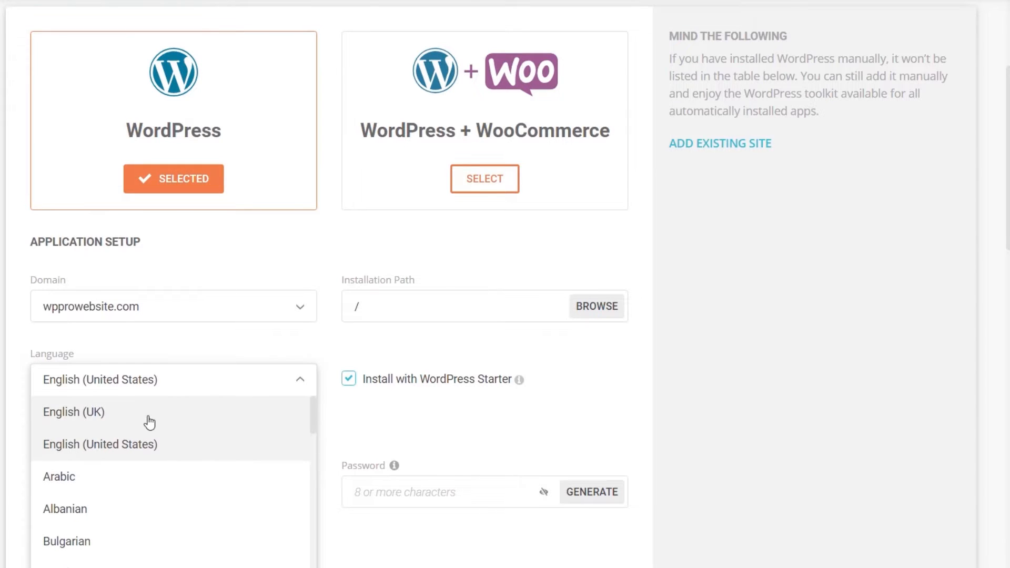
pyautogui.click(74, 411)
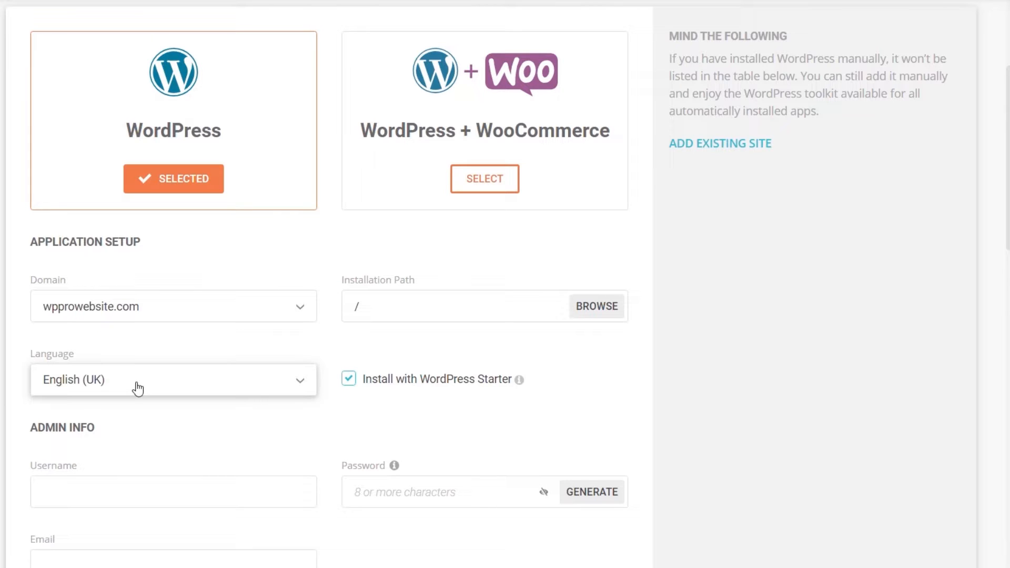
pyautogui.moveTo(404, 385)
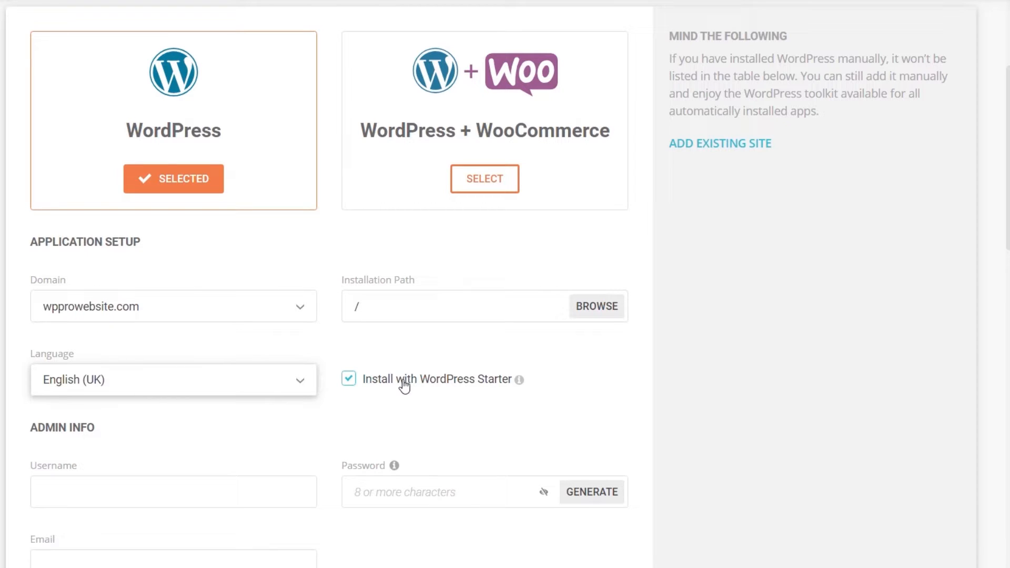
pyautogui.scroll(-3)
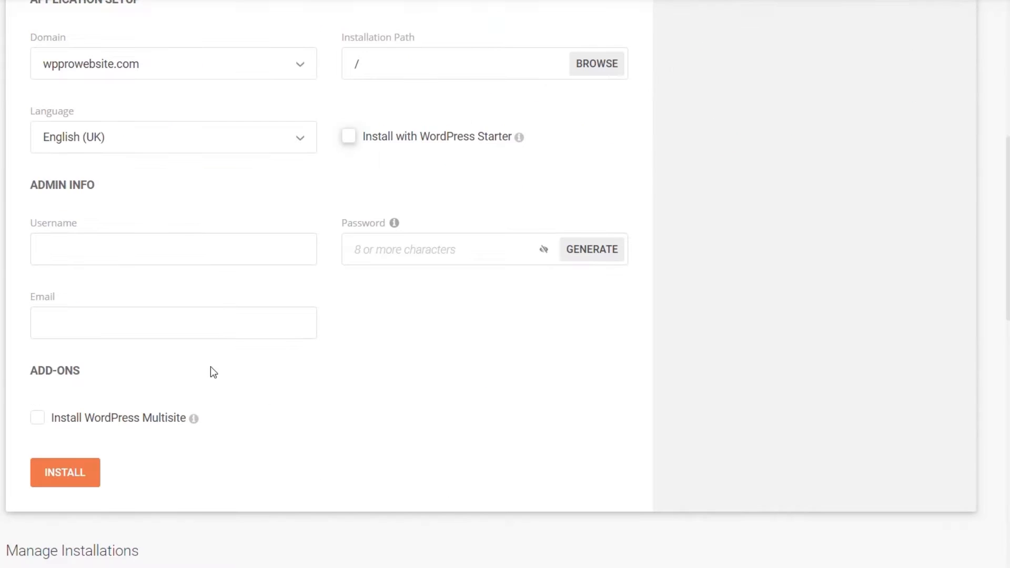
pyautogui.moveTo(180, 264)
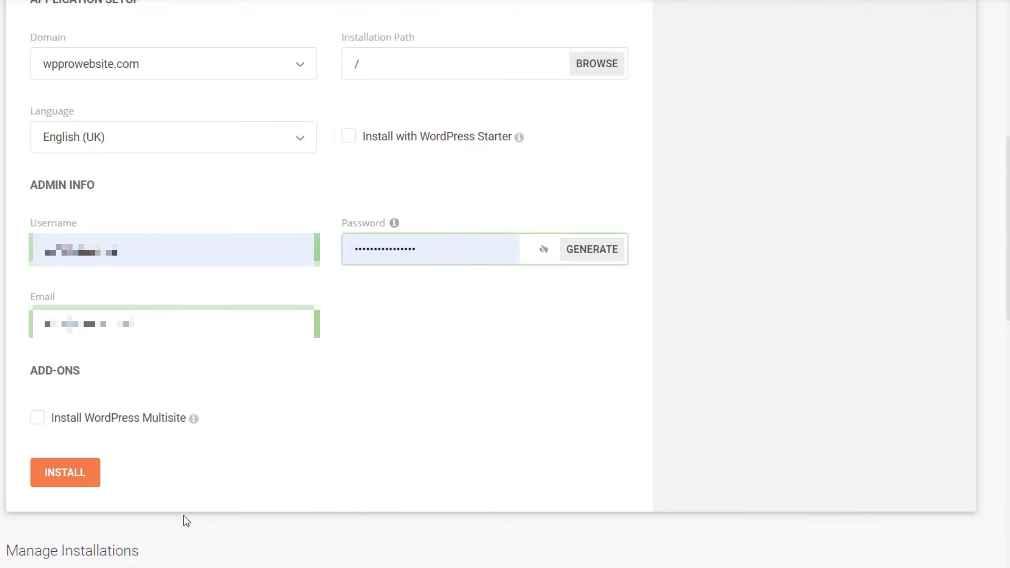
pyautogui.click(64, 473)
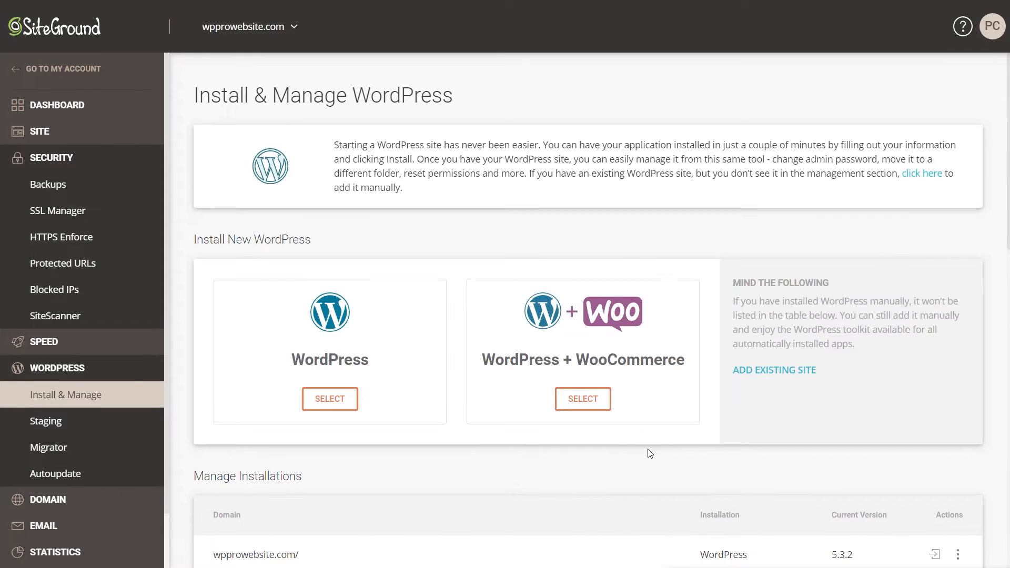
# - Log in to the wpprowebsite.com WordPress admin panel from Manage Installations
pyautogui.scroll(-3)
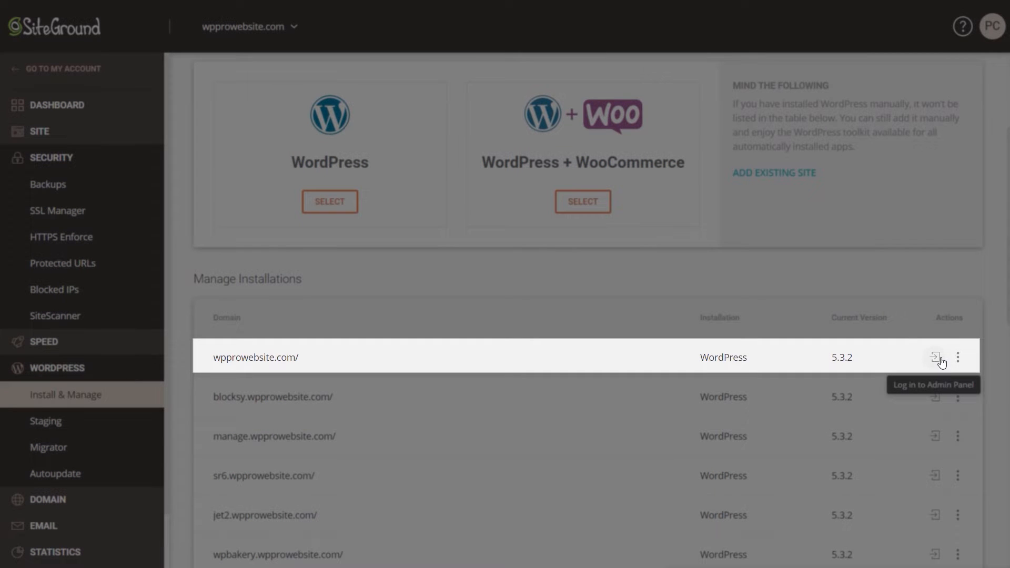
pyautogui.click(935, 357)
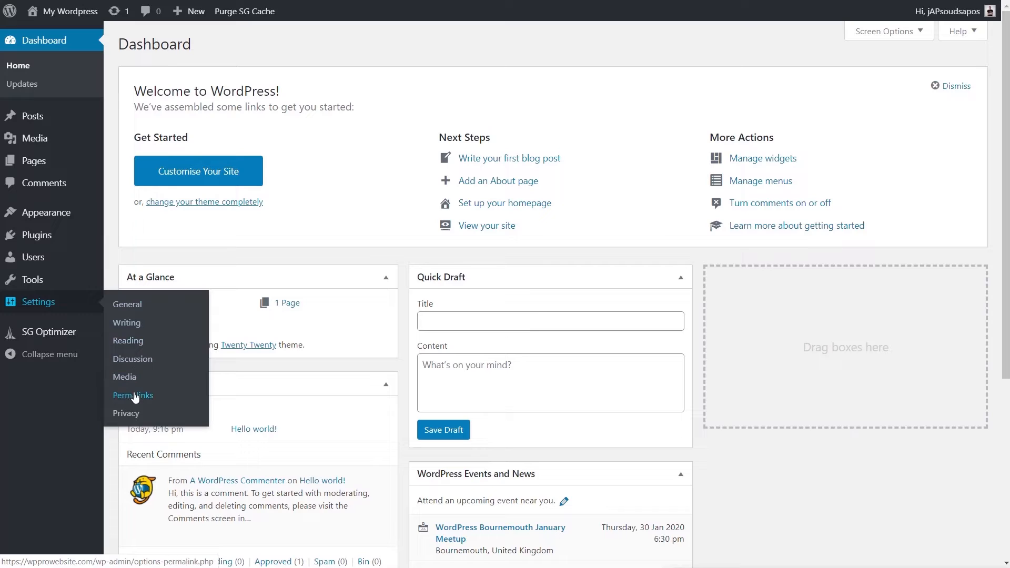
# - Set permalinks to post name and save the change
pyautogui.click(133, 395)
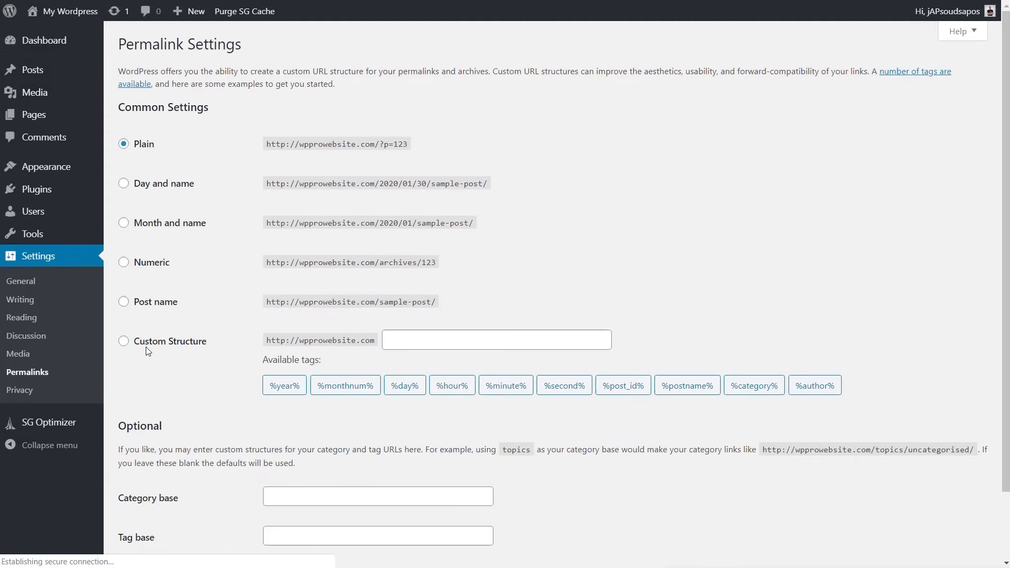
pyautogui.click(124, 301)
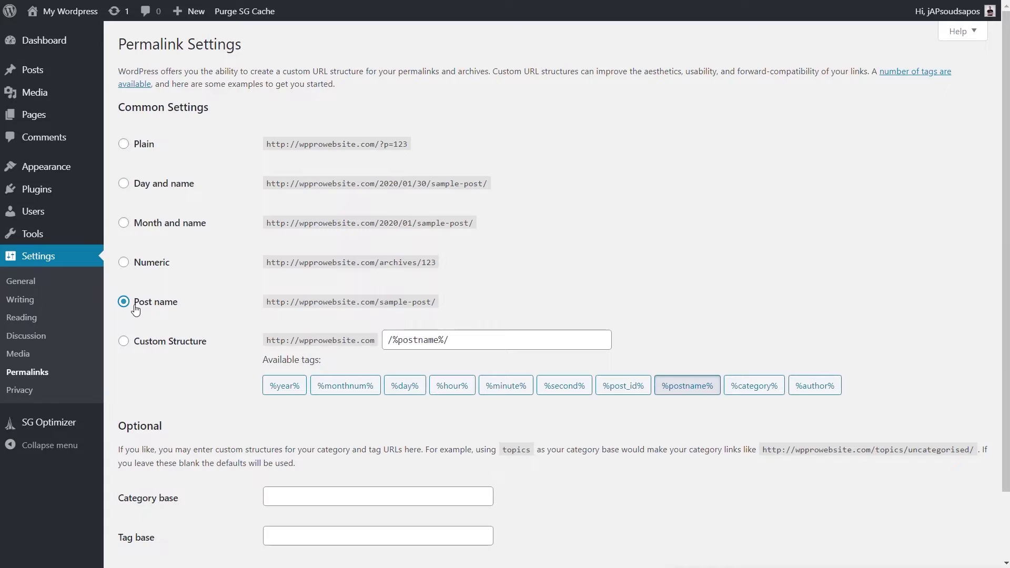
pyautogui.moveTo(134, 318)
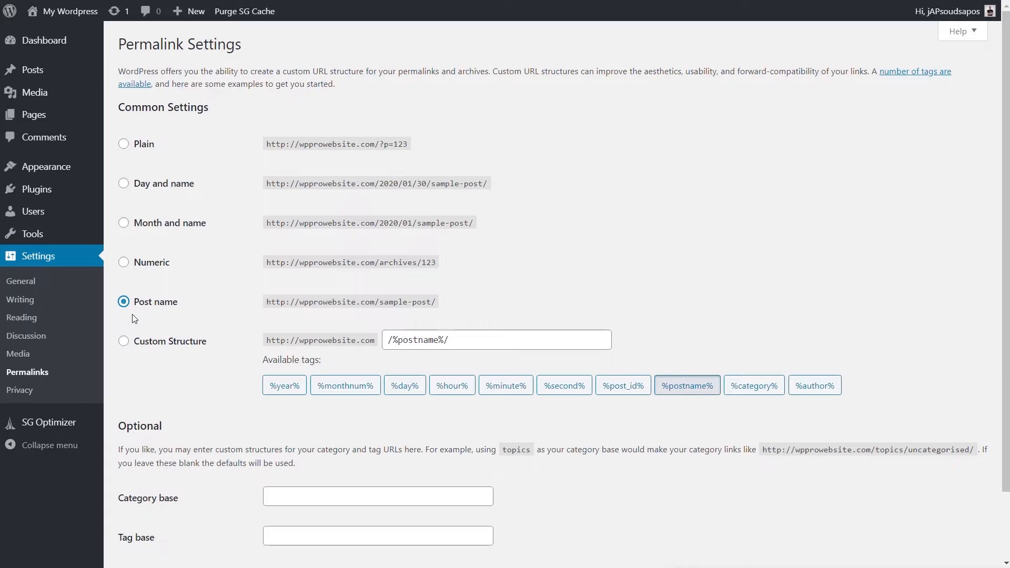
pyautogui.scroll(-3)
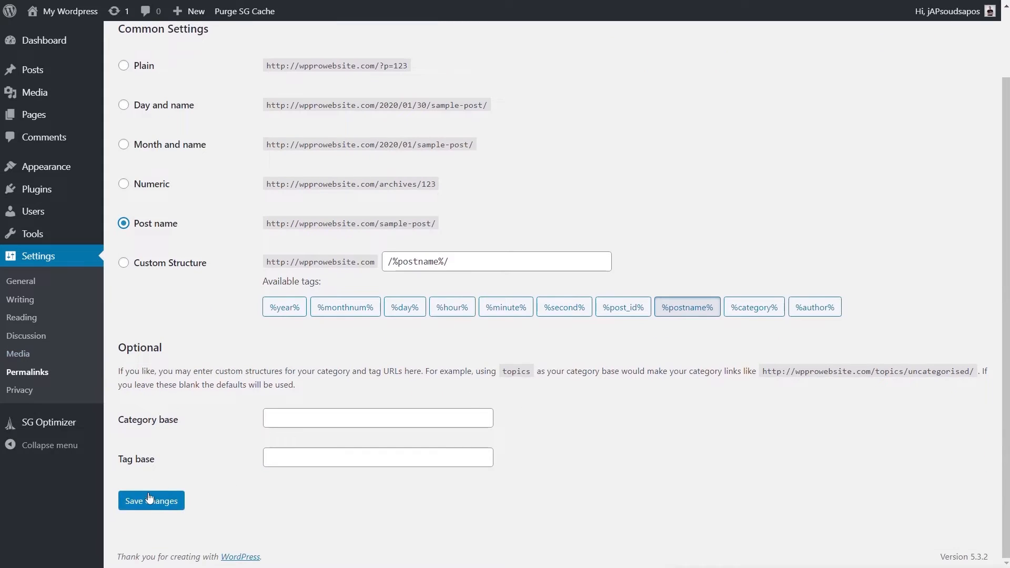
pyautogui.click(151, 500)
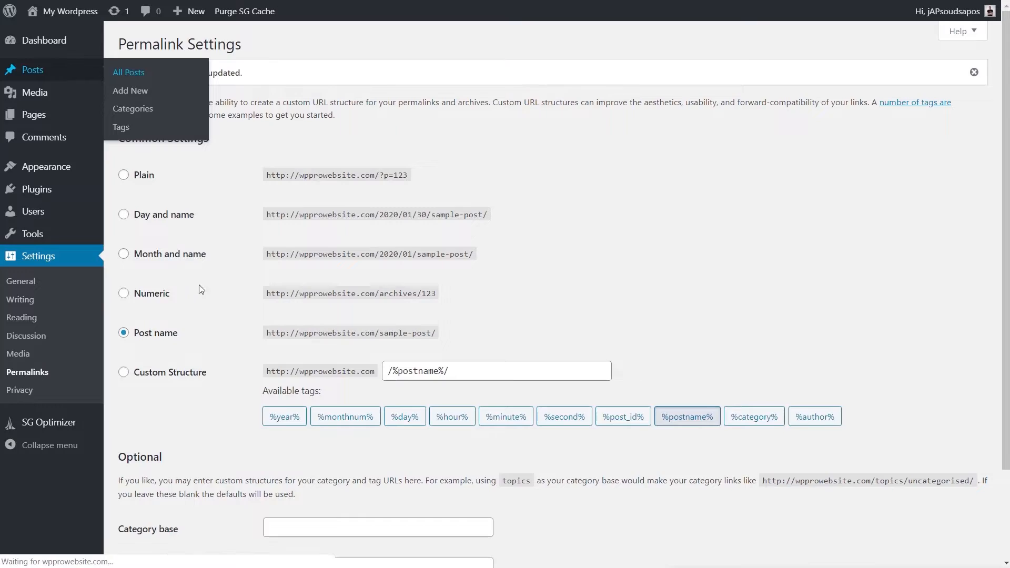
# - Move the Hello world! post and both default pages to the Bin
pyautogui.click(128, 72)
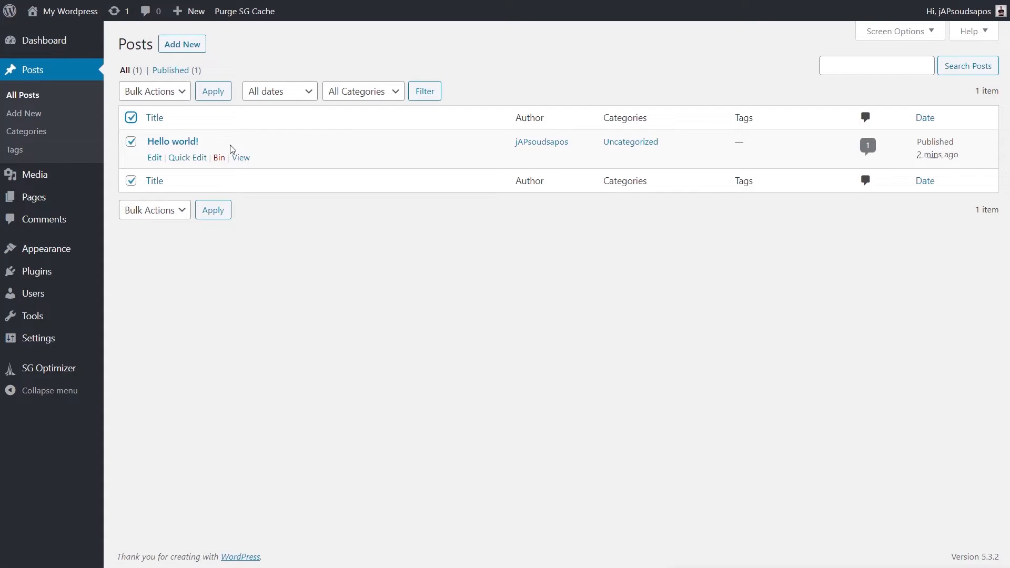
pyautogui.moveTo(186, 213)
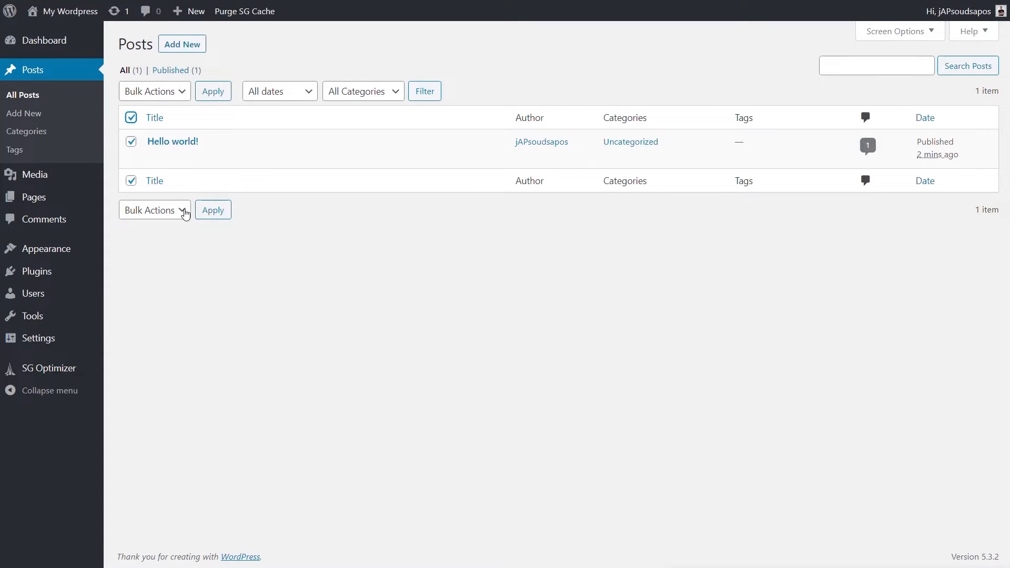
pyautogui.click(154, 209)
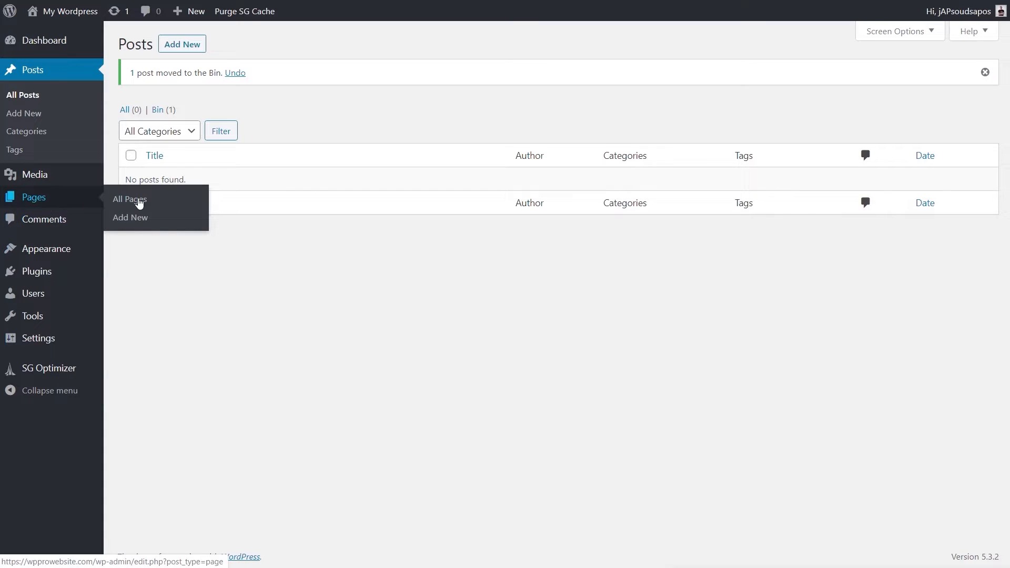
pyautogui.click(129, 199)
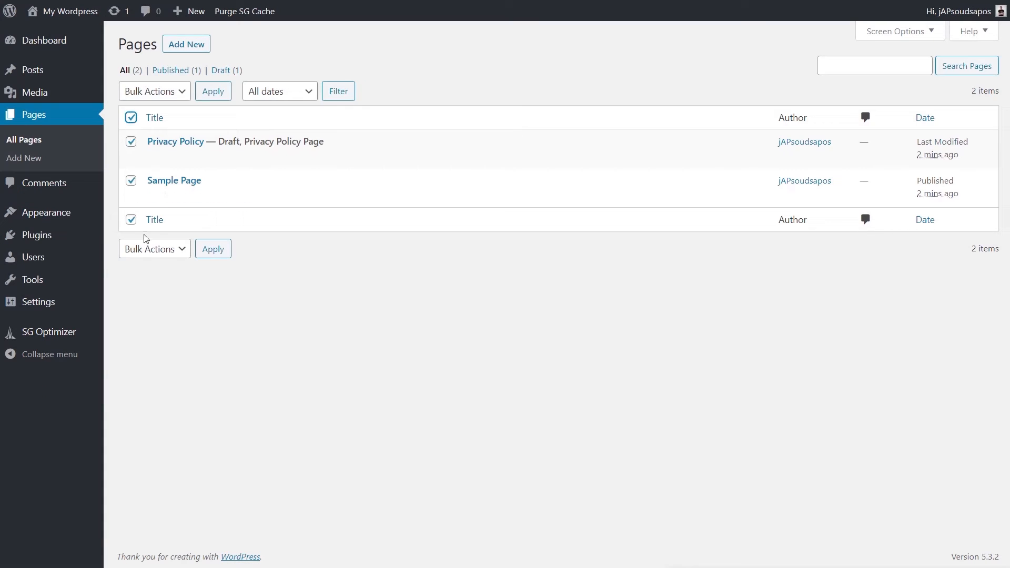
pyautogui.click(154, 249)
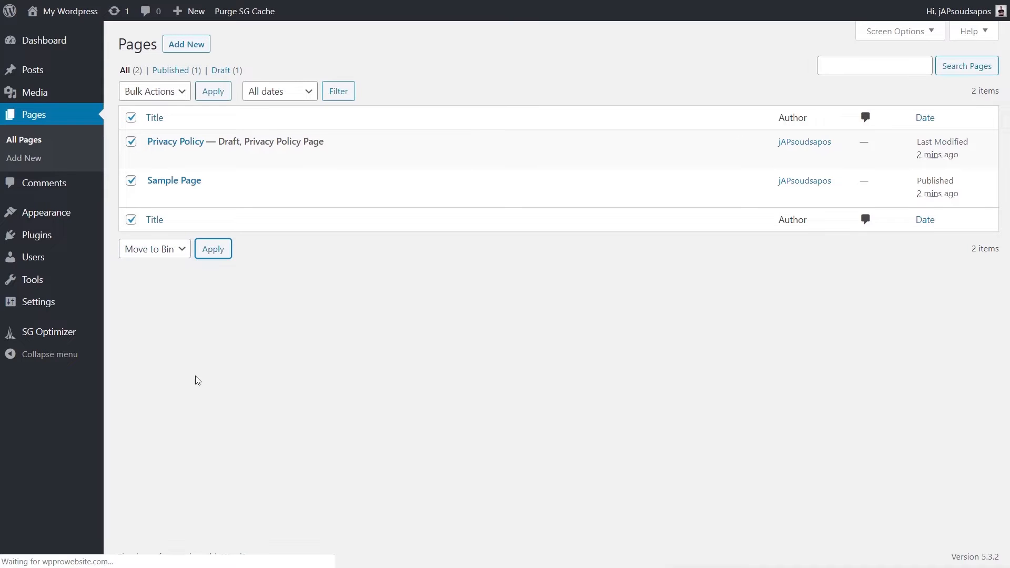
pyautogui.click(213, 249)
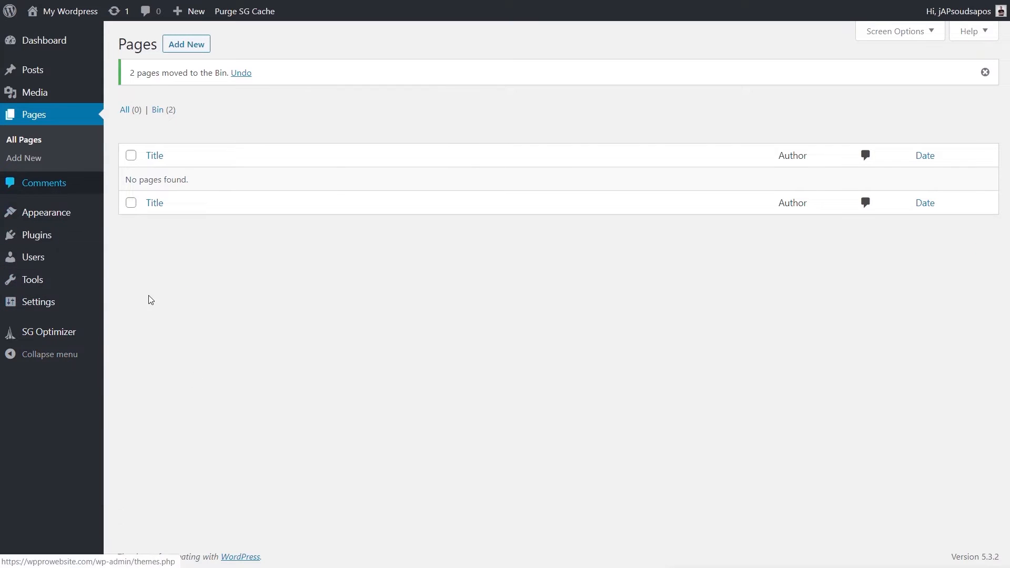
pyautogui.click(44, 183)
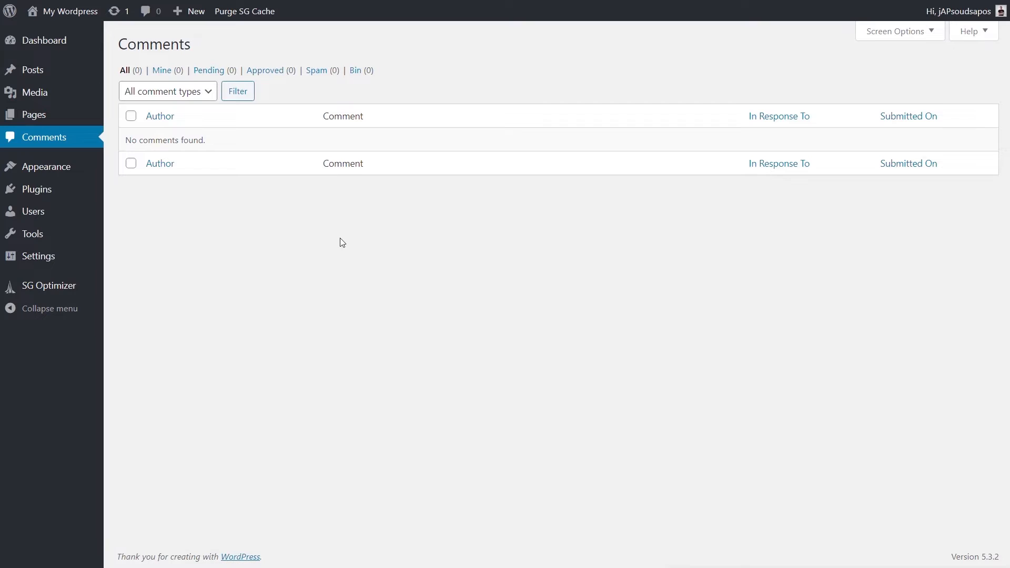
pyautogui.moveTo(330, 384)
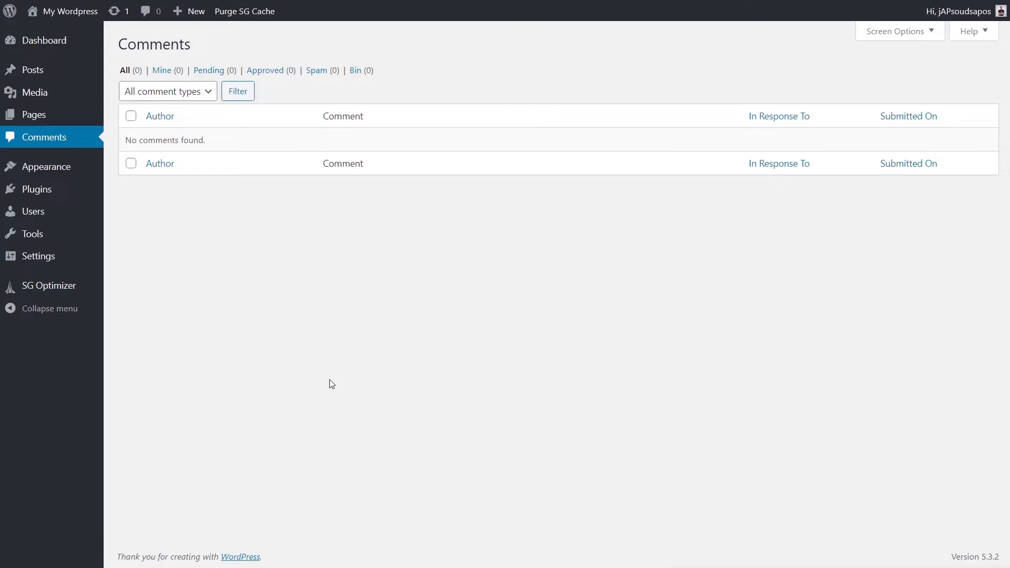
pyautogui.moveTo(470, 457)
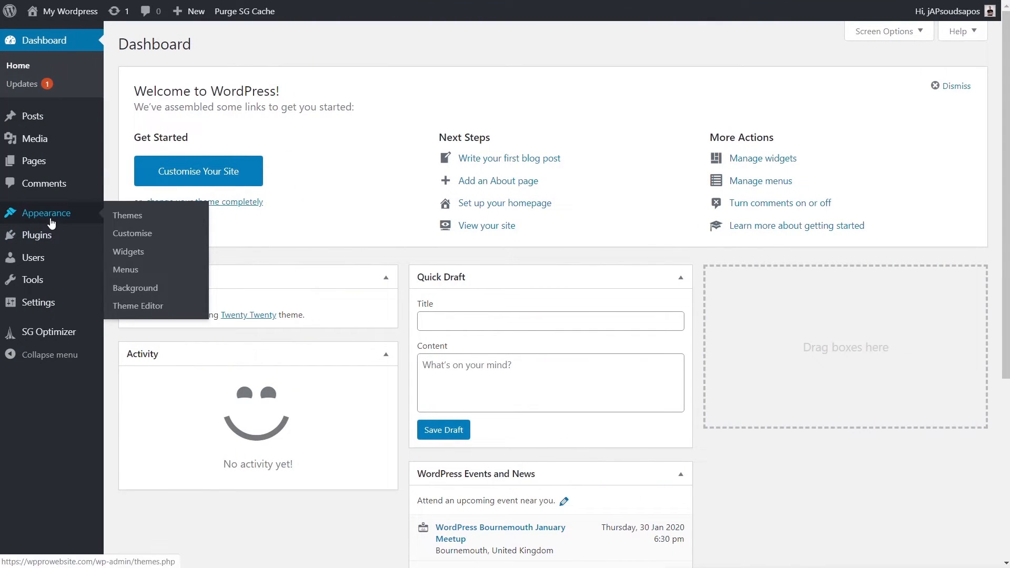
# - Search themes for 'blog', install and activate Blocksy, and download Blocksy Companion
pyautogui.click(127, 215)
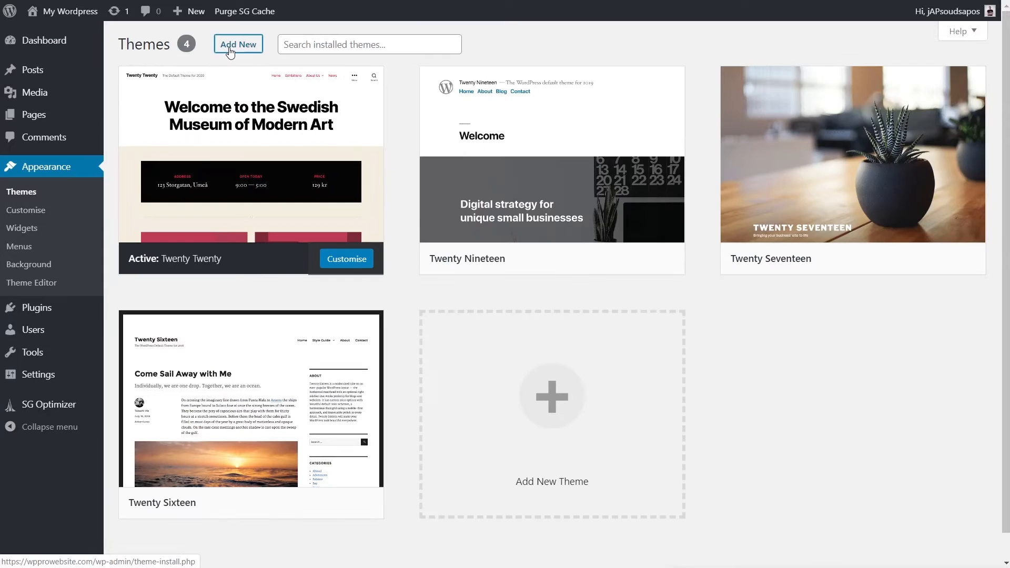
pyautogui.click(237, 44)
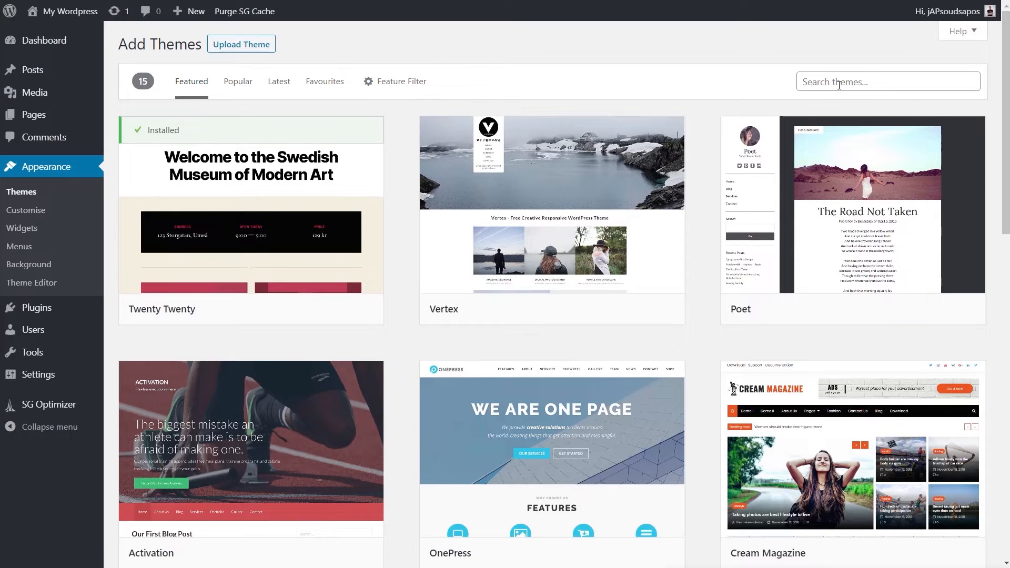
pyautogui.write('blog')
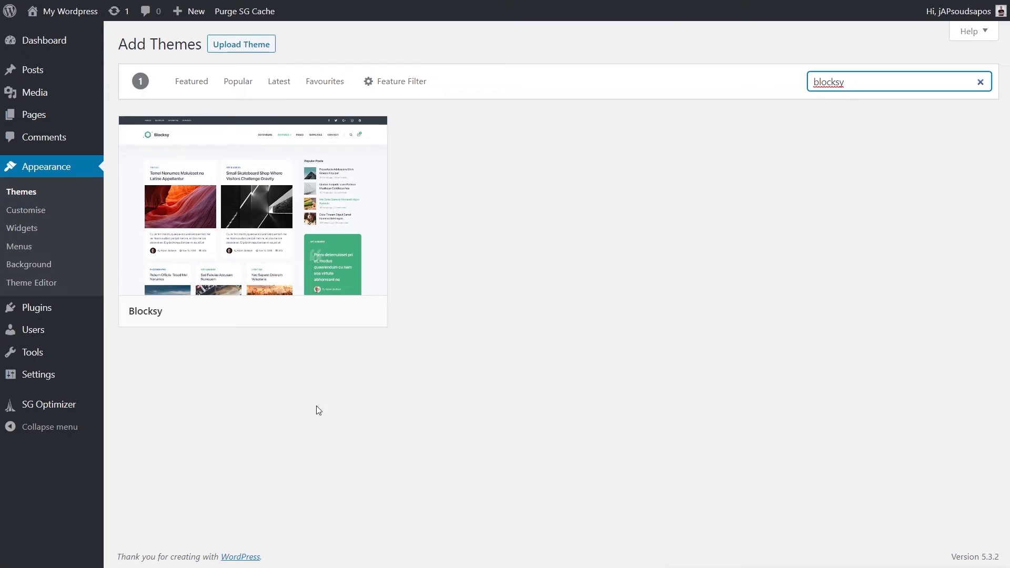
pyautogui.click(292, 311)
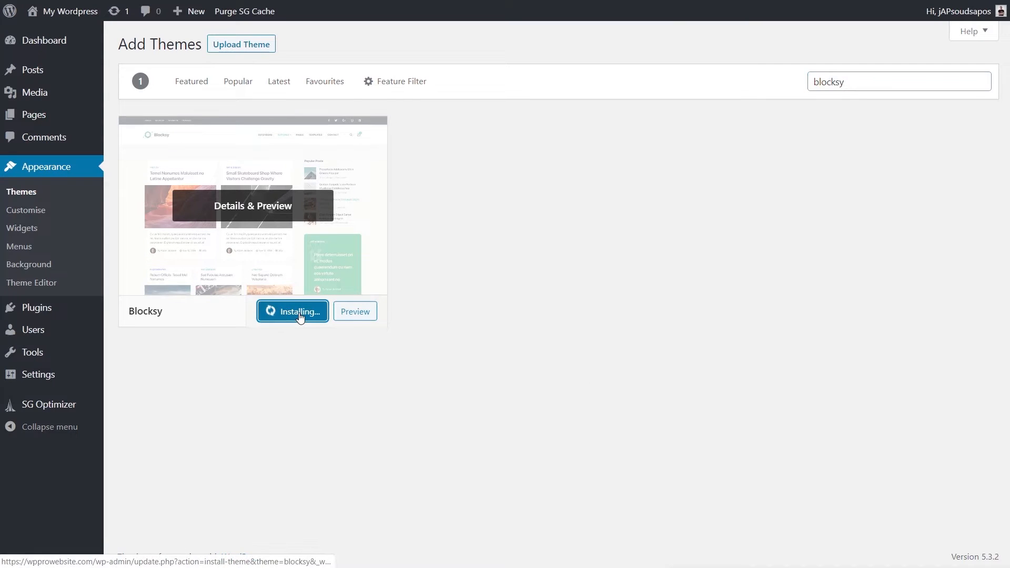
pyautogui.click(295, 311)
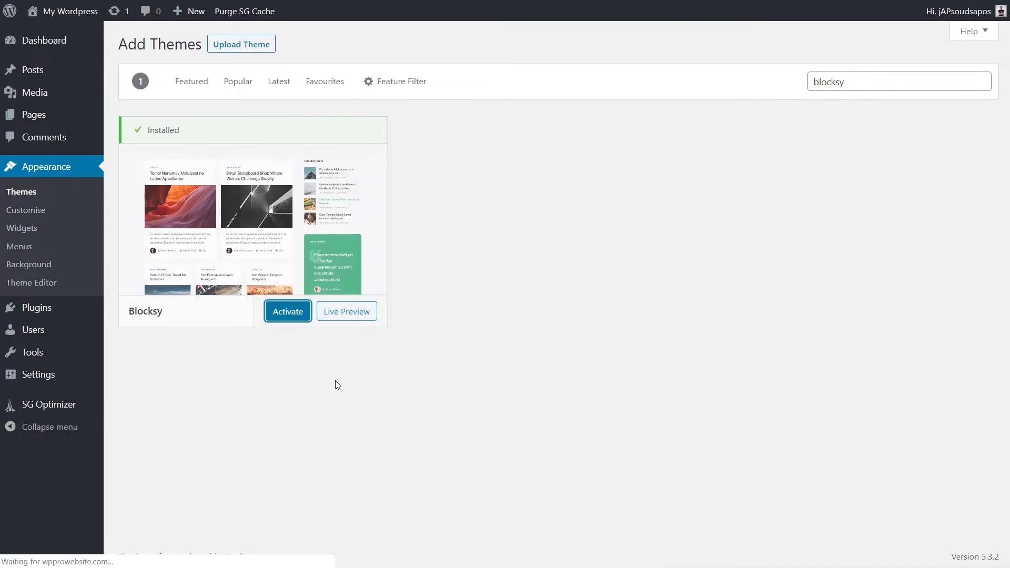
pyautogui.click(288, 311)
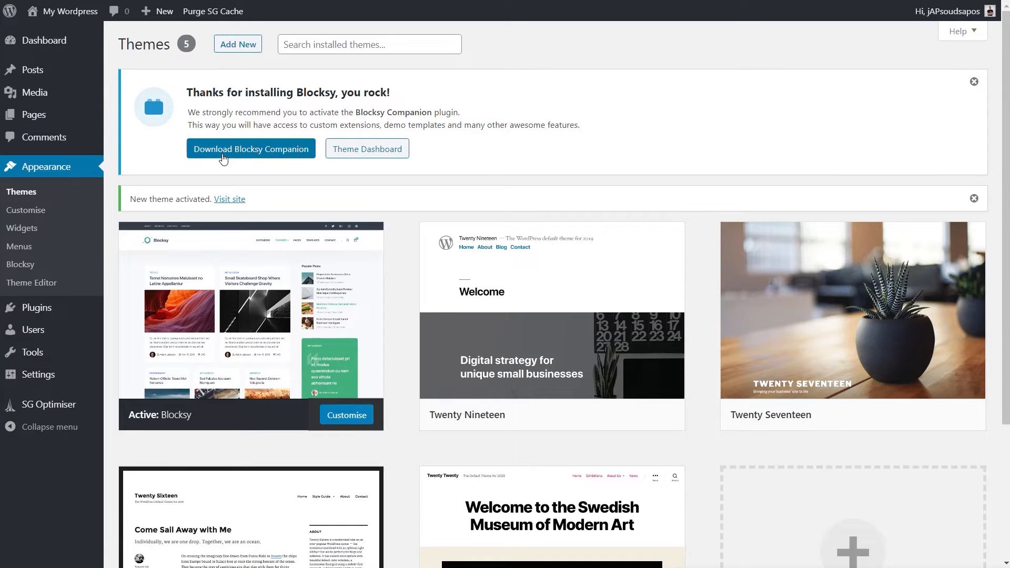
pyautogui.moveTo(258, 153)
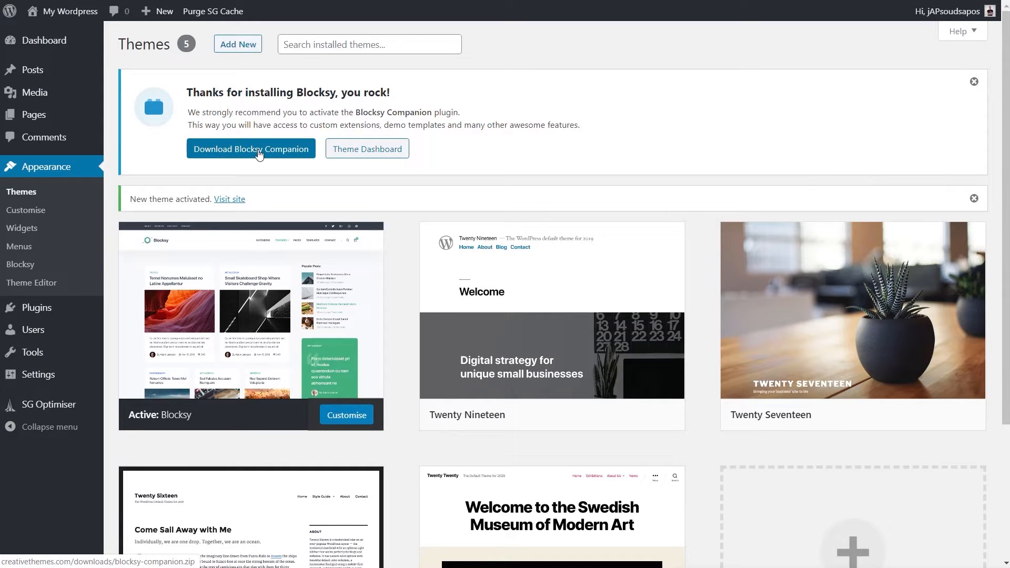
pyautogui.click(250, 149)
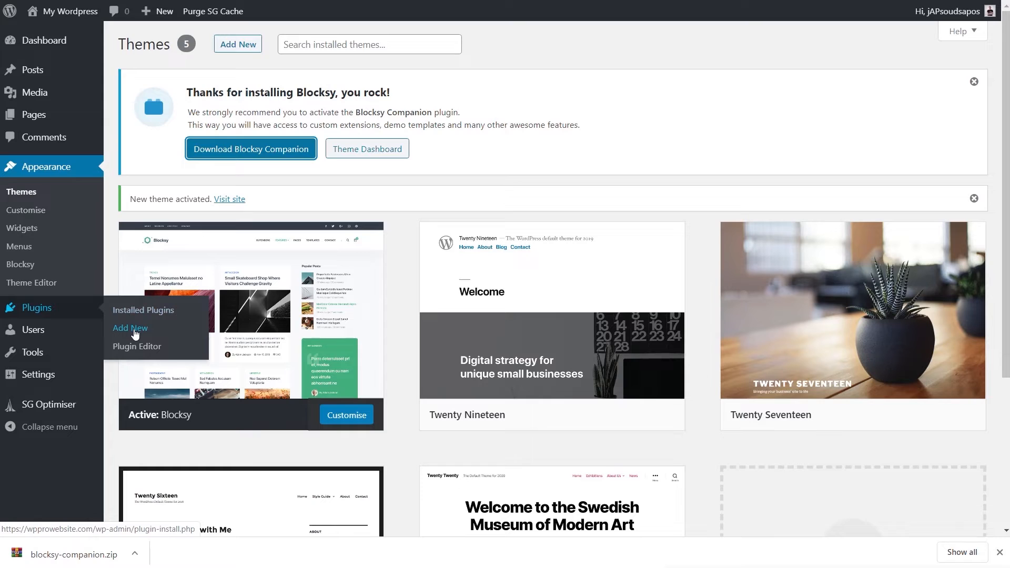
# - Upload blocksy-companion.zip as a new plugin and install it
pyautogui.click(130, 328)
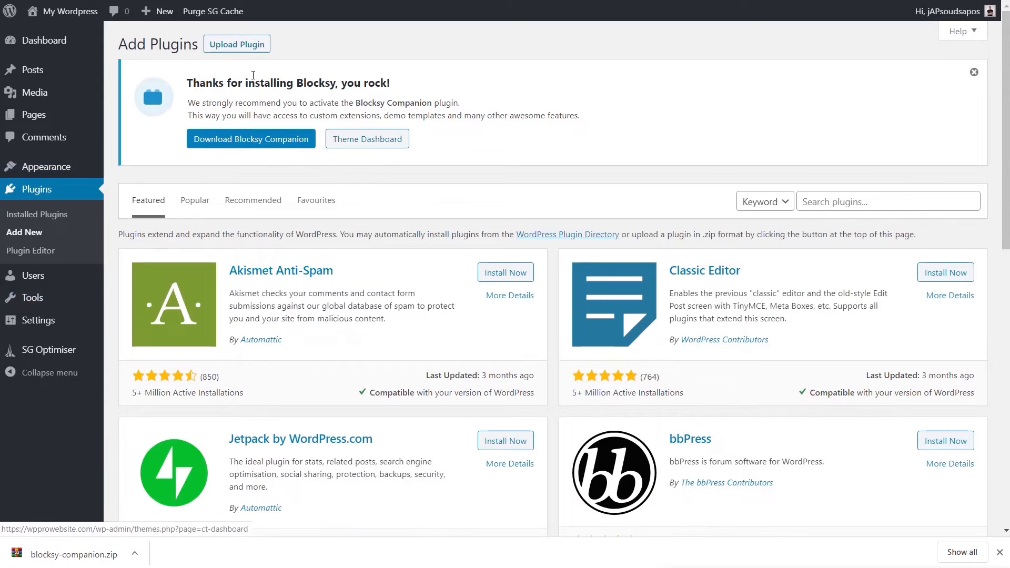
pyautogui.click(236, 44)
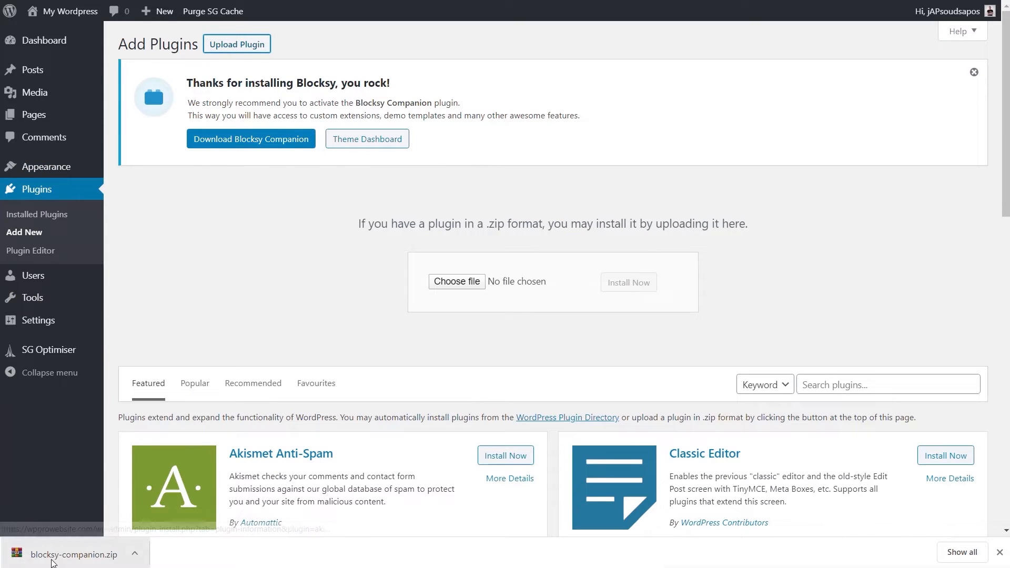
pyautogui.click(456, 282)
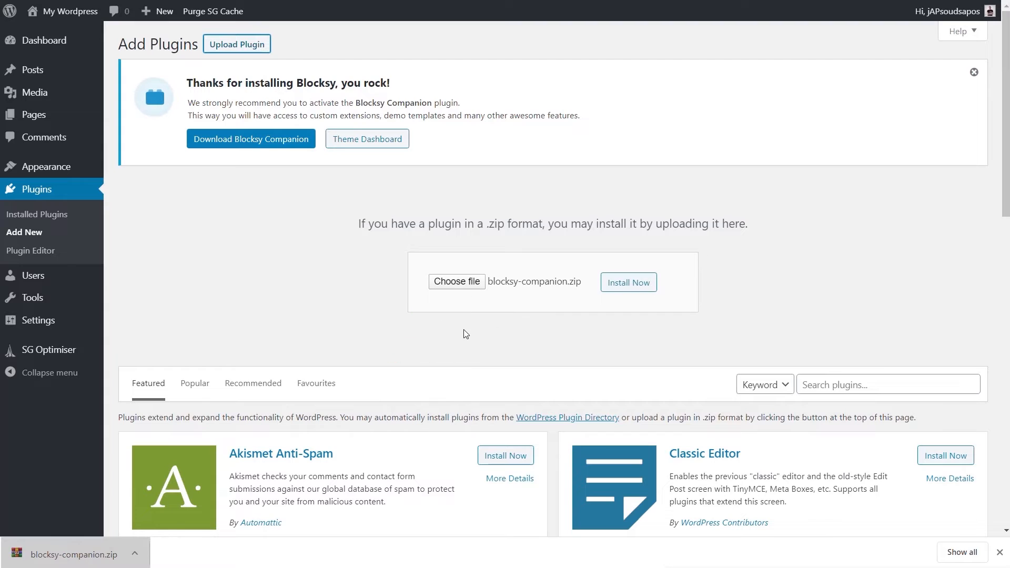
pyautogui.click(628, 282)
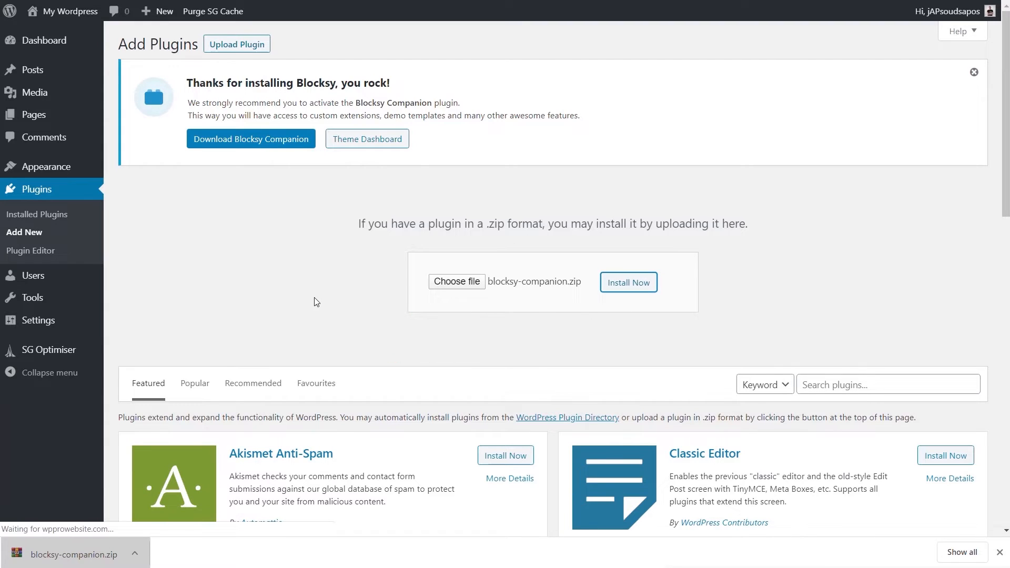
pyautogui.click(627, 282)
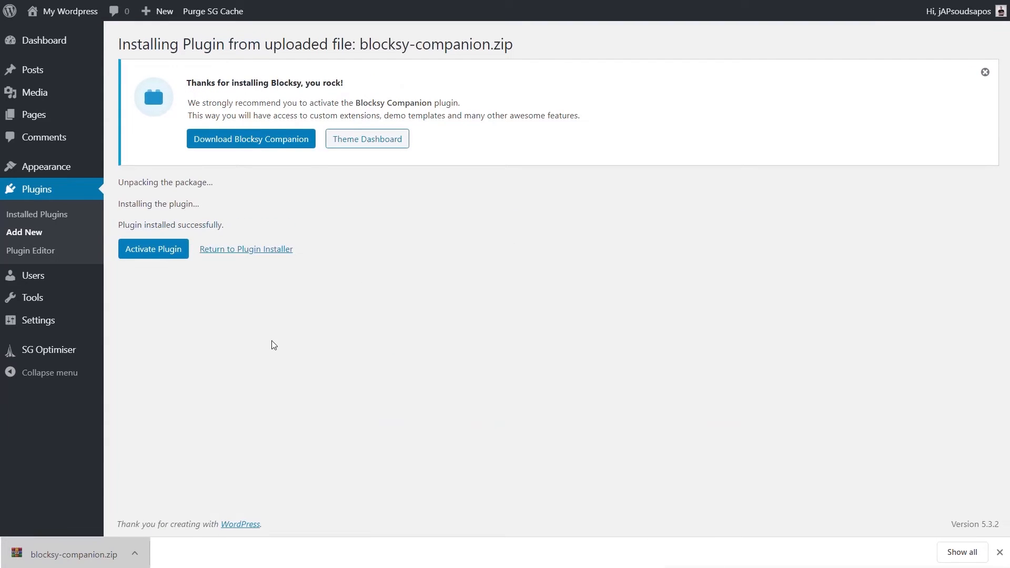
pyautogui.click(152, 249)
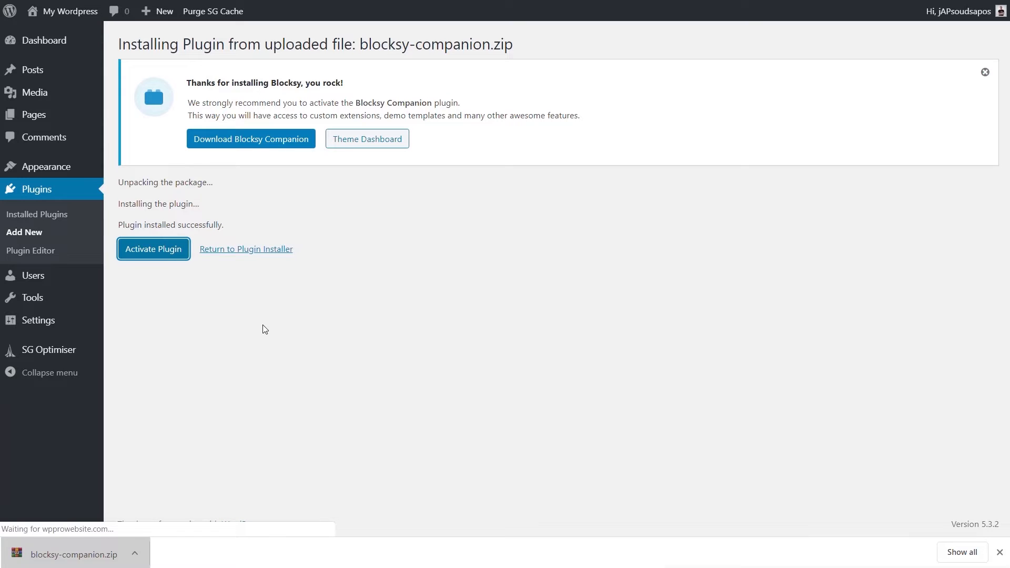
# - Activate Blocksy Companion, skip the update opt-in, and start importing the Main starter site
pyautogui.click(153, 249)
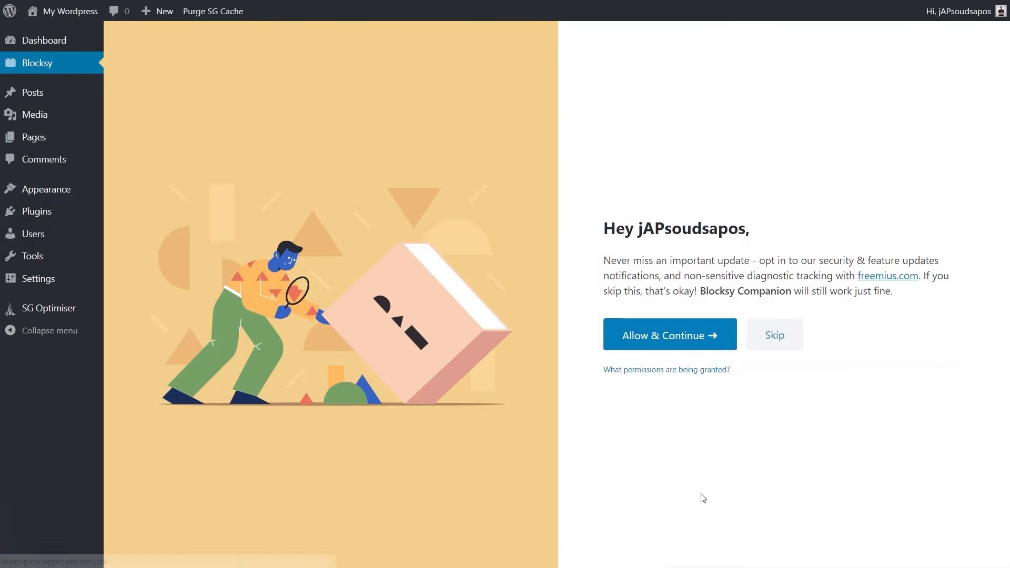
pyautogui.moveTo(604, 453)
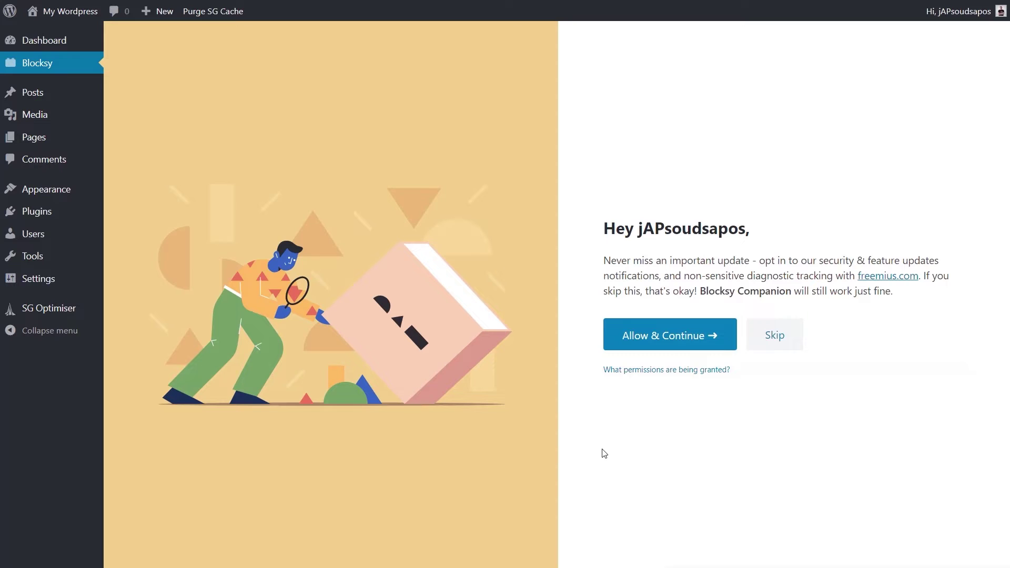
pyautogui.moveTo(774, 334)
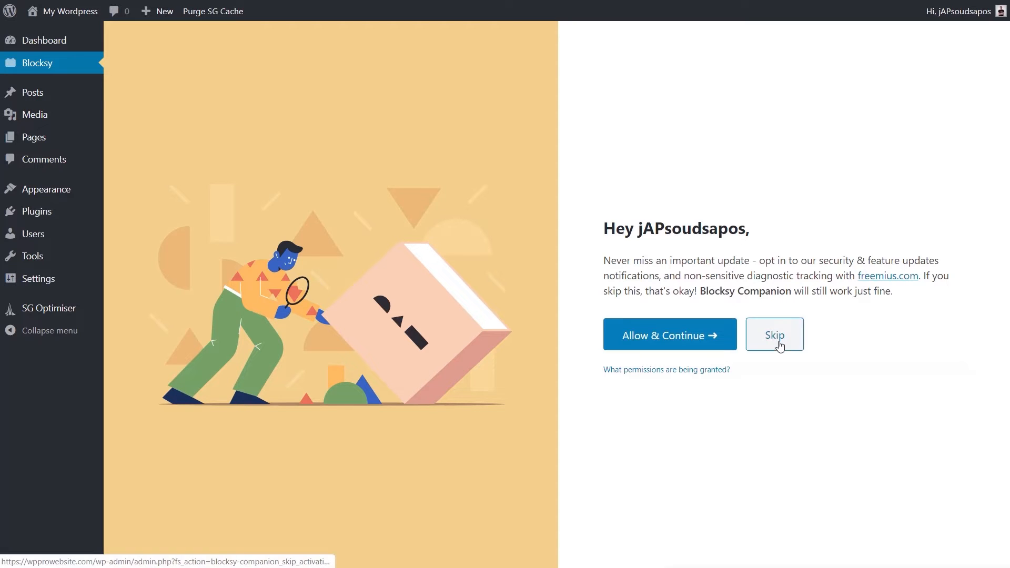
pyautogui.click(774, 334)
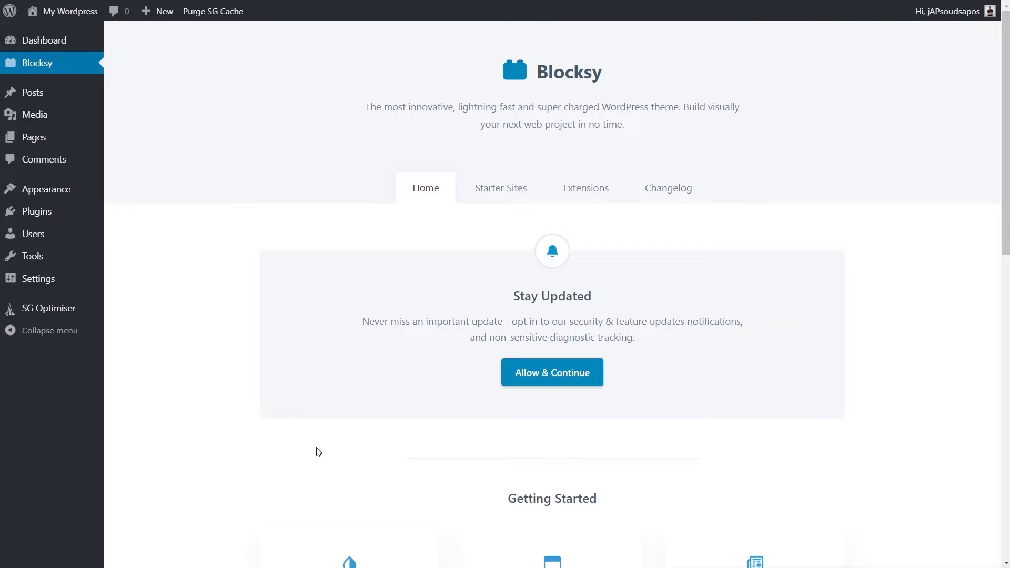
pyautogui.moveTo(249, 431)
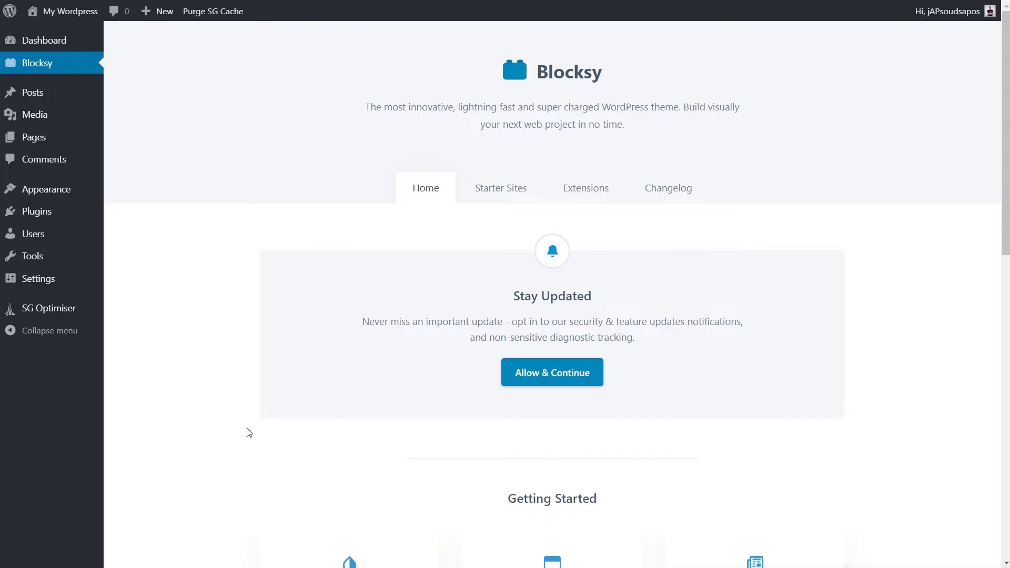
pyautogui.moveTo(501, 188)
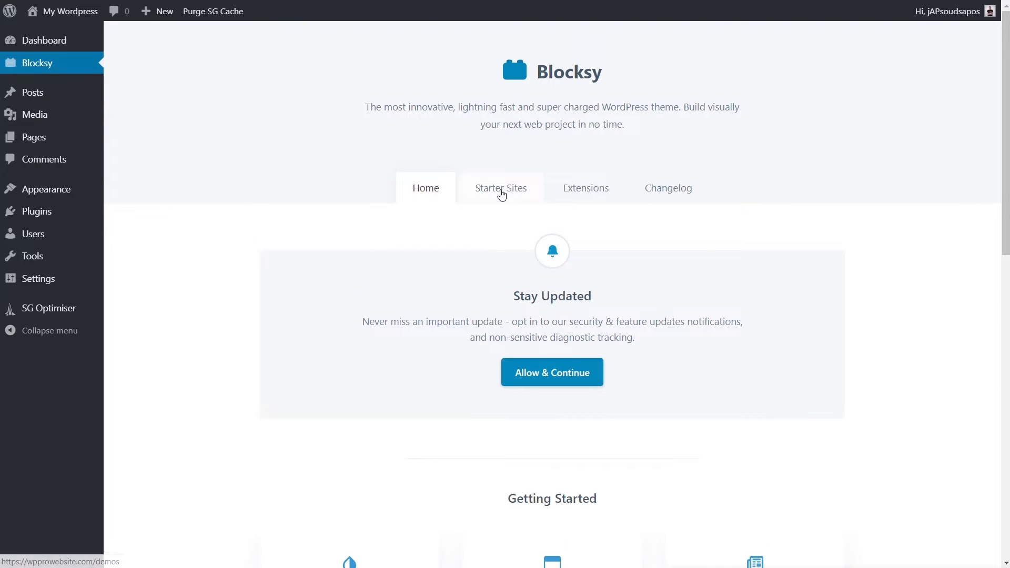
pyautogui.click(501, 188)
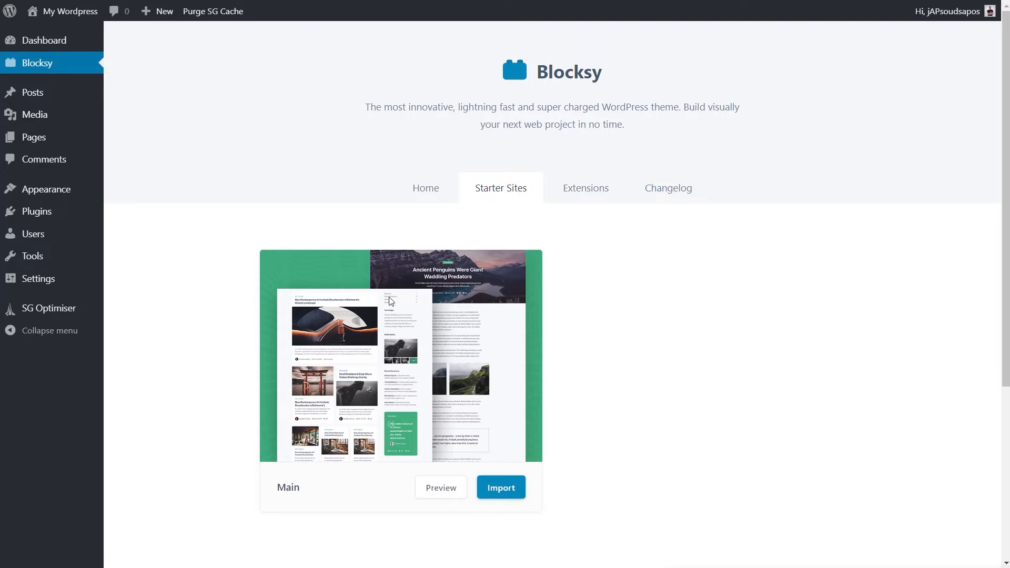
pyautogui.click(500, 487)
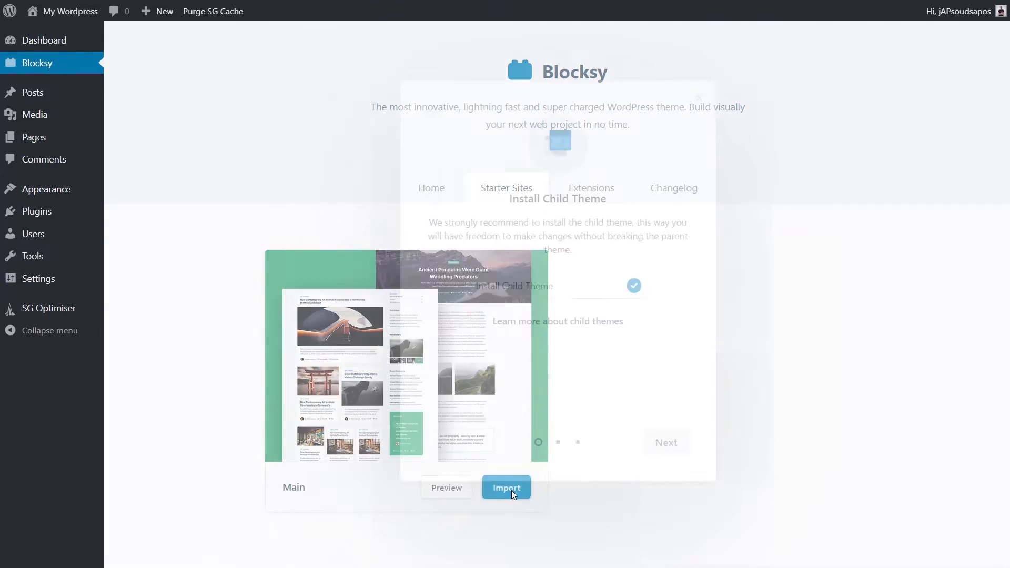
# - Import the Main starter site with a child theme, leaving WooCommerce and Clean Install unticked
pyautogui.click(506, 488)
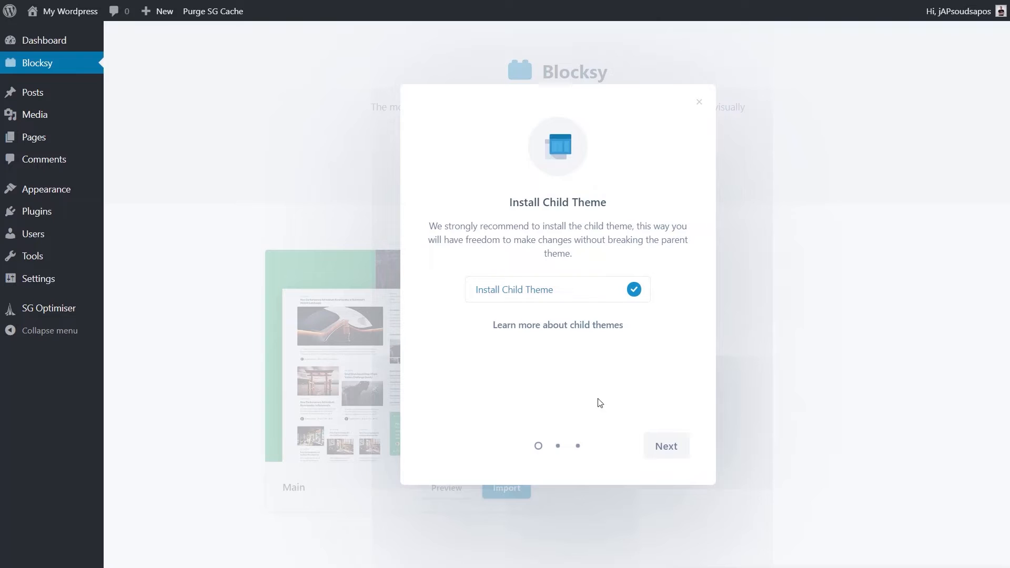
pyautogui.click(665, 445)
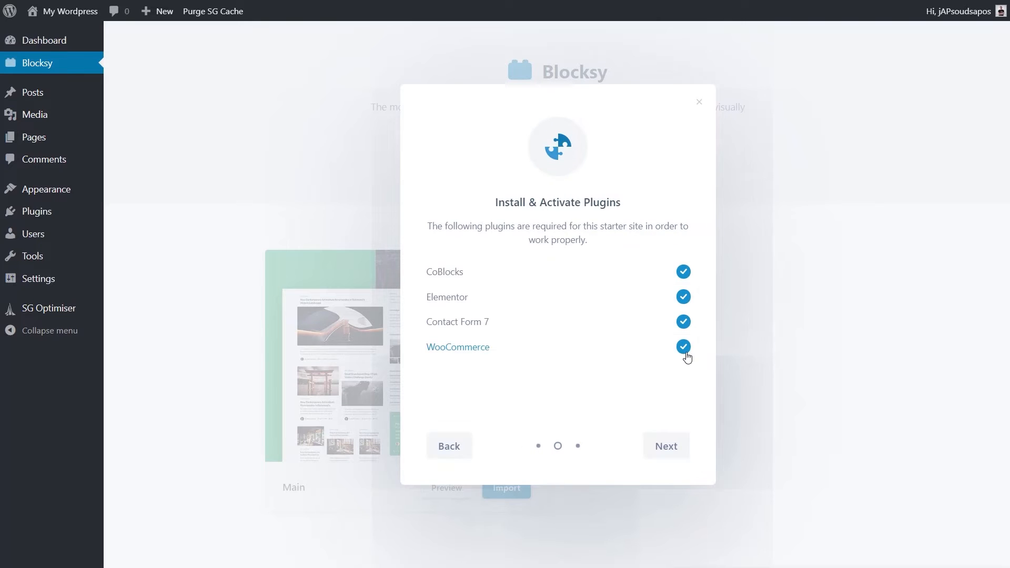
pyautogui.click(682, 347)
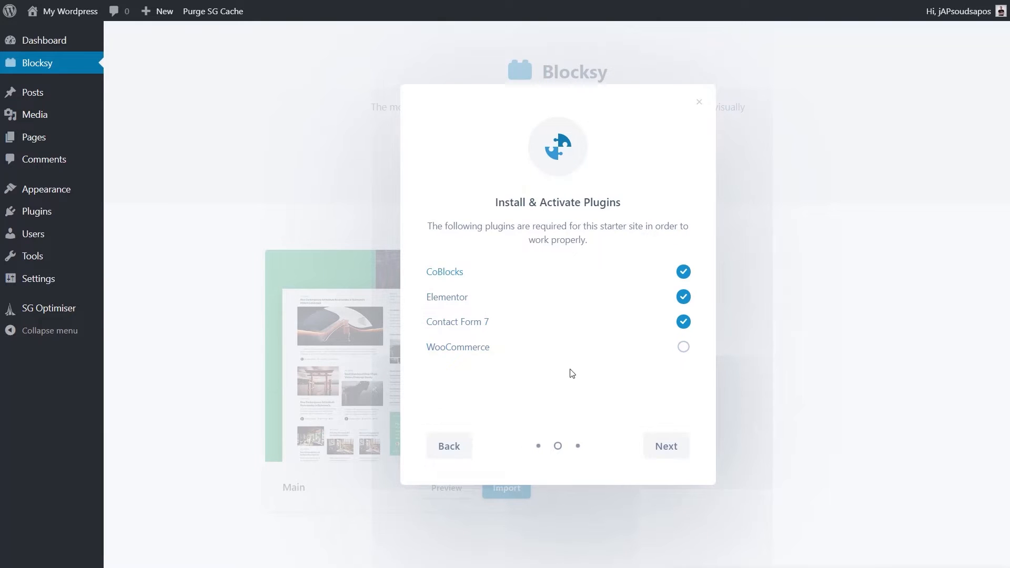
pyautogui.click(665, 445)
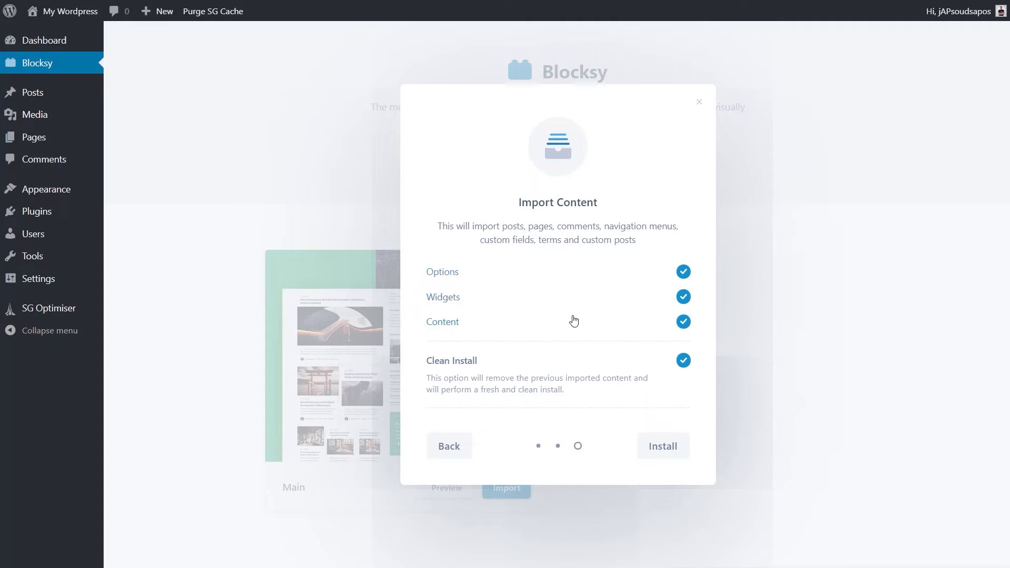
pyautogui.click(682, 360)
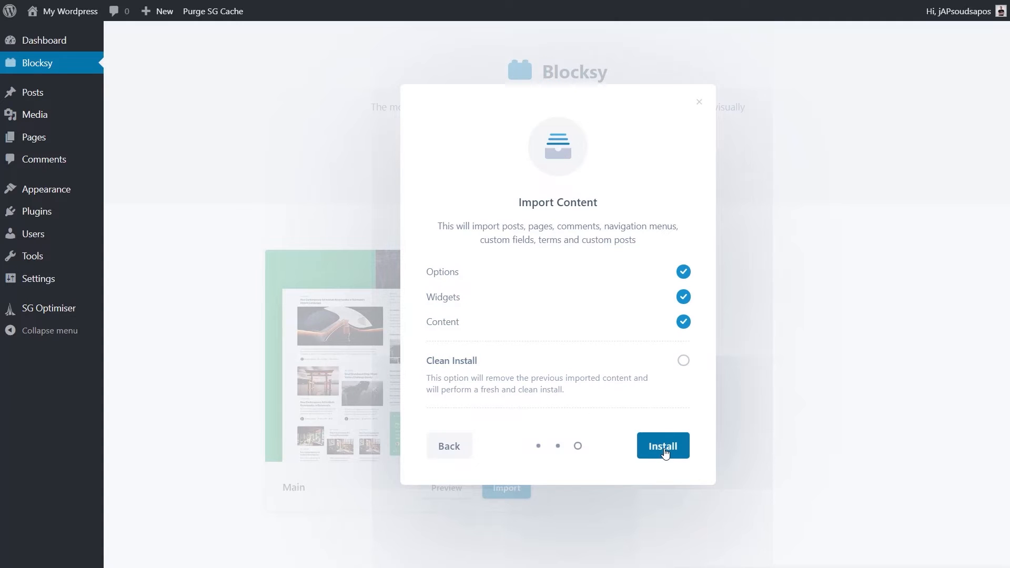
pyautogui.click(663, 445)
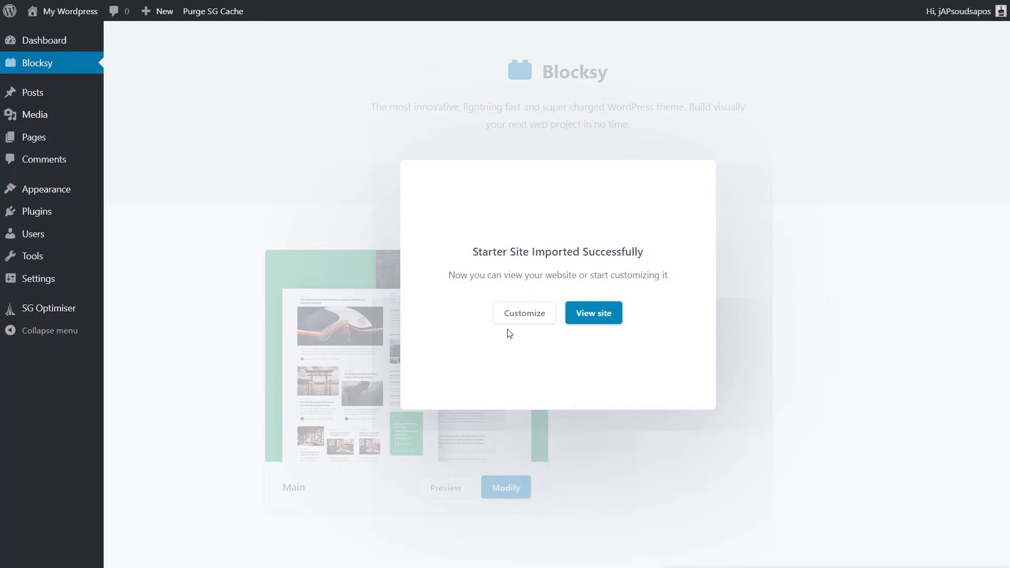
pyautogui.click(524, 313)
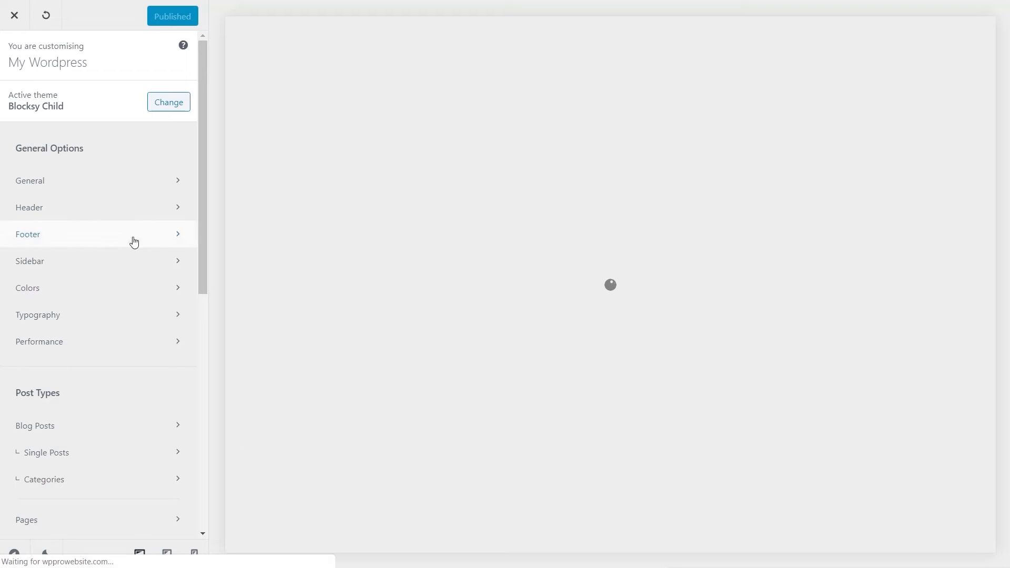
pyautogui.moveTo(121, 249)
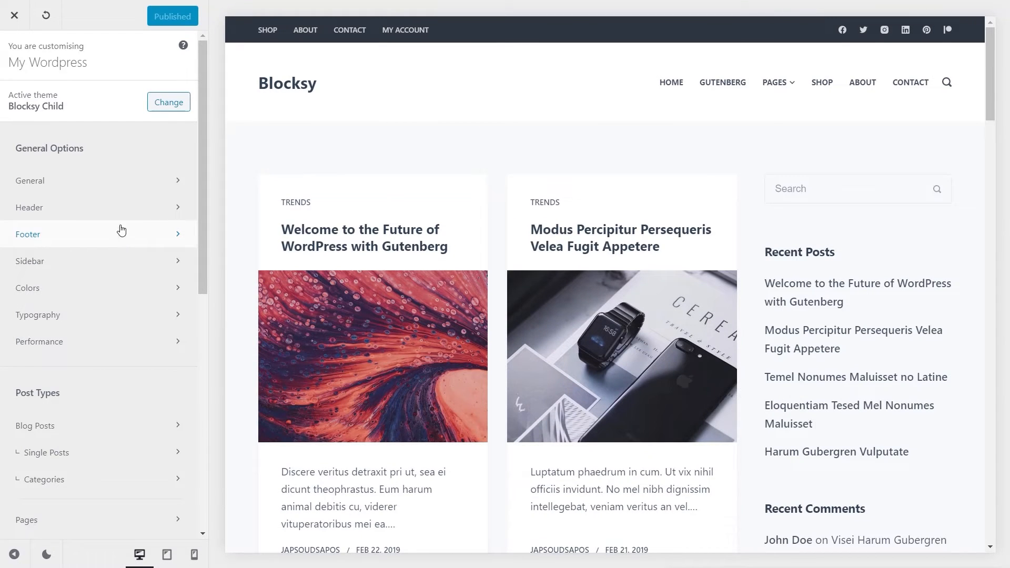
pyautogui.click(29, 180)
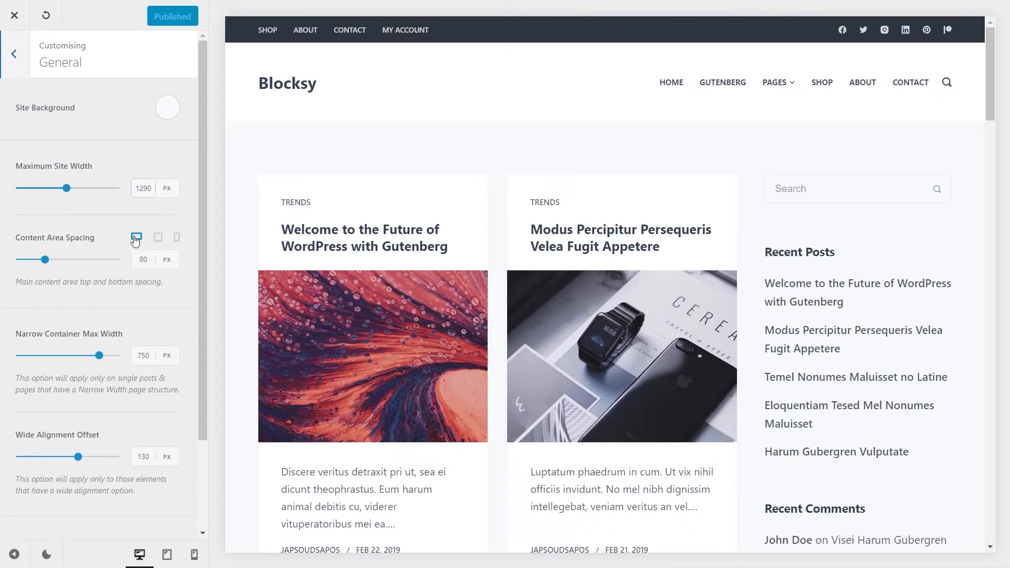
pyautogui.moveTo(104, 196)
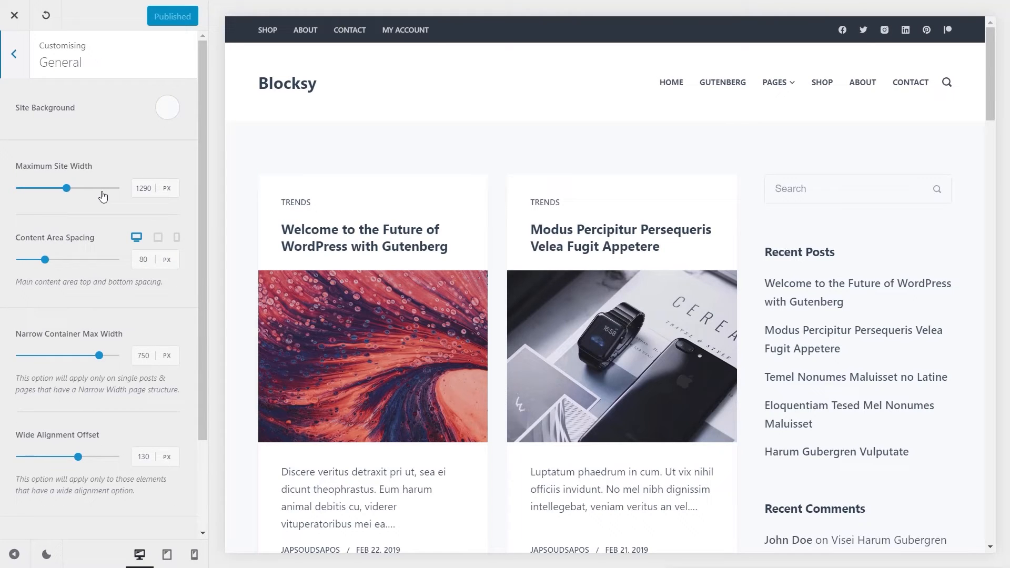
pyautogui.click(13, 54)
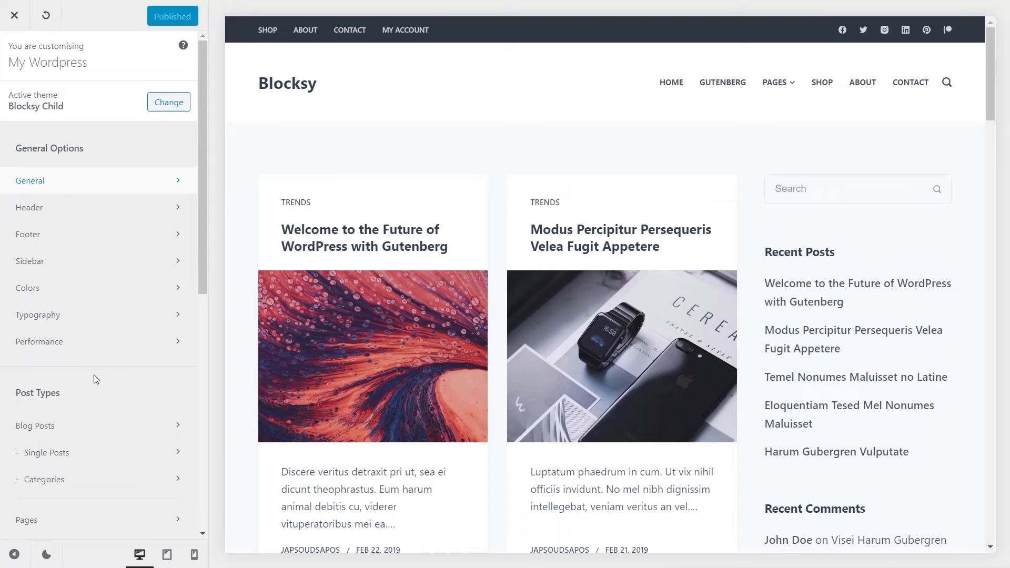
pyautogui.scroll(-3)
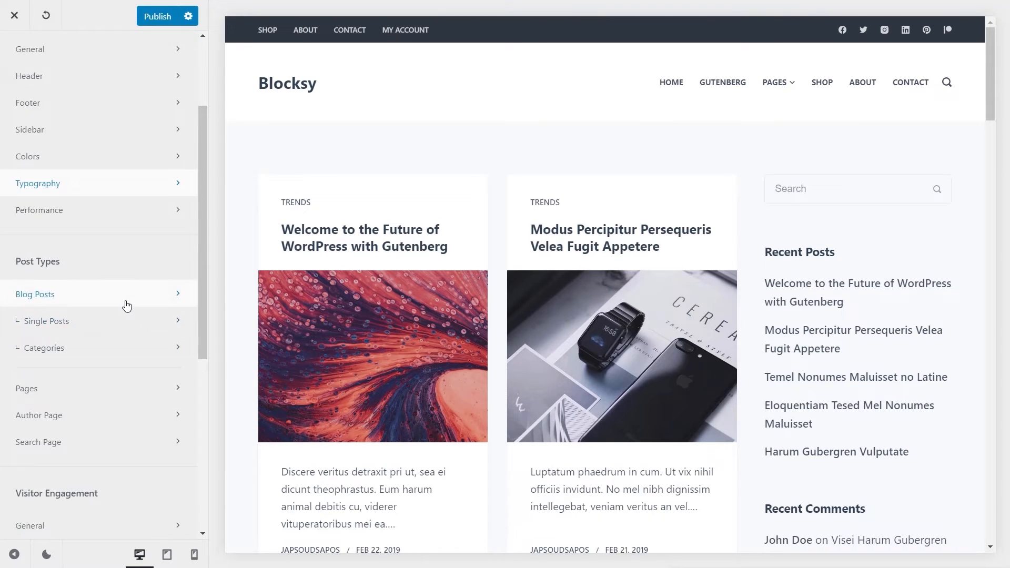
# - Compare Blog Posts structures and settle on single-column large-image cards
pyautogui.click(35, 294)
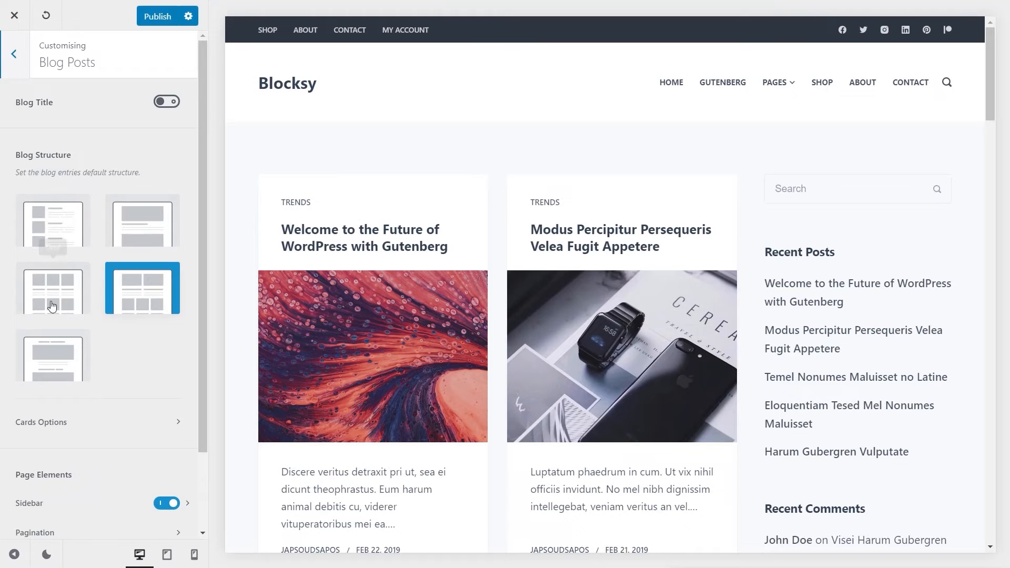
pyautogui.moveTo(145, 365)
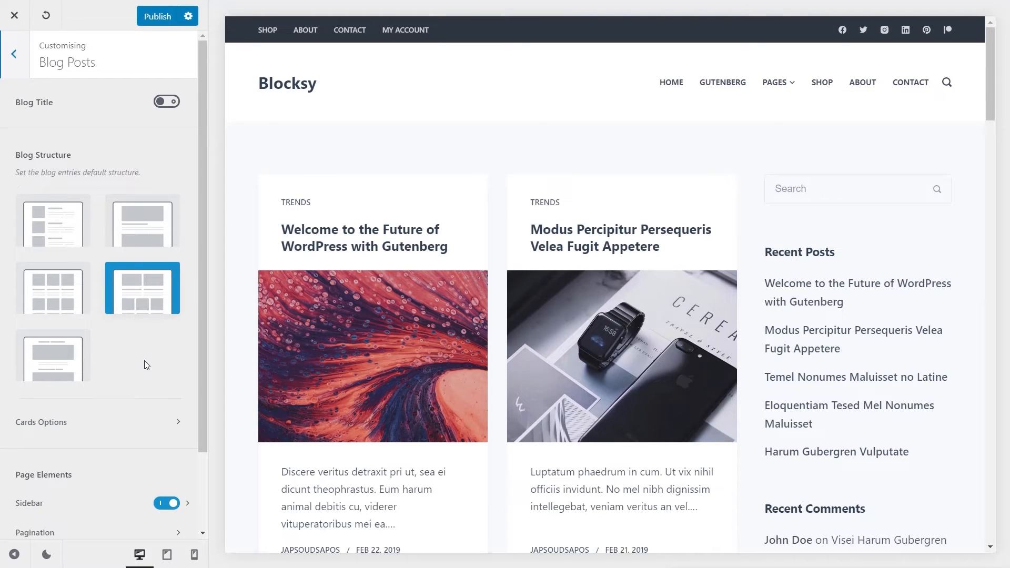
pyautogui.click(53, 220)
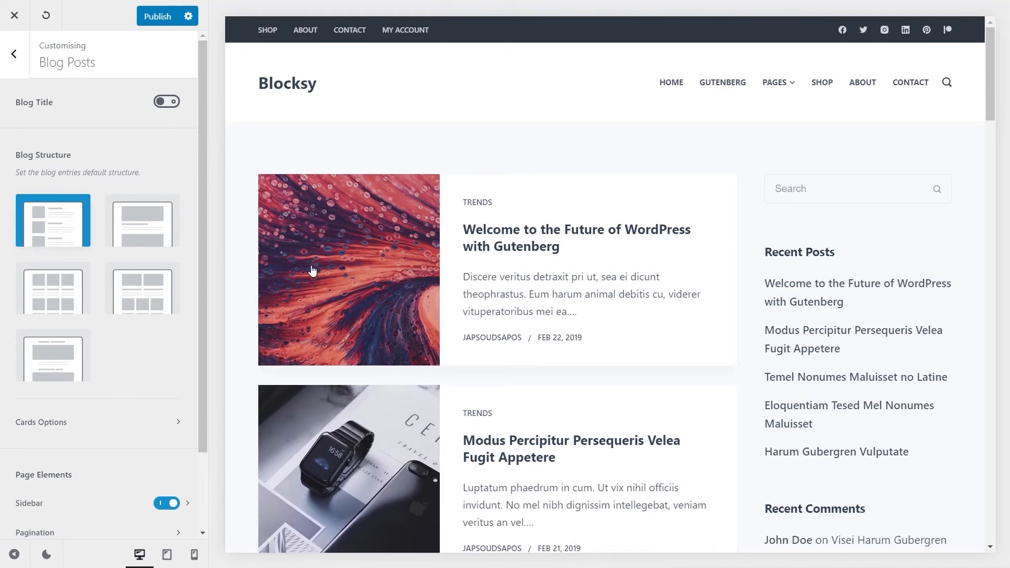
pyautogui.click(141, 221)
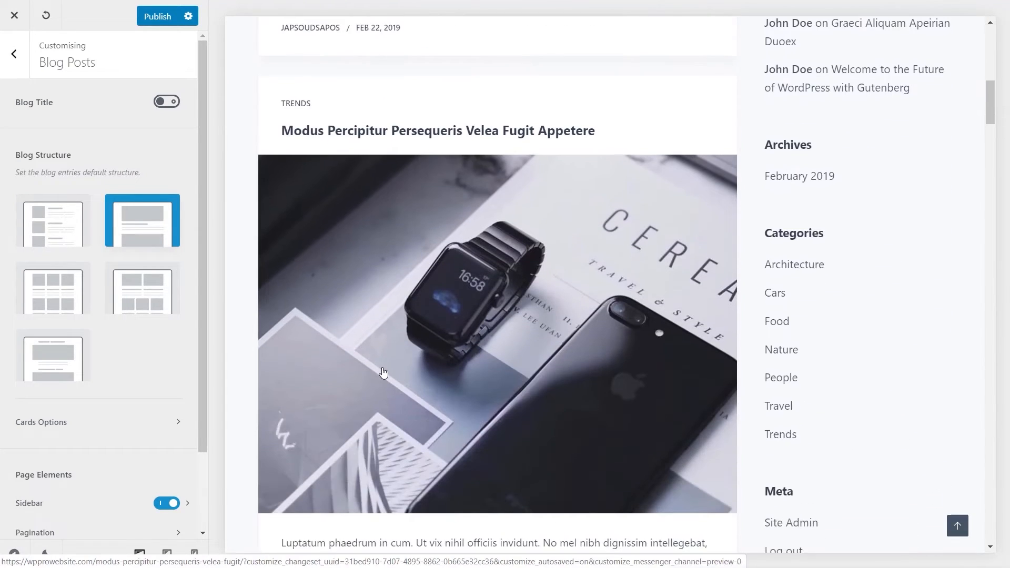
pyautogui.click(52, 291)
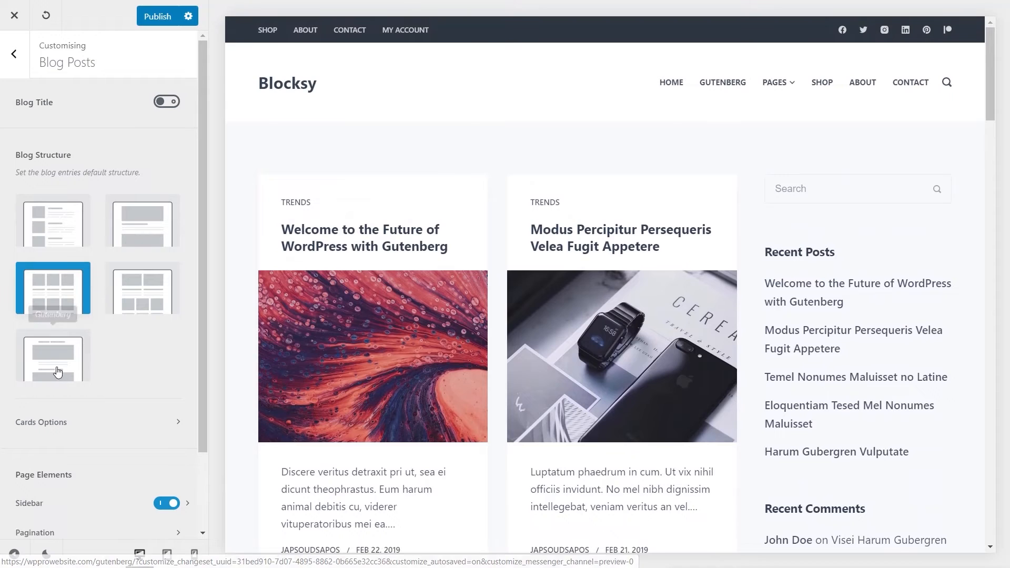
pyautogui.click(142, 222)
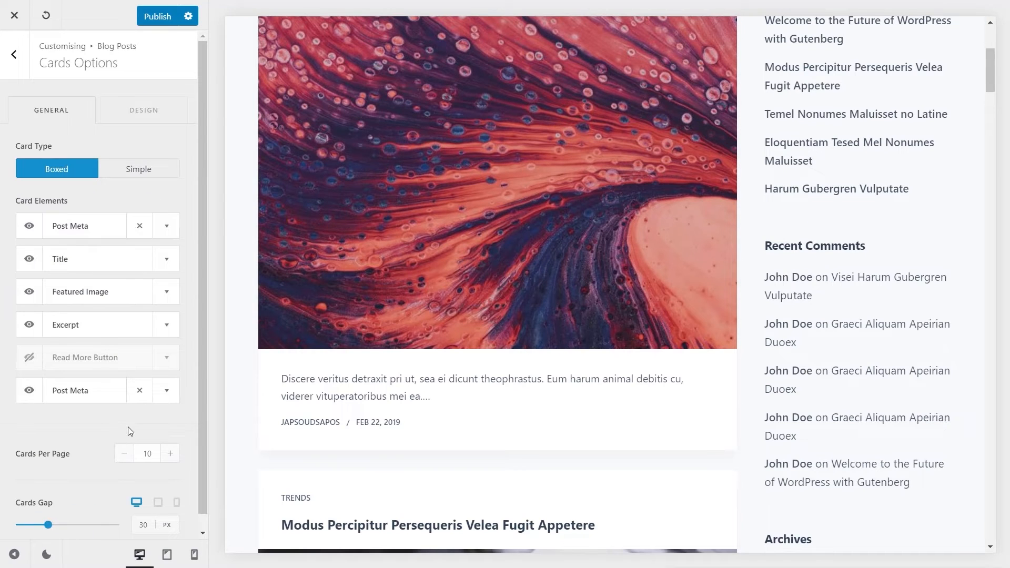
# - Make the Read More button visible on blog cards and turn on its arrow
pyautogui.scroll(-3)
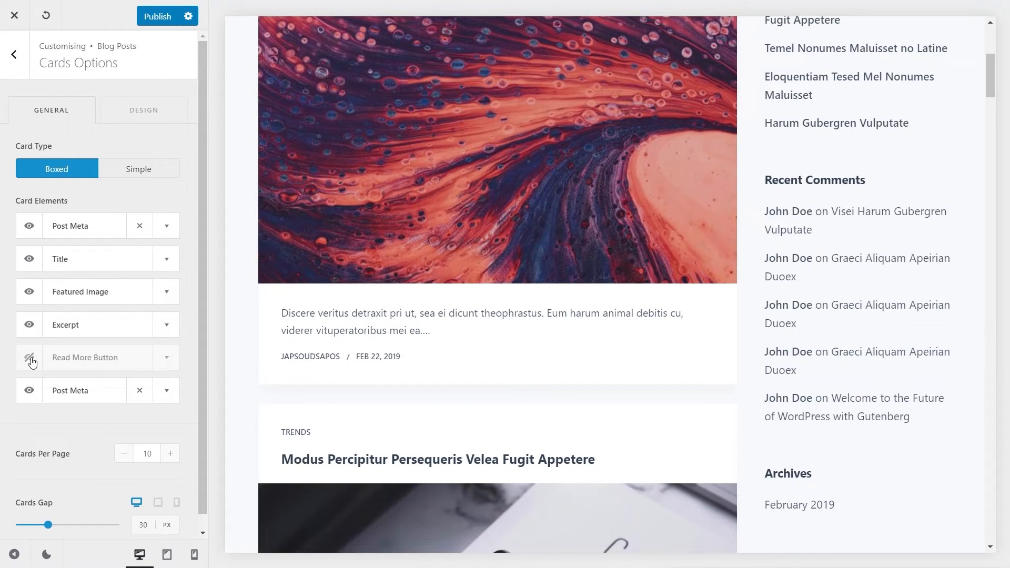
pyautogui.click(29, 358)
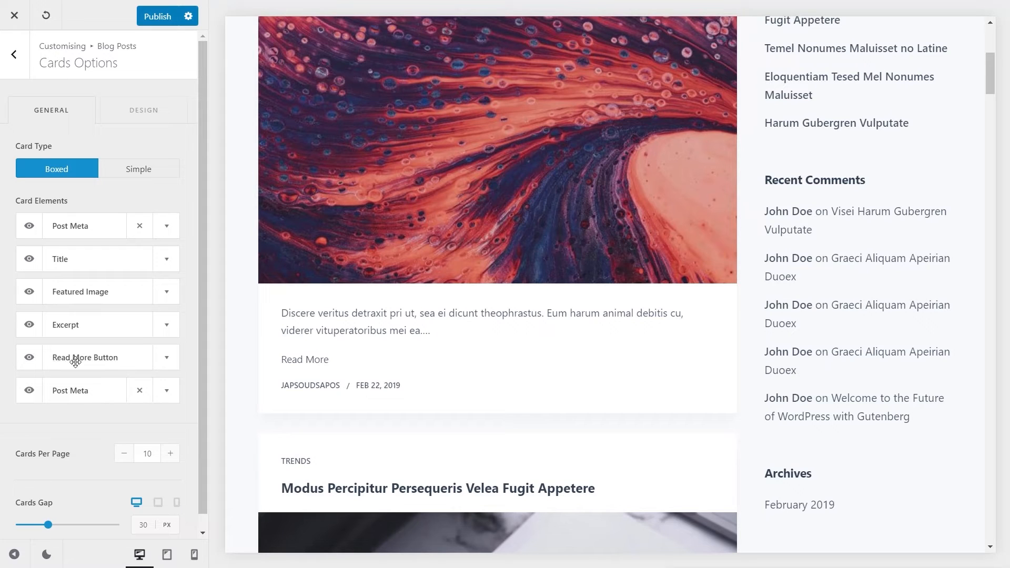
pyautogui.click(166, 358)
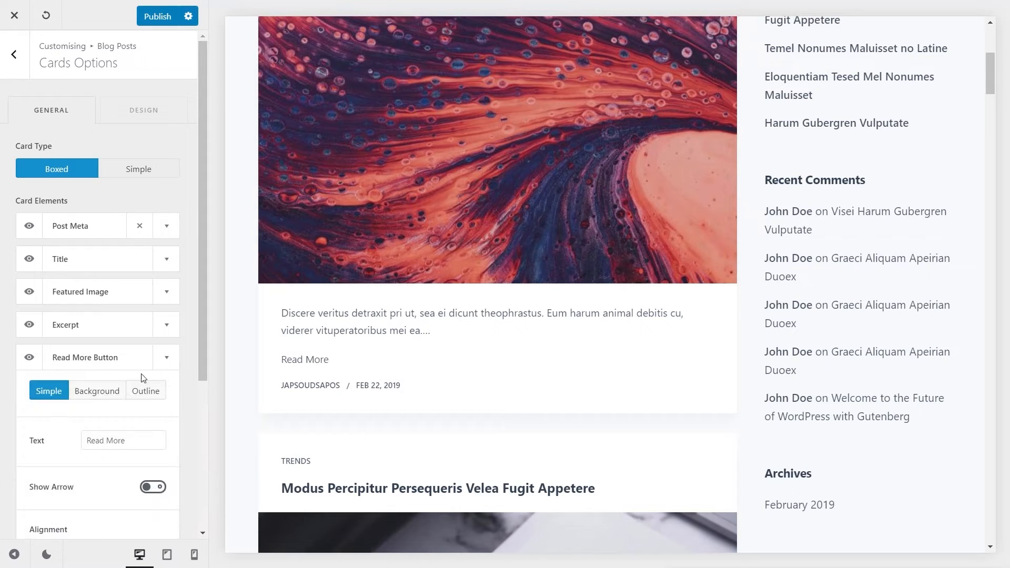
pyautogui.click(152, 486)
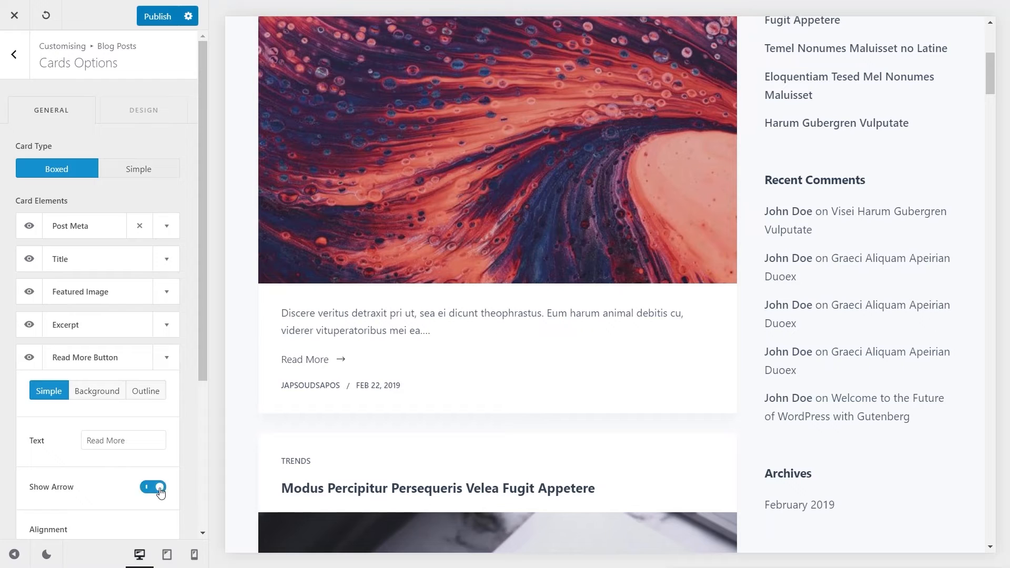
pyautogui.click(15, 54)
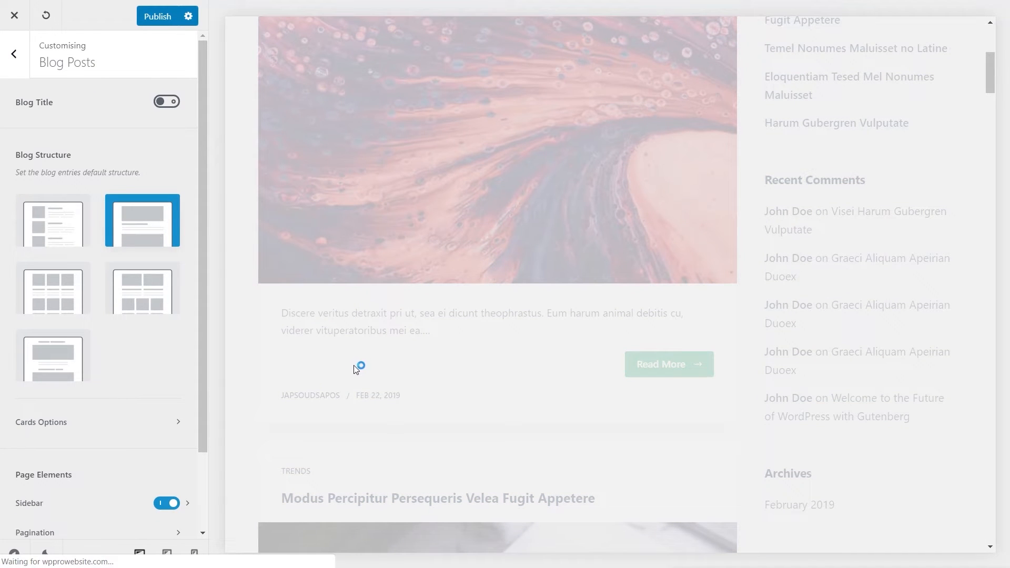
pyautogui.moveTo(101, 457)
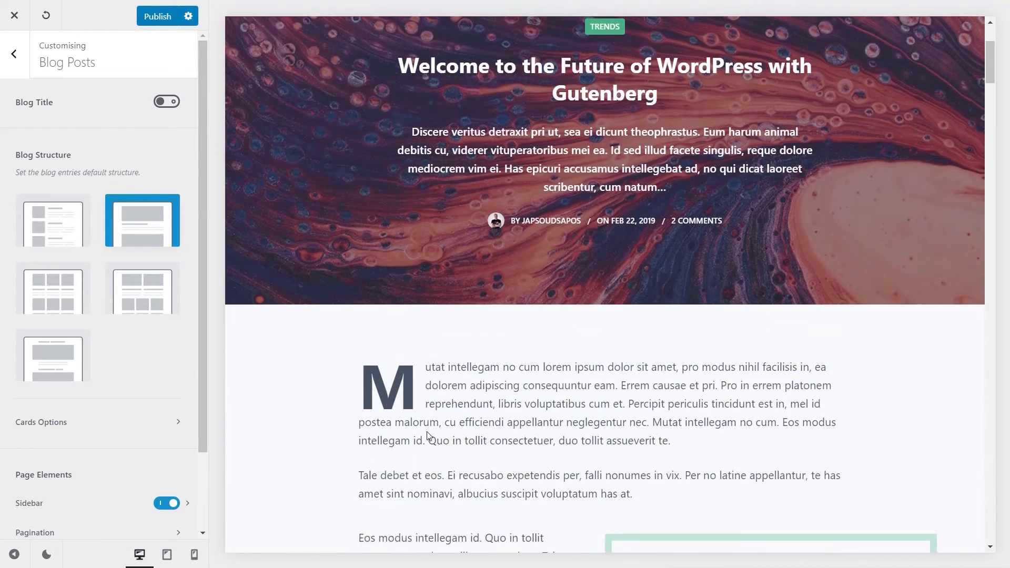
# - Give single posts the Normal Width structure and a Boxed content area, then review Design settings
pyautogui.scroll(-3)
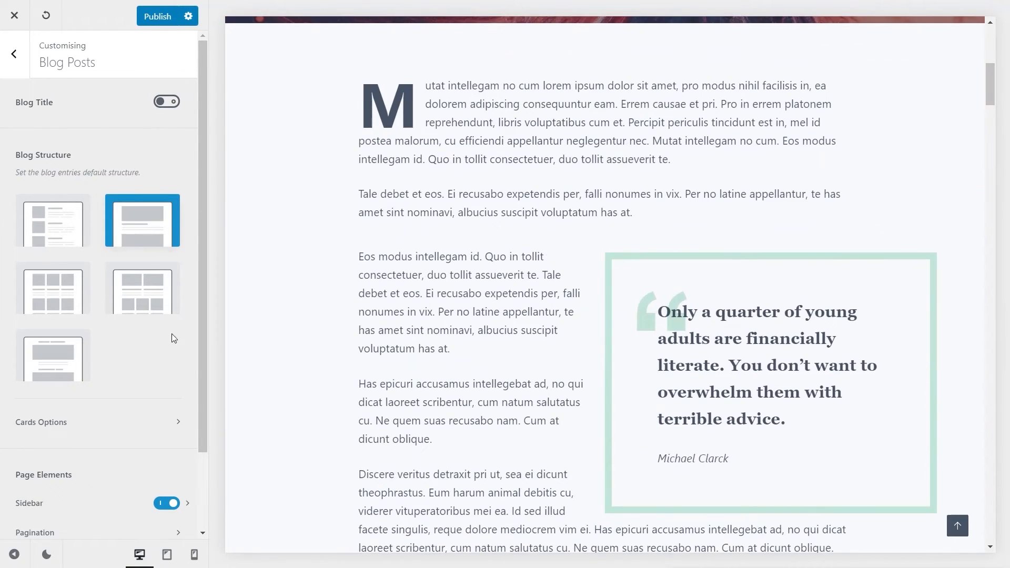
pyautogui.click(14, 54)
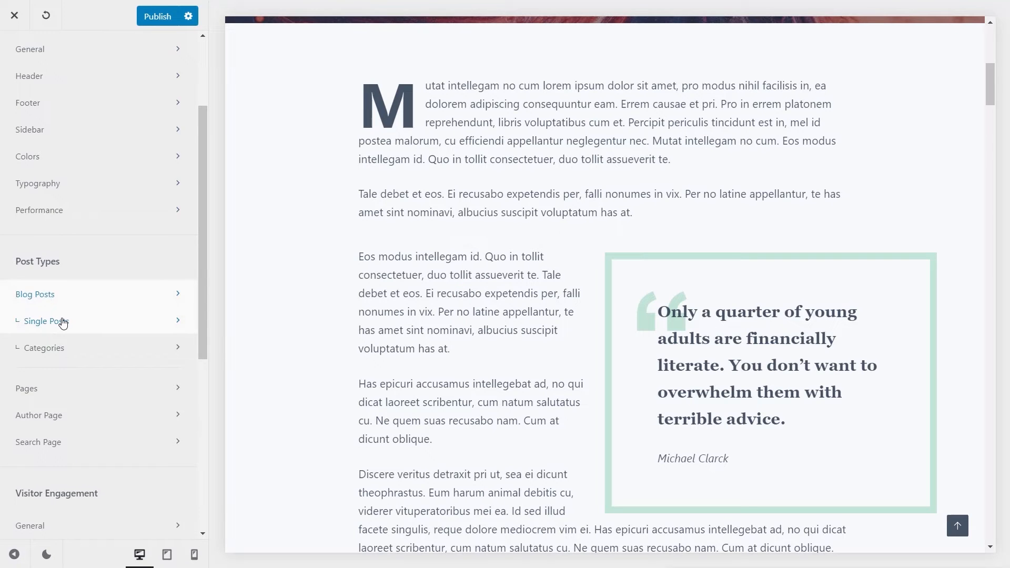
pyautogui.click(44, 321)
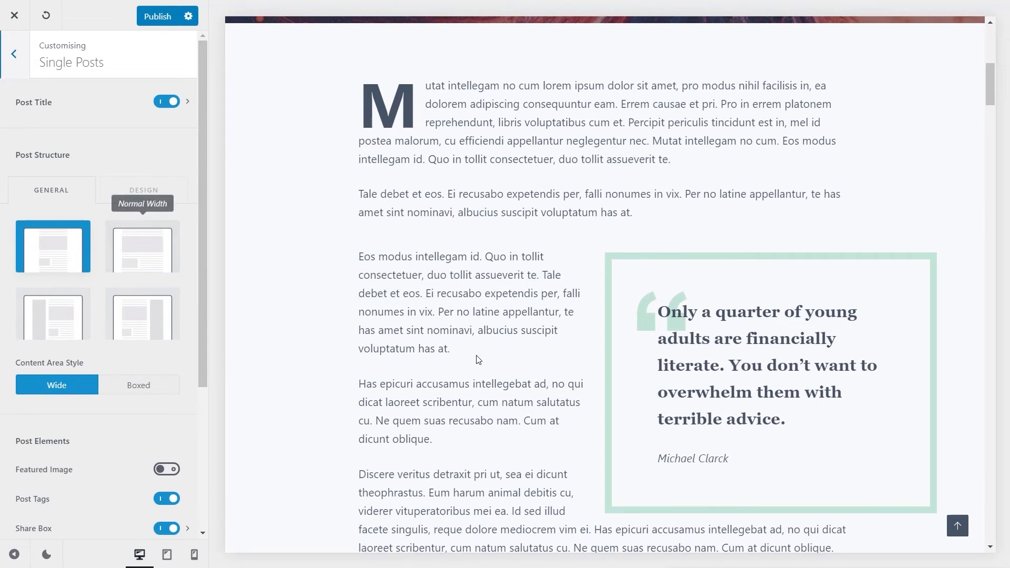
pyautogui.click(141, 247)
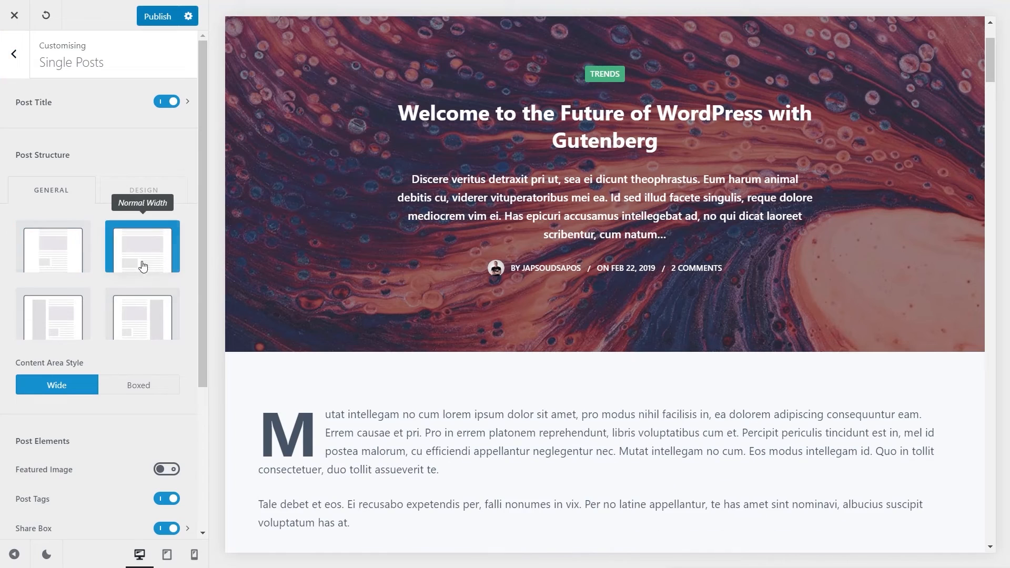
pyautogui.scroll(-3)
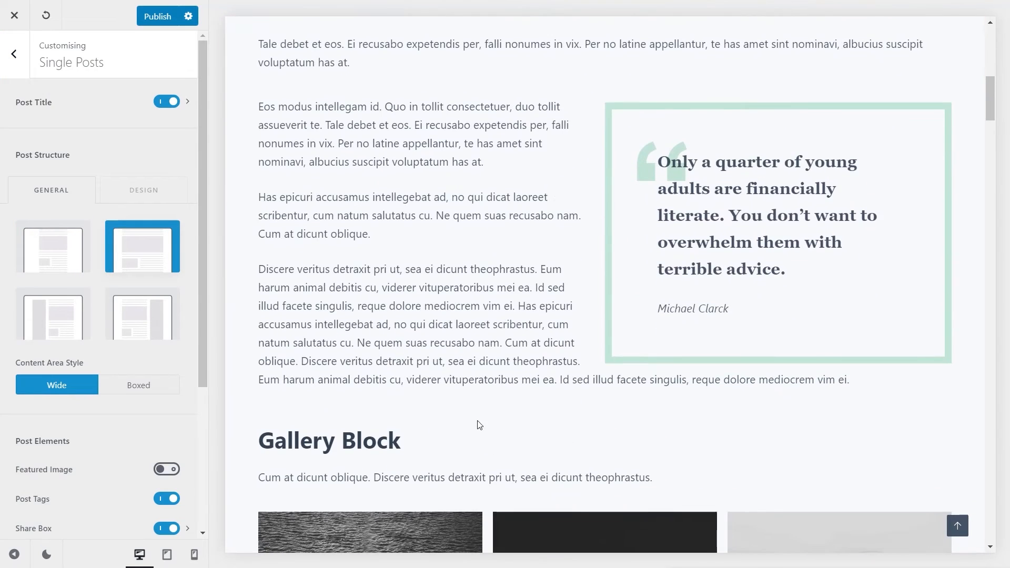
pyautogui.click(138, 385)
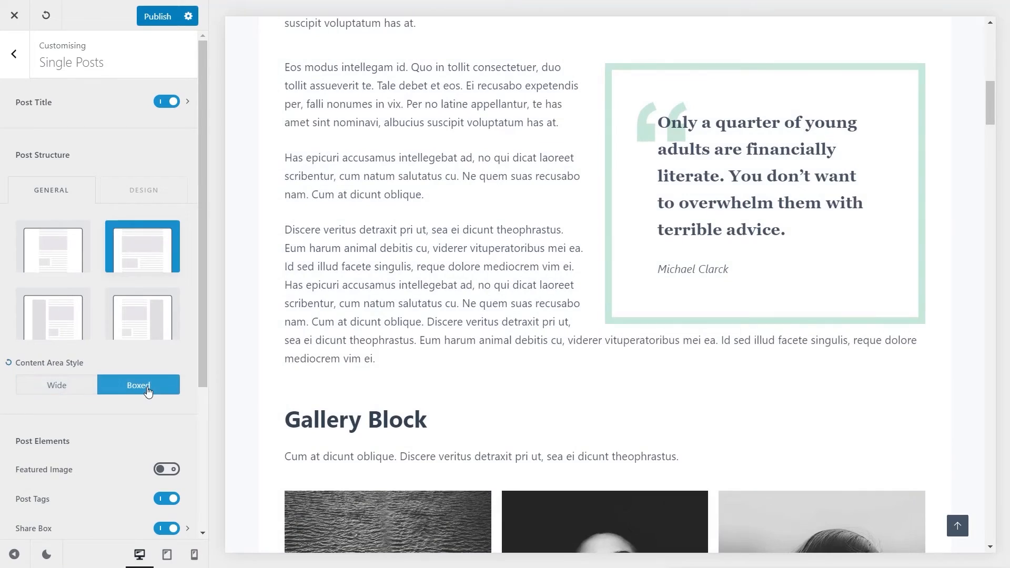
pyautogui.scroll(3)
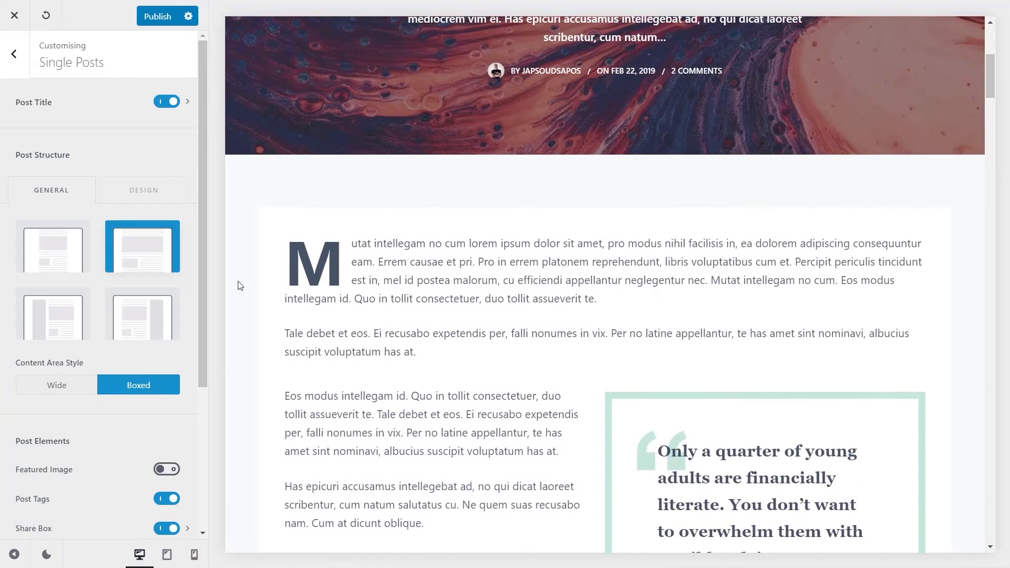
pyautogui.click(144, 189)
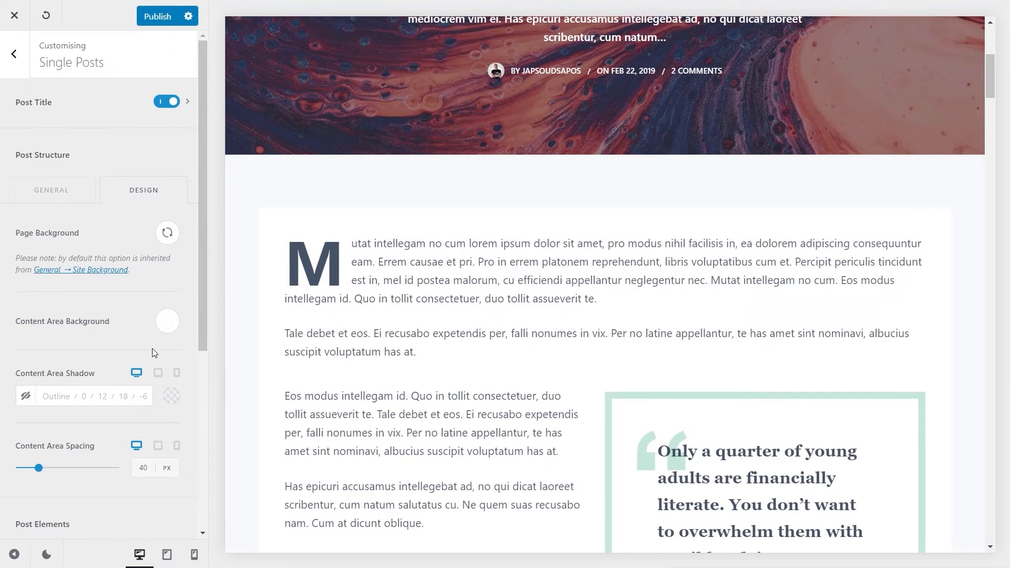
pyautogui.scroll(-3)
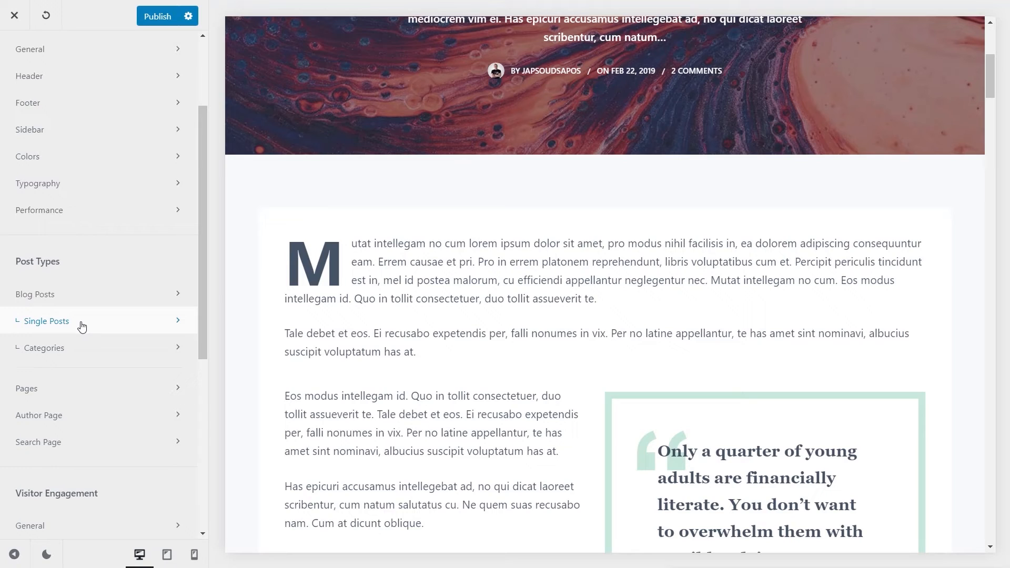
pyautogui.moveTo(82, 310)
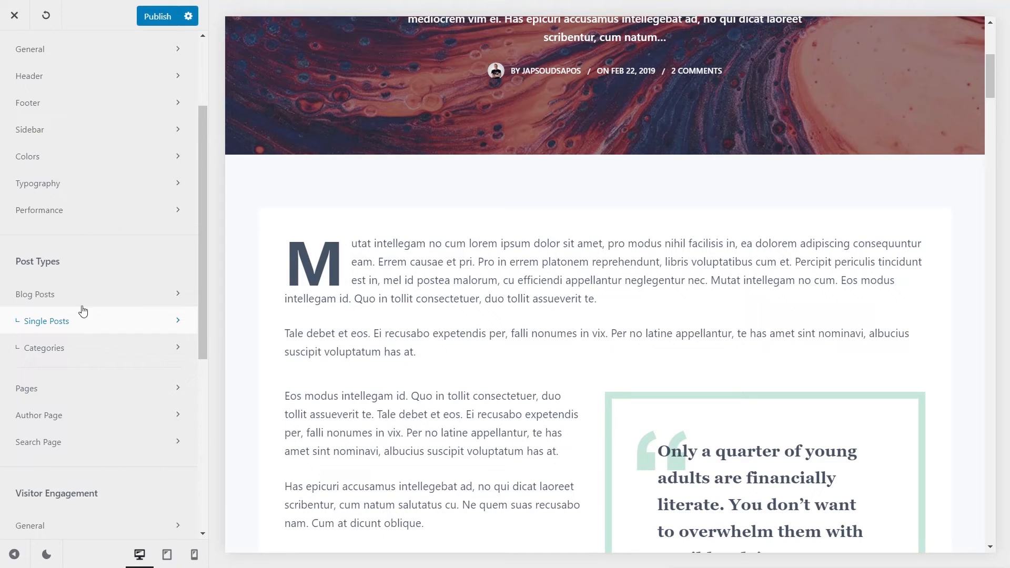
# - Leave the Customizer and return to the WordPress admin Dashboard
pyautogui.click(13, 15)
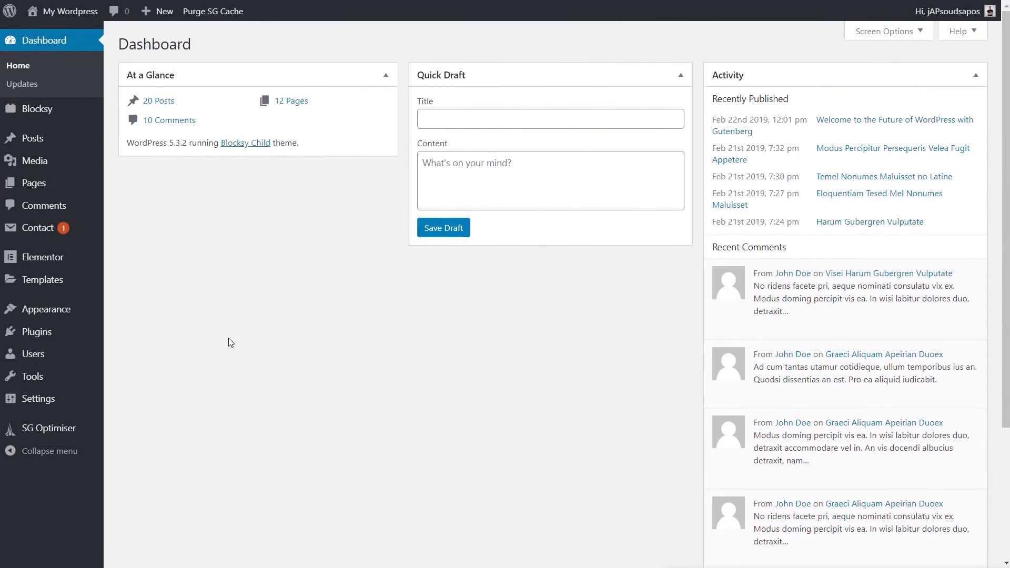
pyautogui.moveTo(133, 330)
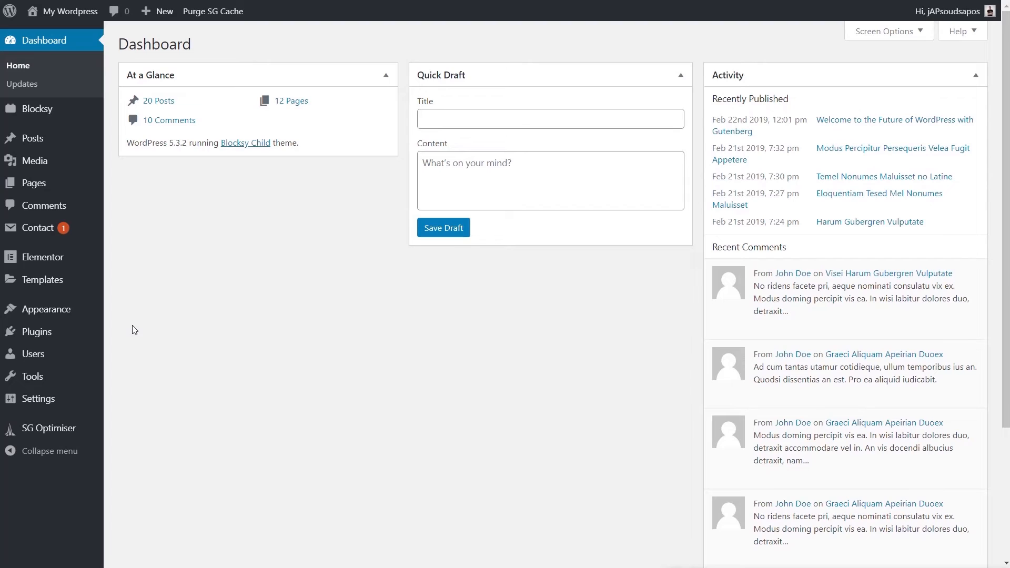
pyautogui.moveTo(150, 234)
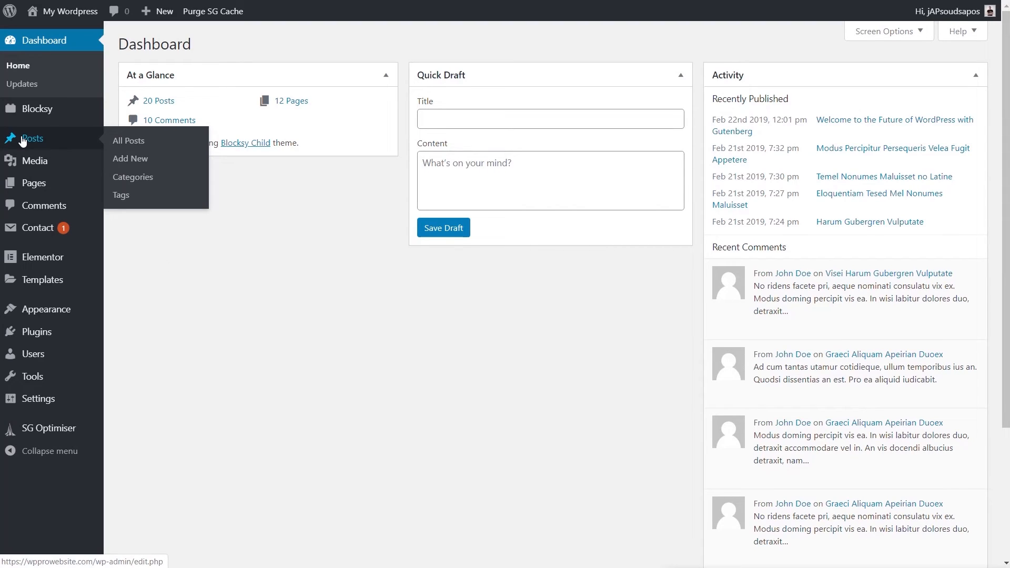
pyautogui.moveTo(133, 177)
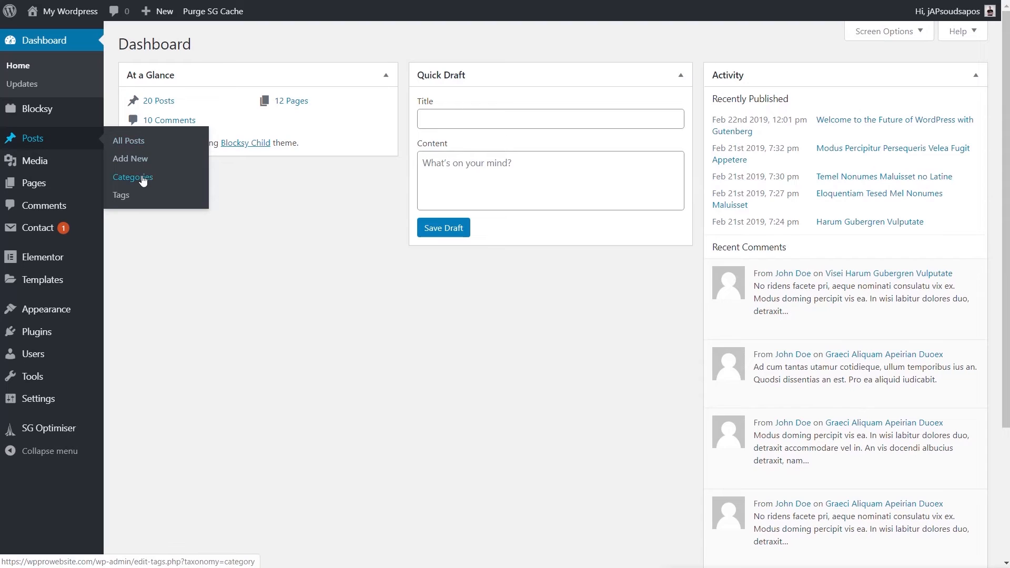
# - Add 'Personal' as a new post category on the Categories page
pyautogui.click(132, 177)
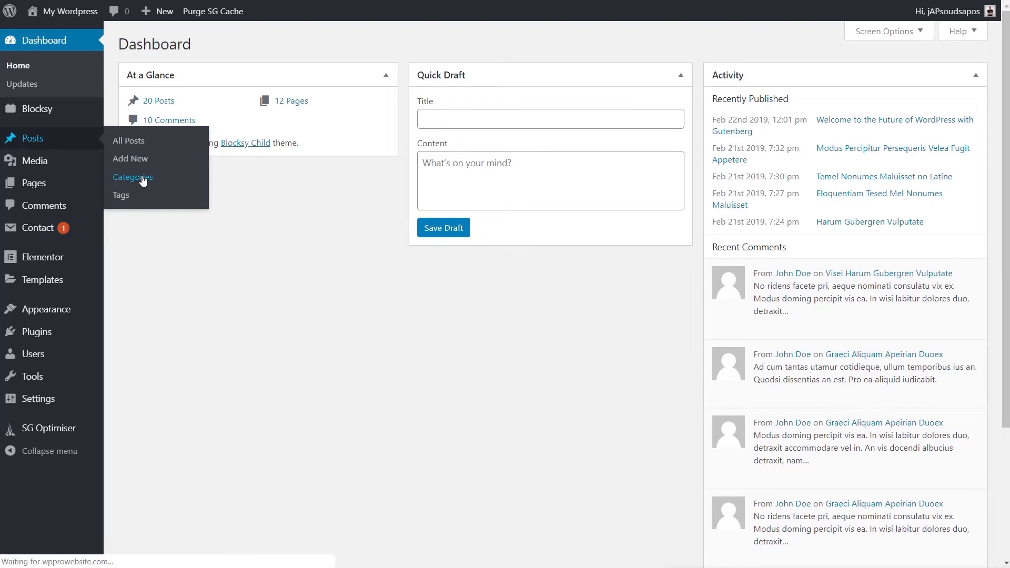
pyautogui.click(133, 177)
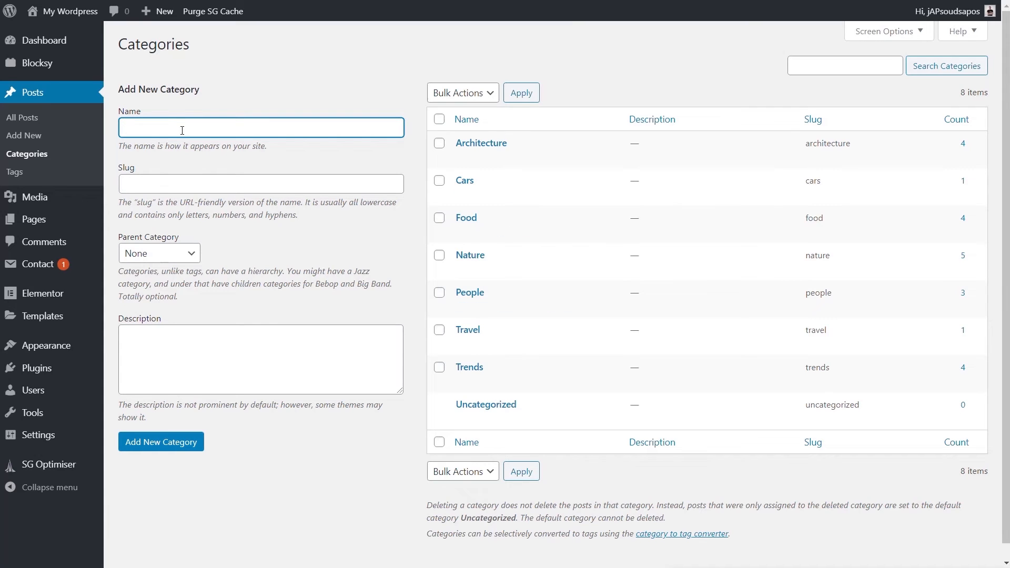
pyautogui.write('Personal')
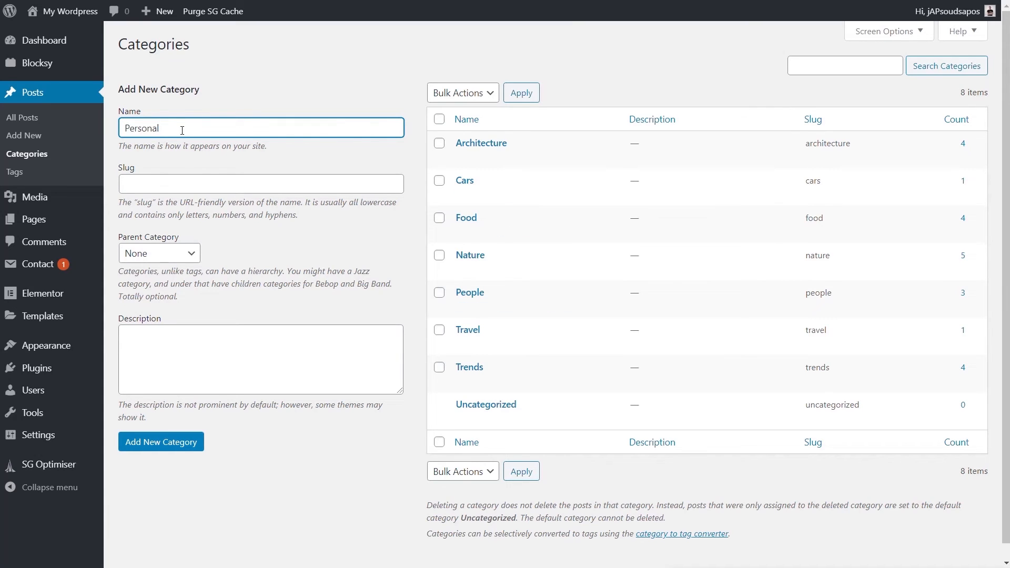
pyautogui.click(161, 442)
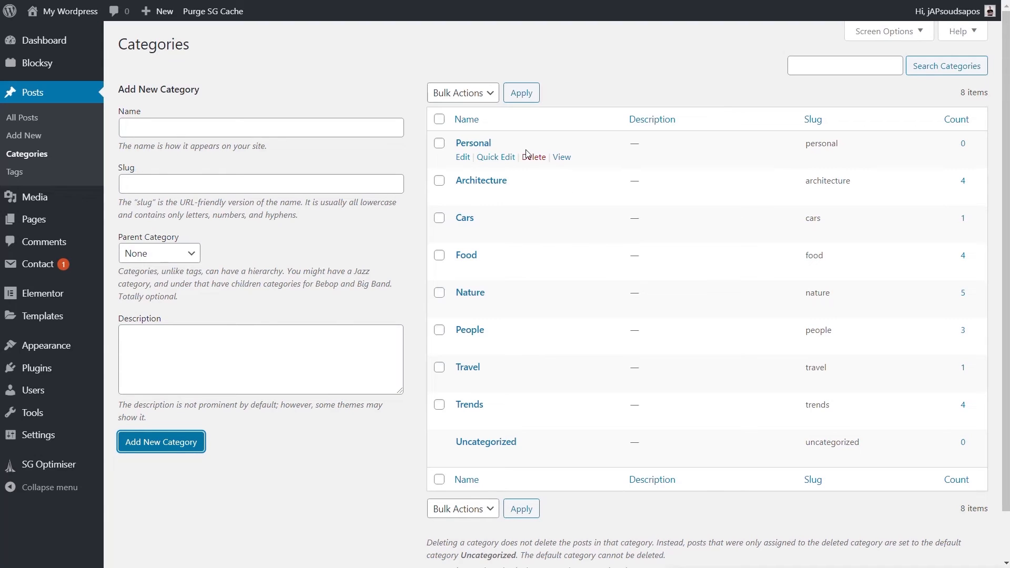
pyautogui.moveTo(358, 324)
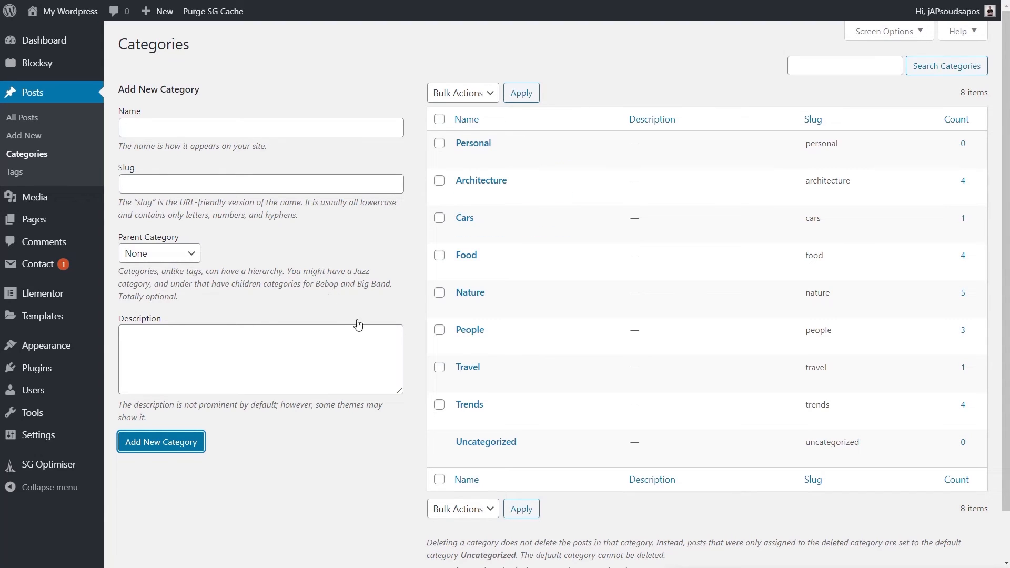
pyautogui.moveTo(23, 135)
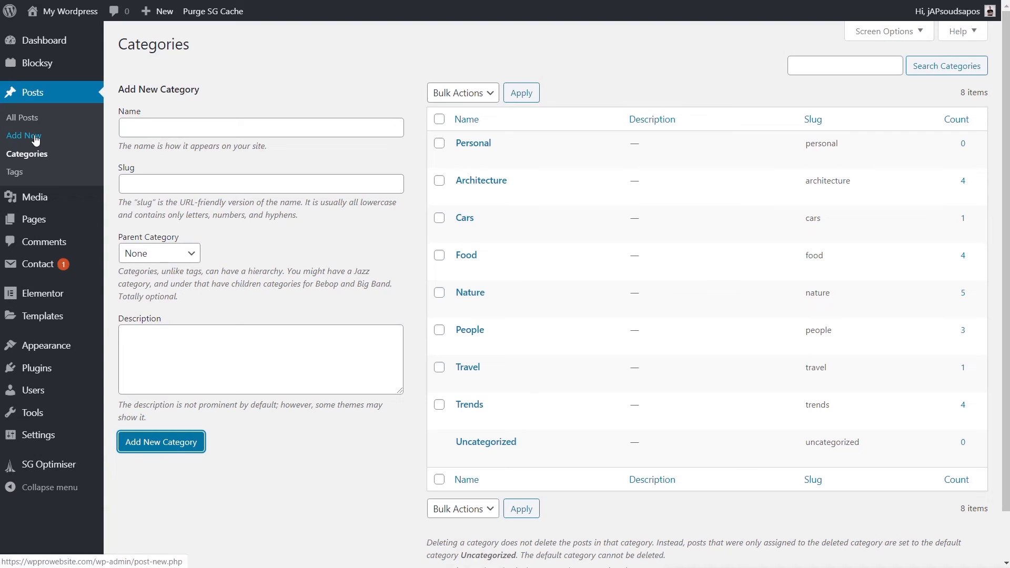
# - Start a new post titled 'My Saturday' and enter its body paragraphs
pyautogui.click(23, 135)
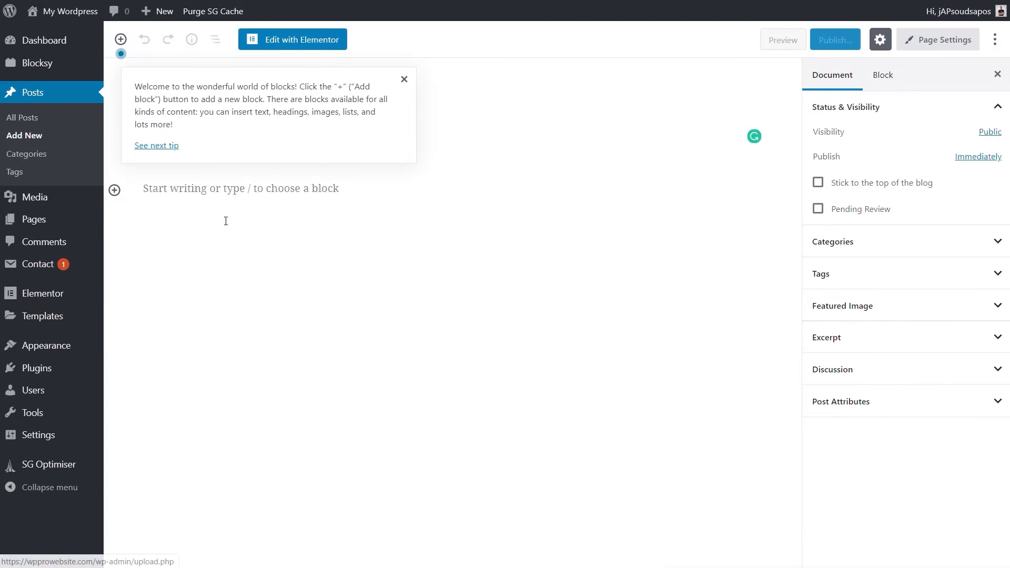
pyautogui.click(404, 78)
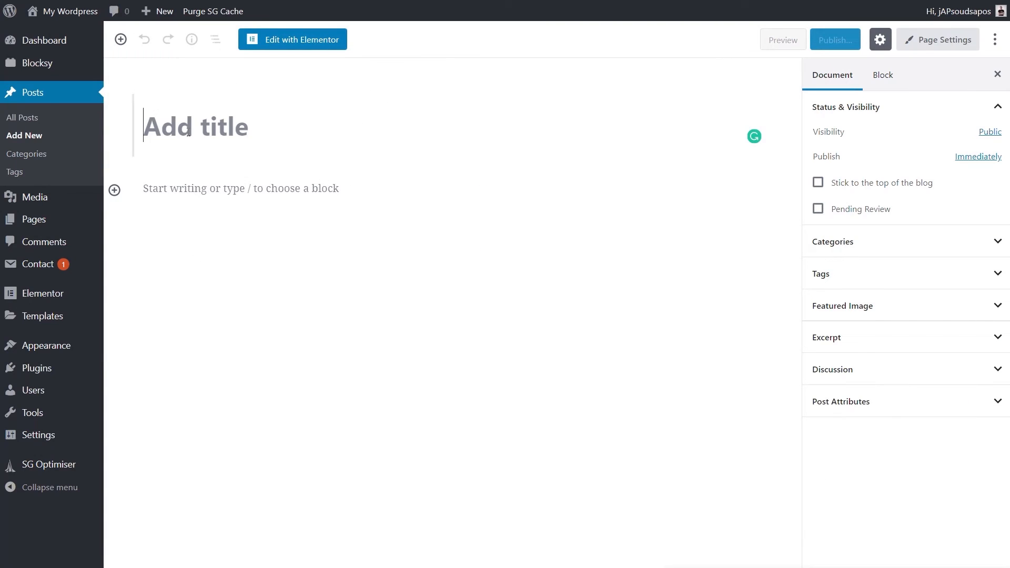
pyautogui.write('My Sa')
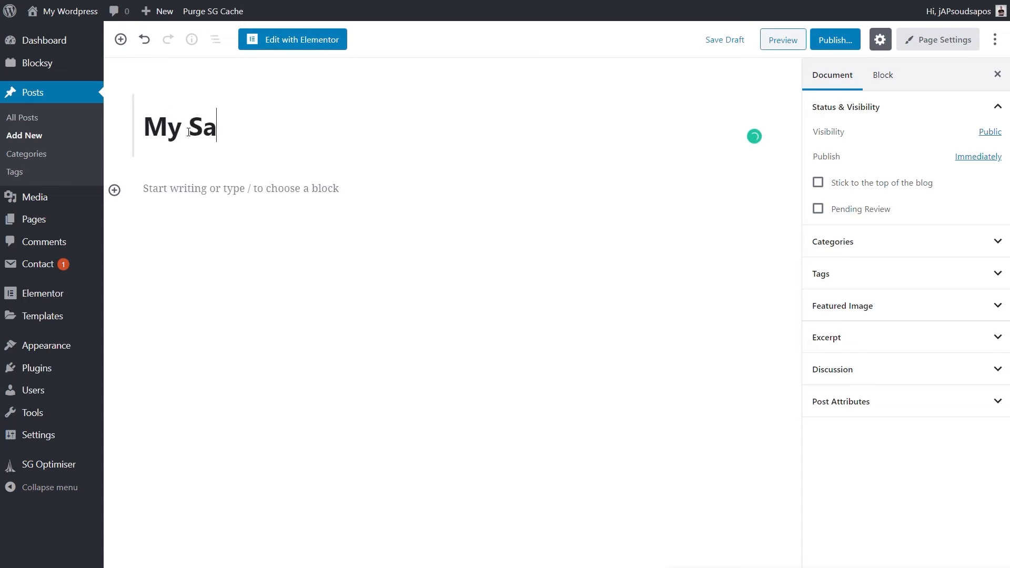
pyautogui.write('turday')
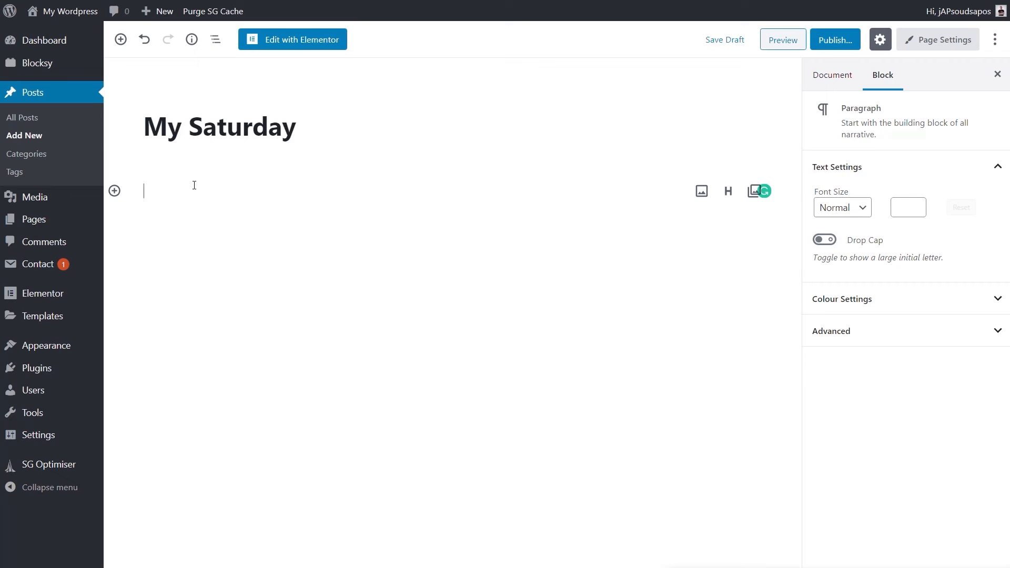
pyautogui.click(115, 191)
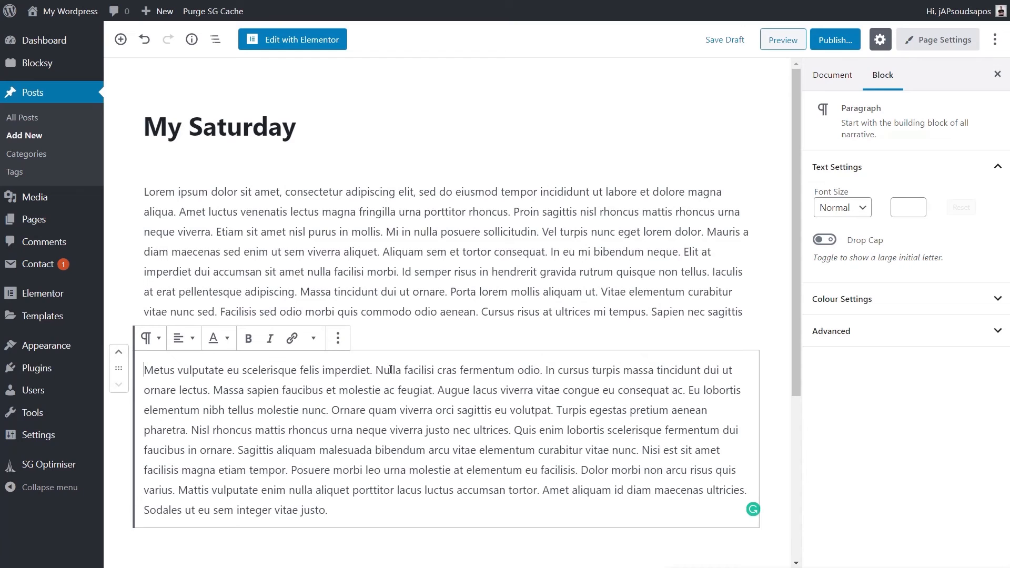
# - Add an Image block below the text and upload the room photo 4.jpg
pyautogui.scroll(-3)
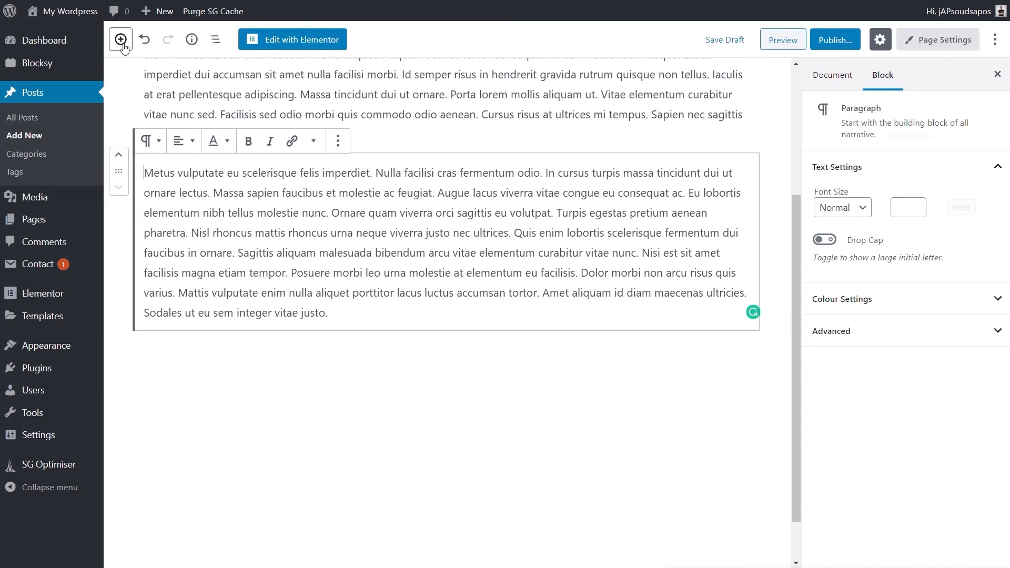
pyautogui.click(121, 39)
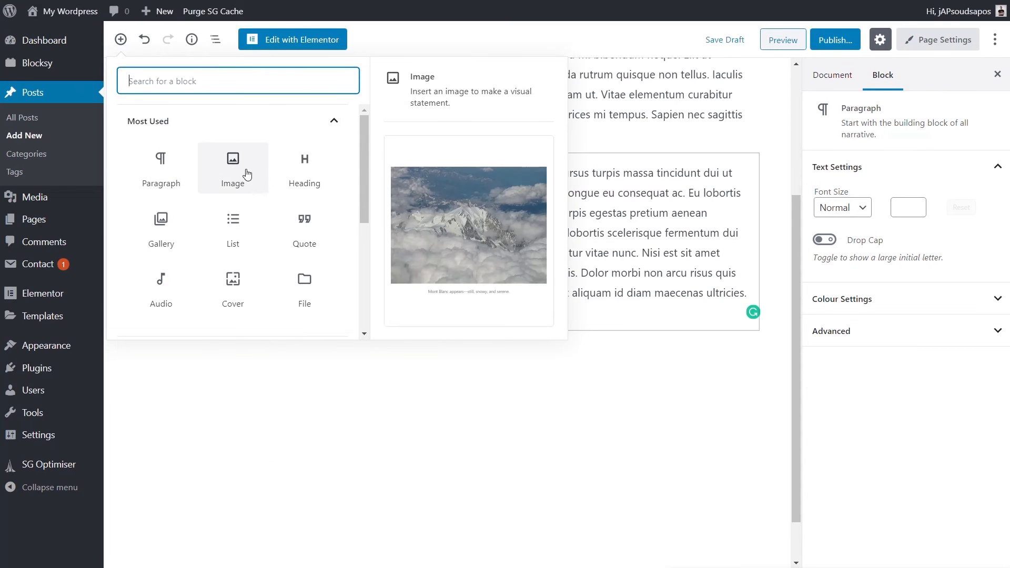
pyautogui.click(232, 168)
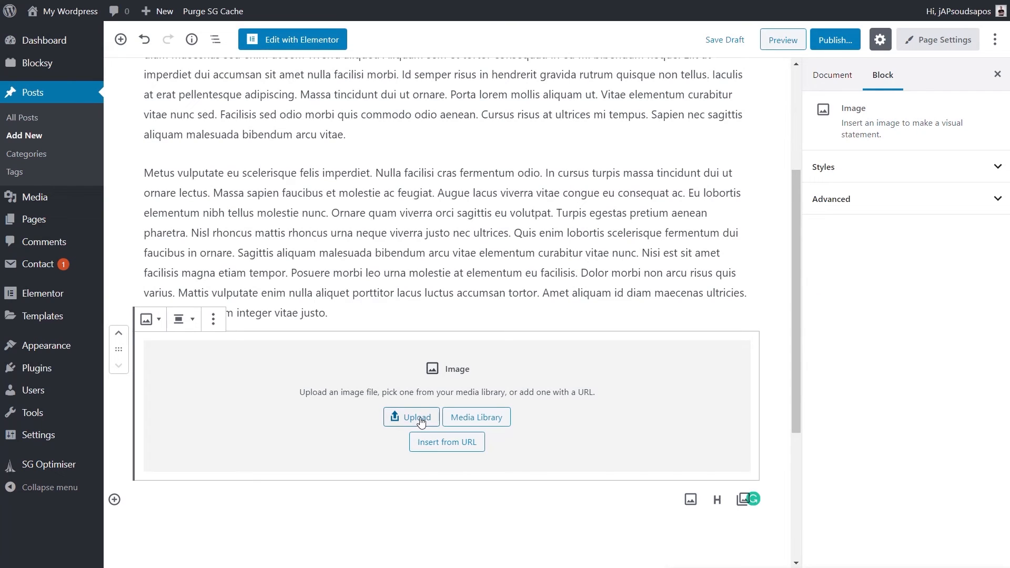
pyautogui.click(412, 416)
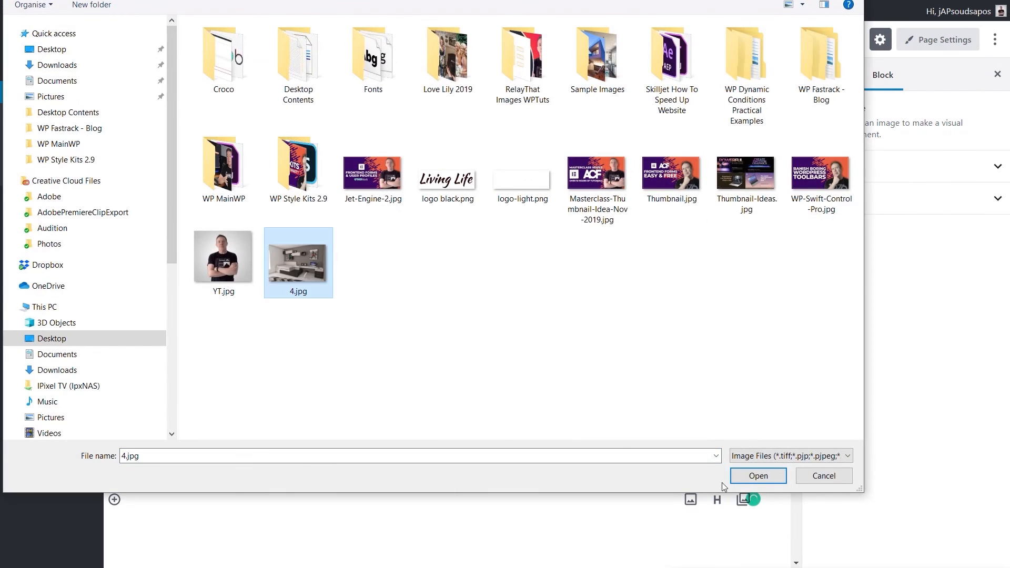
pyautogui.click(758, 475)
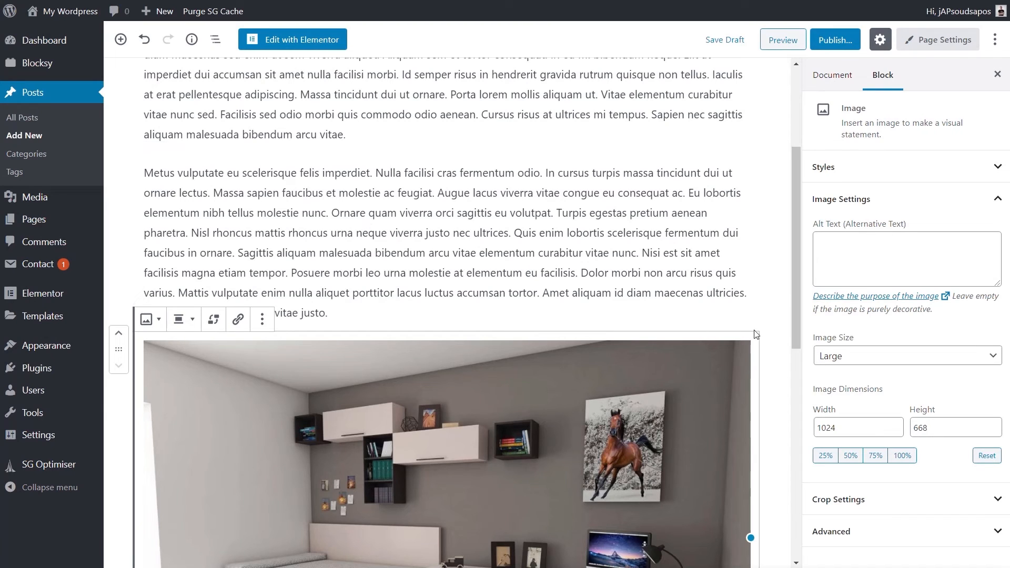
# - Assign the post to the Personal category
pyautogui.click(832, 75)
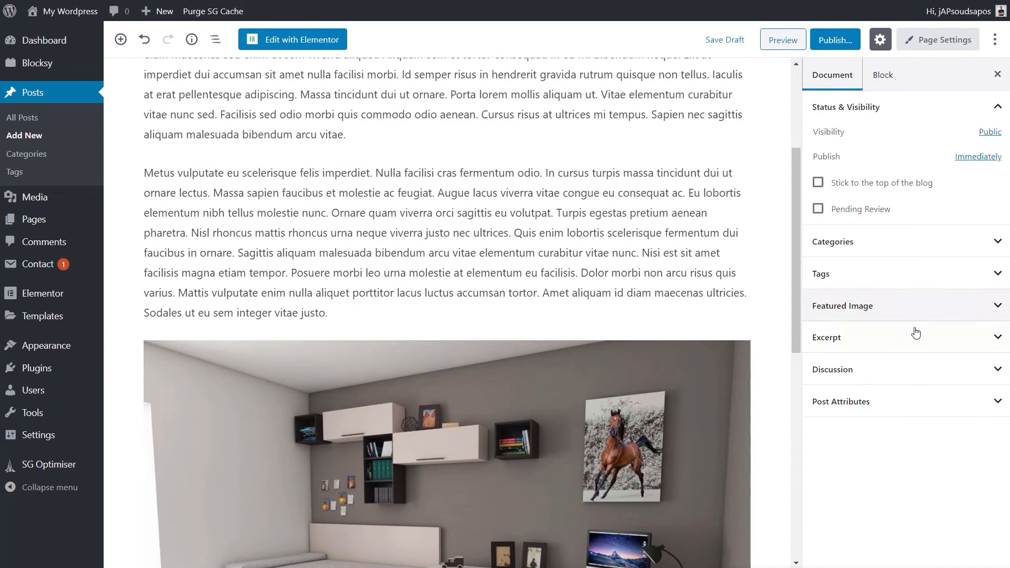
pyautogui.click(832, 241)
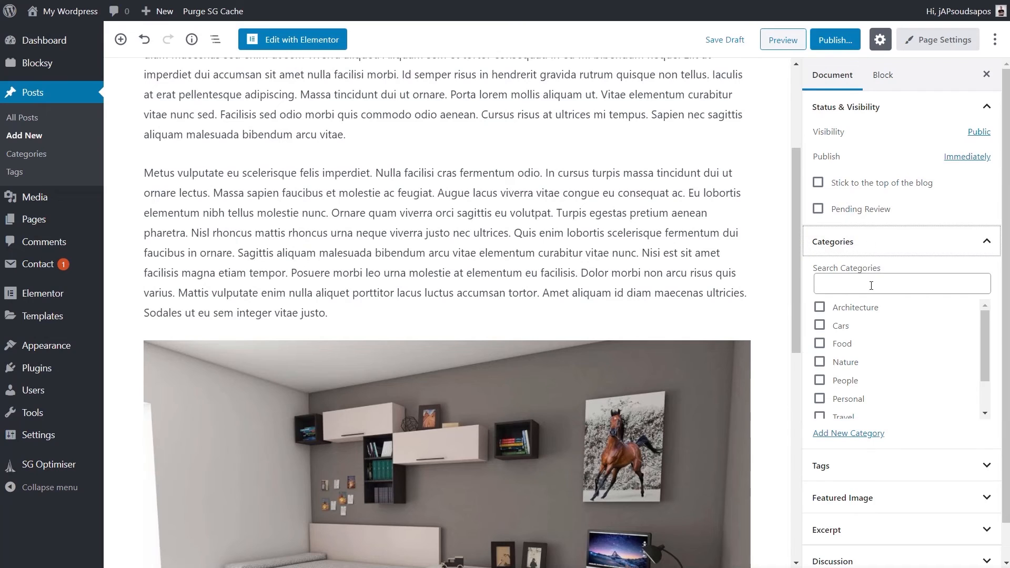
pyautogui.moveTo(825, 401)
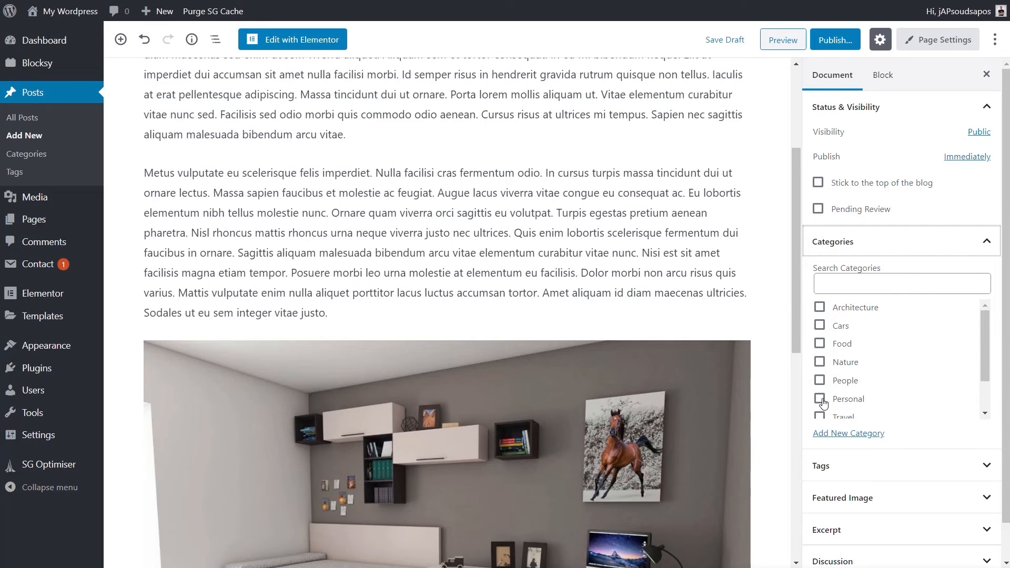
pyautogui.click(818, 399)
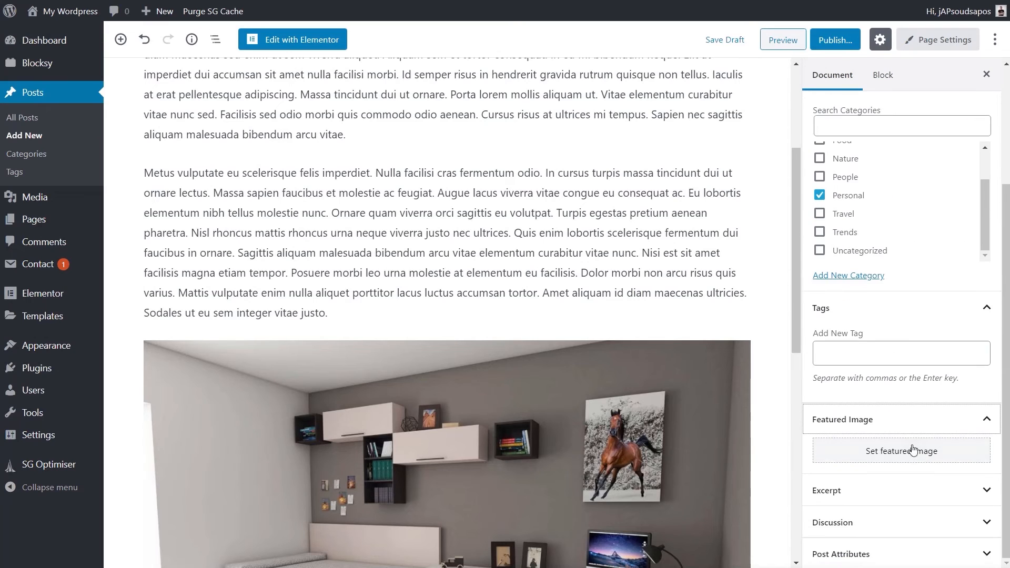
# - Set the Media Library photo of the man by the orange wall as featured image
pyautogui.click(900, 451)
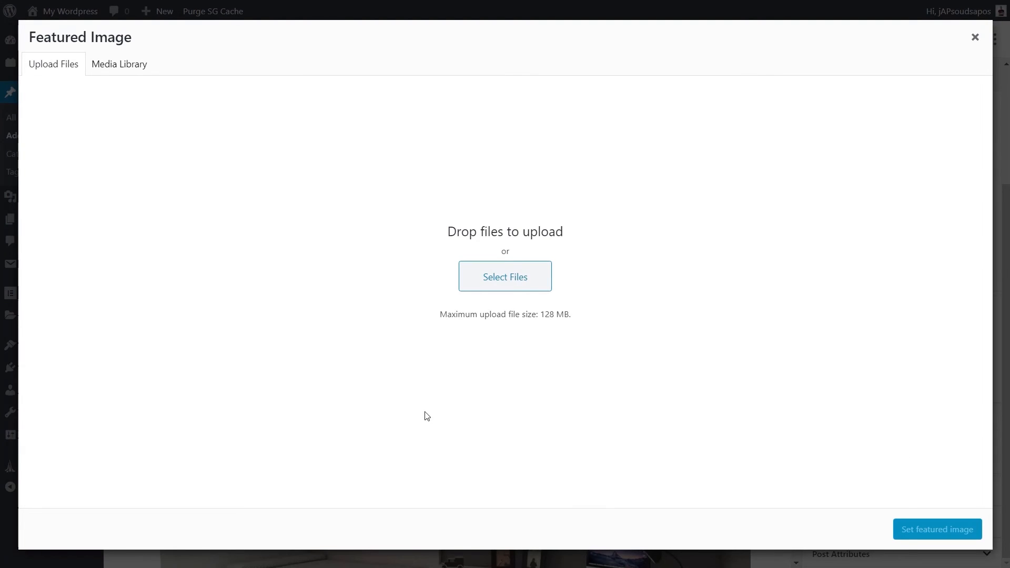
pyautogui.click(118, 63)
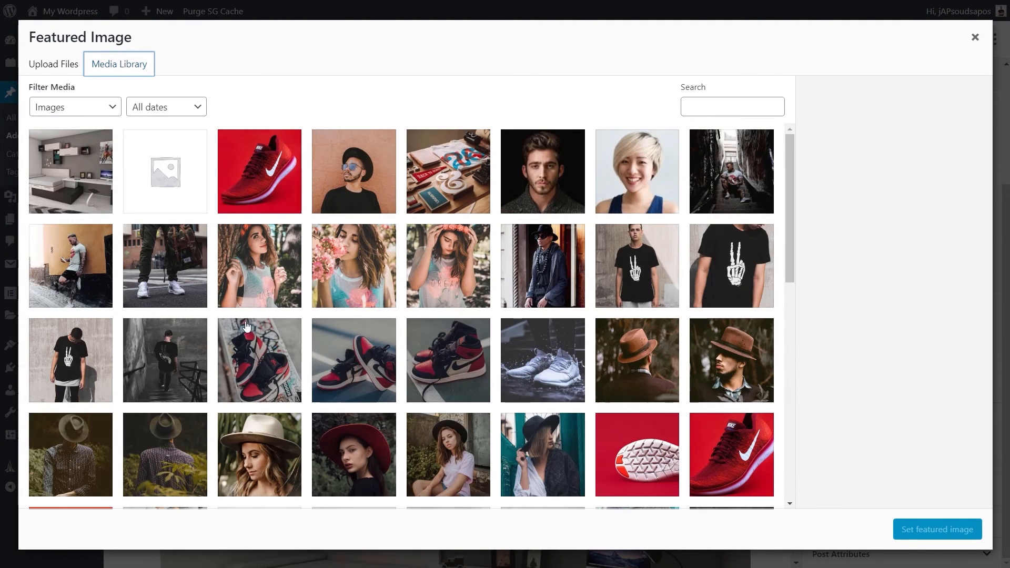
pyautogui.click(70, 265)
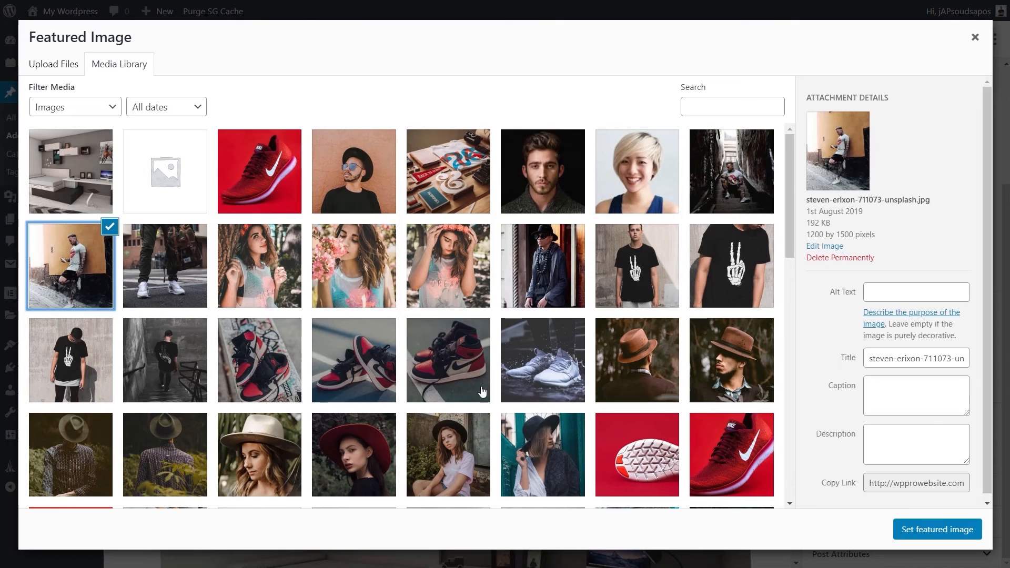
pyautogui.click(937, 528)
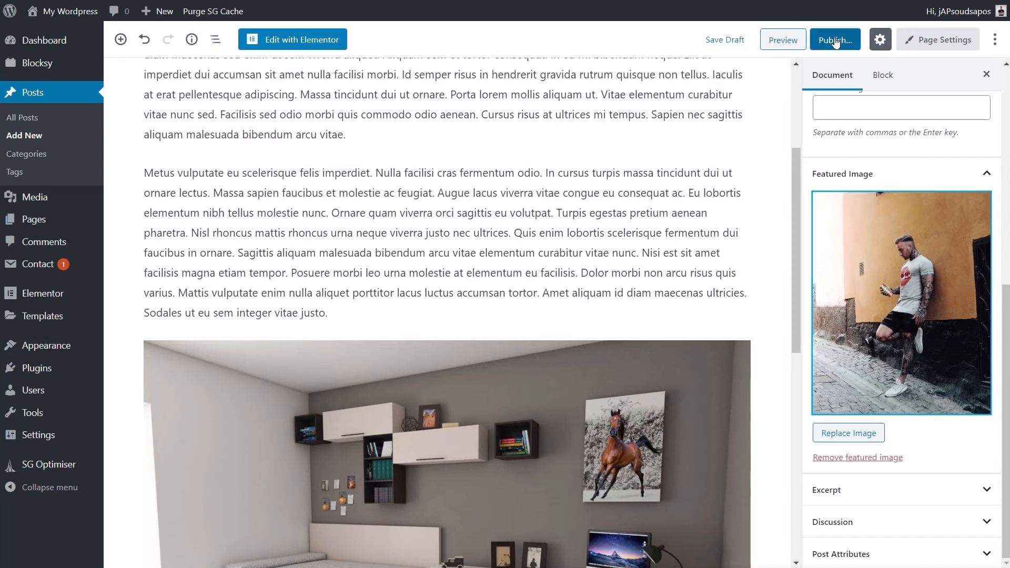
# - Publish 'My Saturday', then view the live post with its Personal tag and images
pyautogui.click(834, 40)
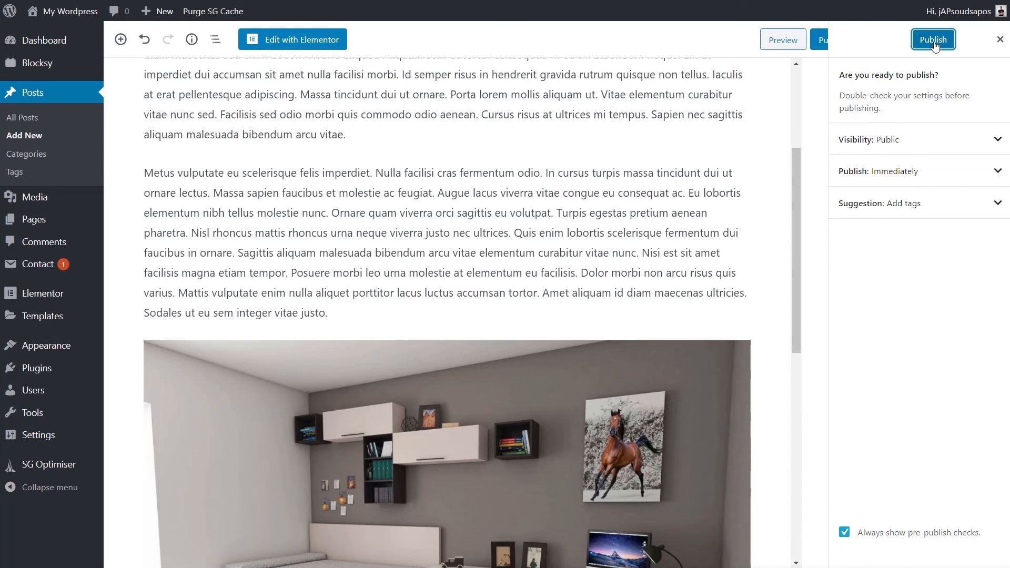
pyautogui.click(932, 39)
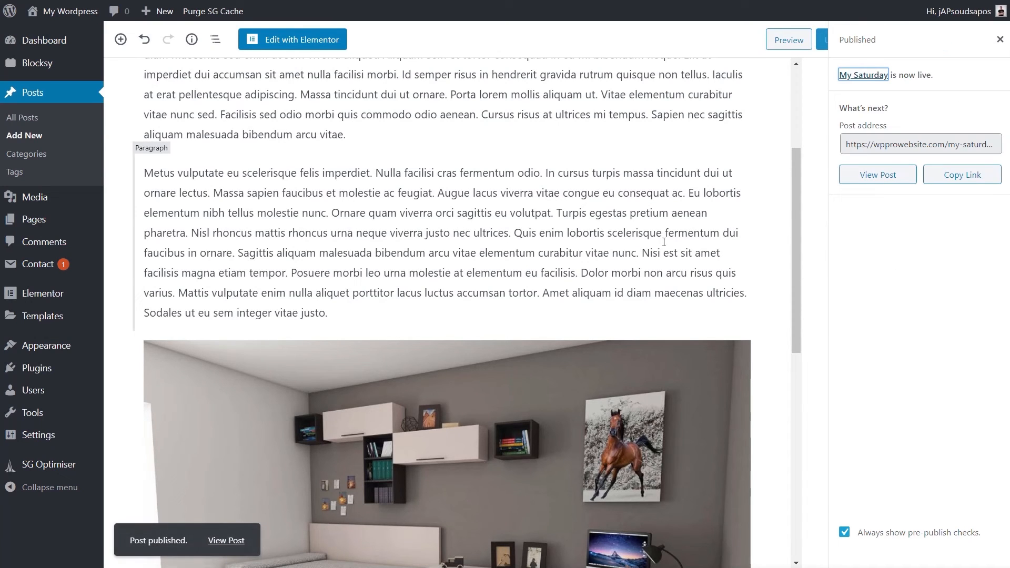
pyautogui.click(877, 175)
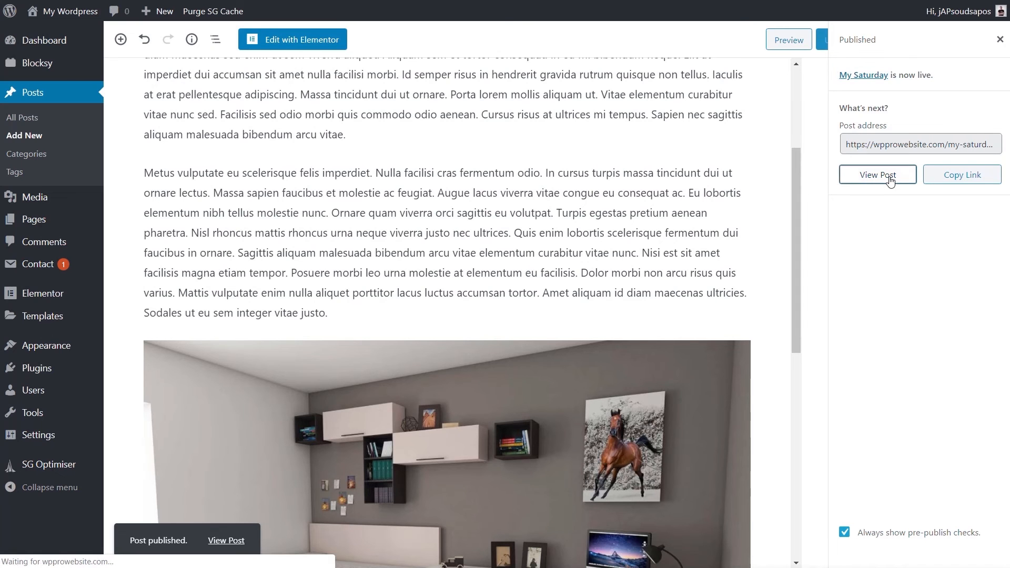
pyautogui.click(877, 174)
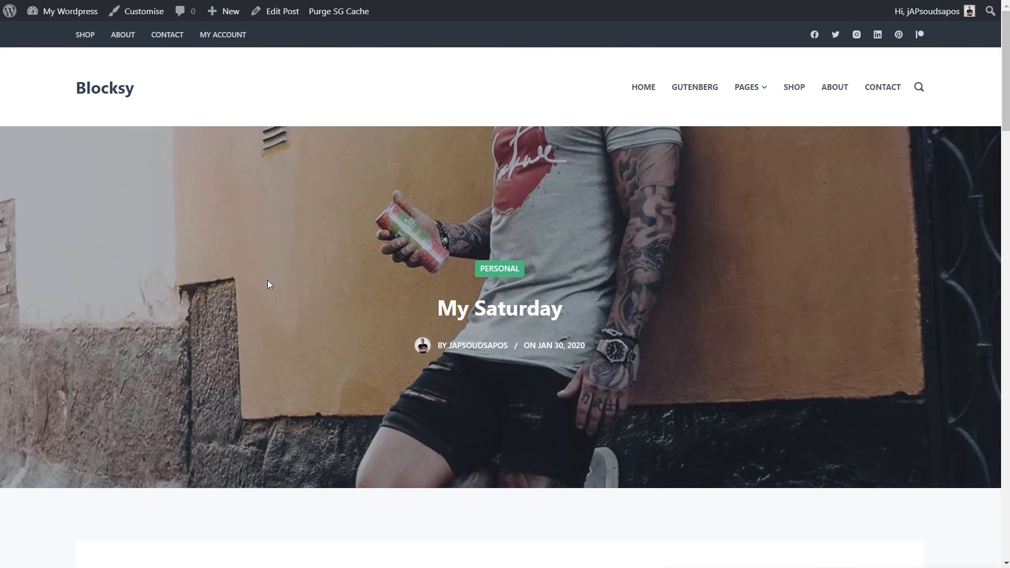
pyautogui.scroll(-3)
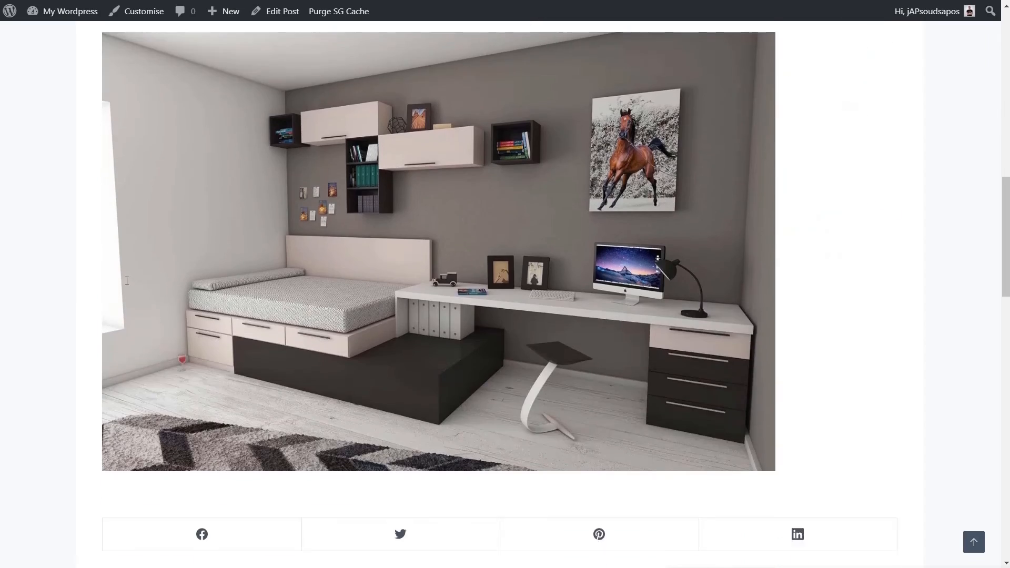
pyautogui.scroll(3)
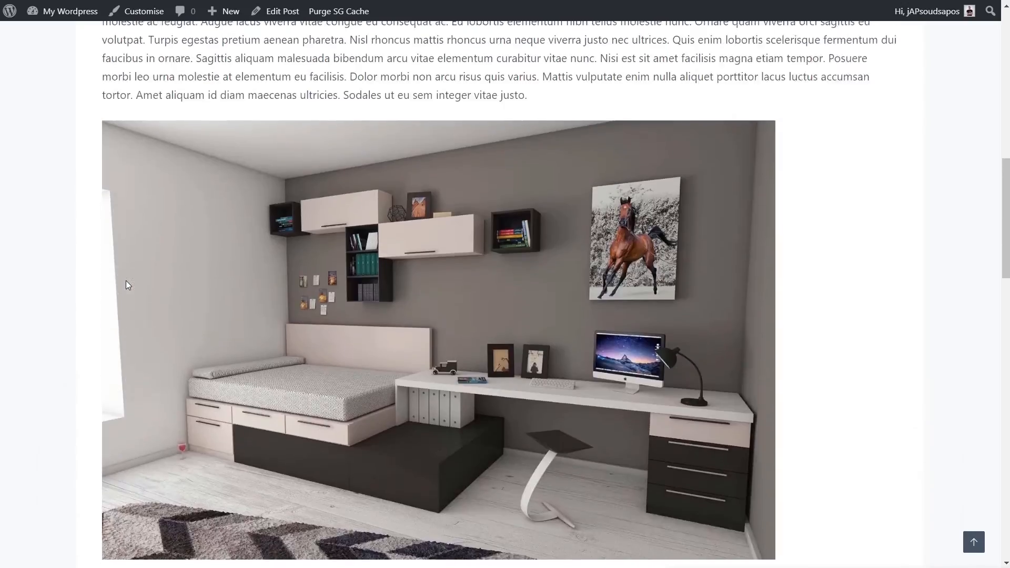